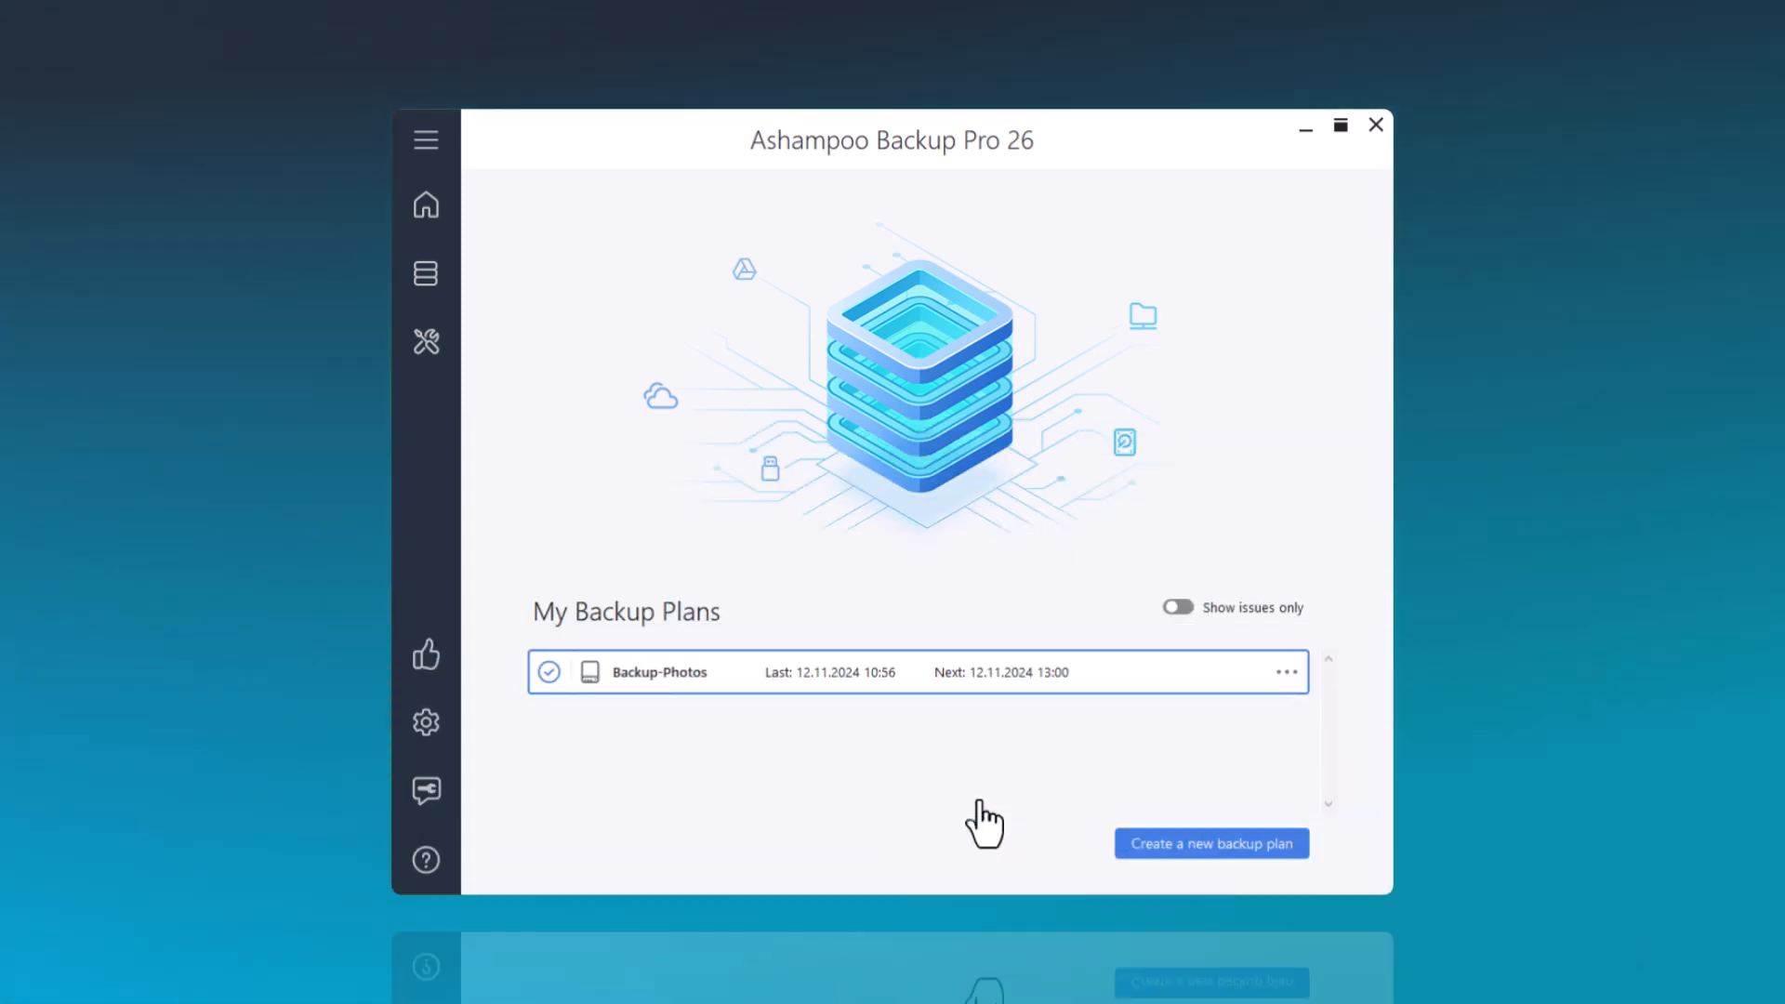
mouse_move(1218, 860)
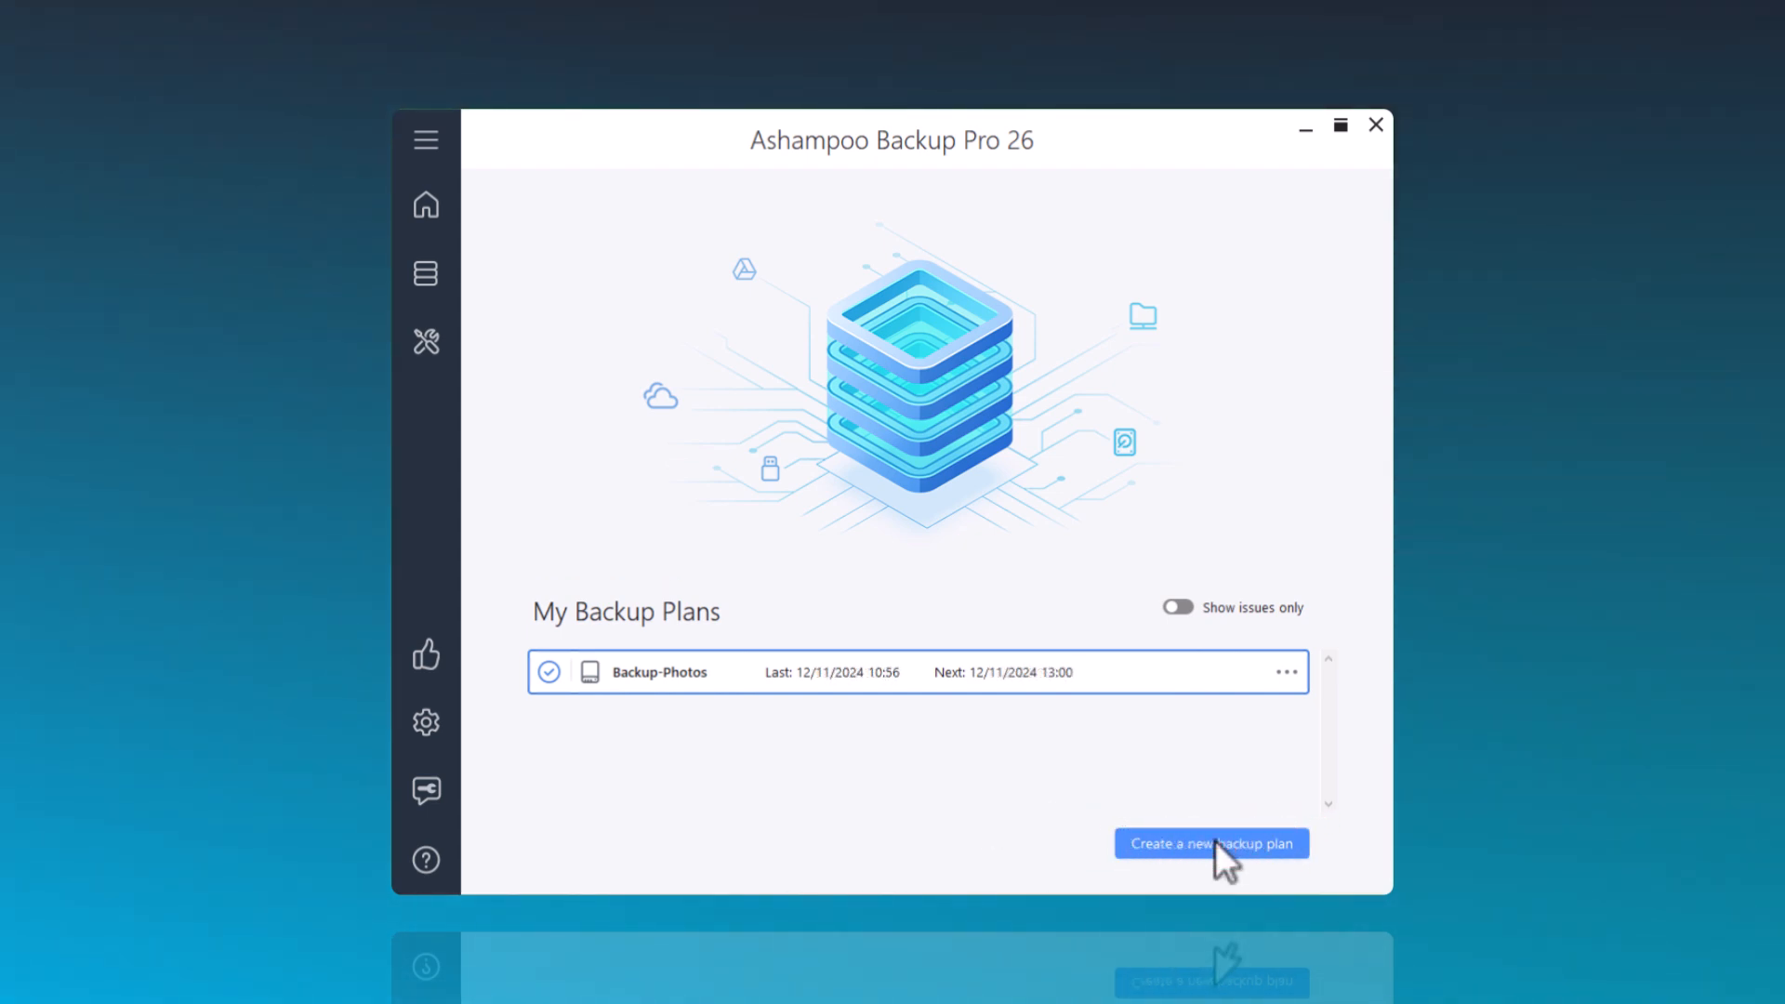
Choose 'Create a new backup plan' on the overview screen
left_click(1211, 843)
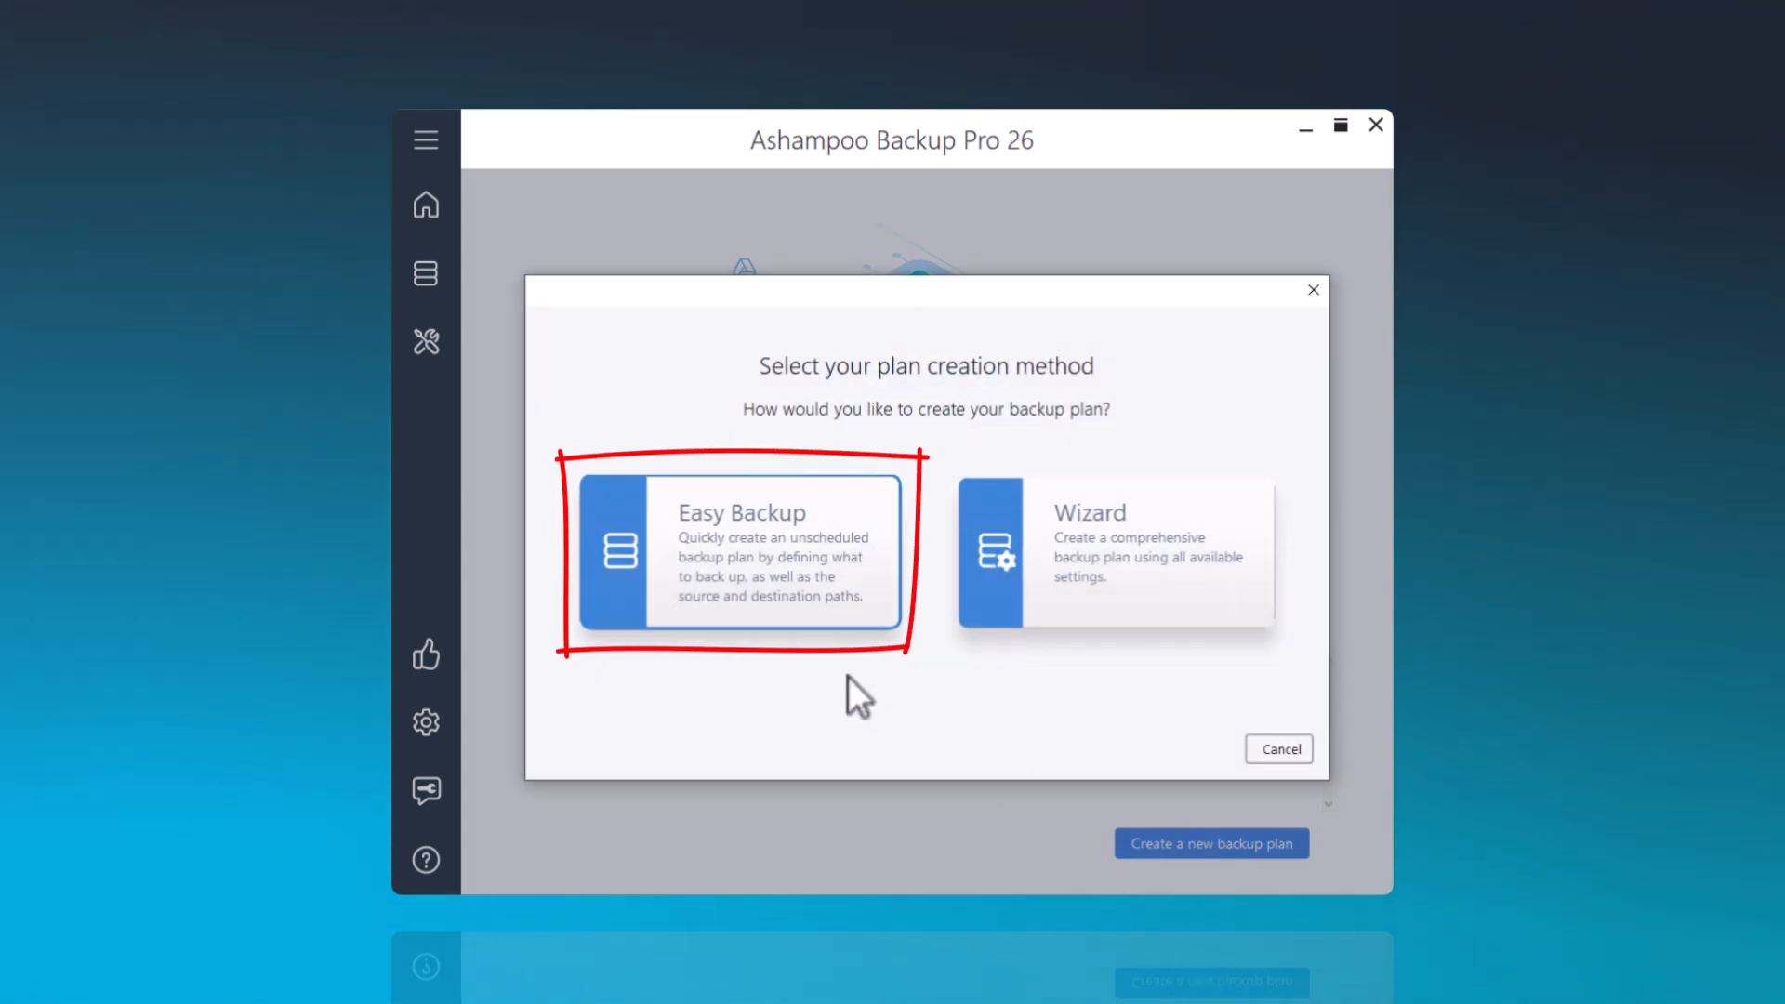
Pick Easy Backup and name the plan 'backup documents'
left_click(738, 554)
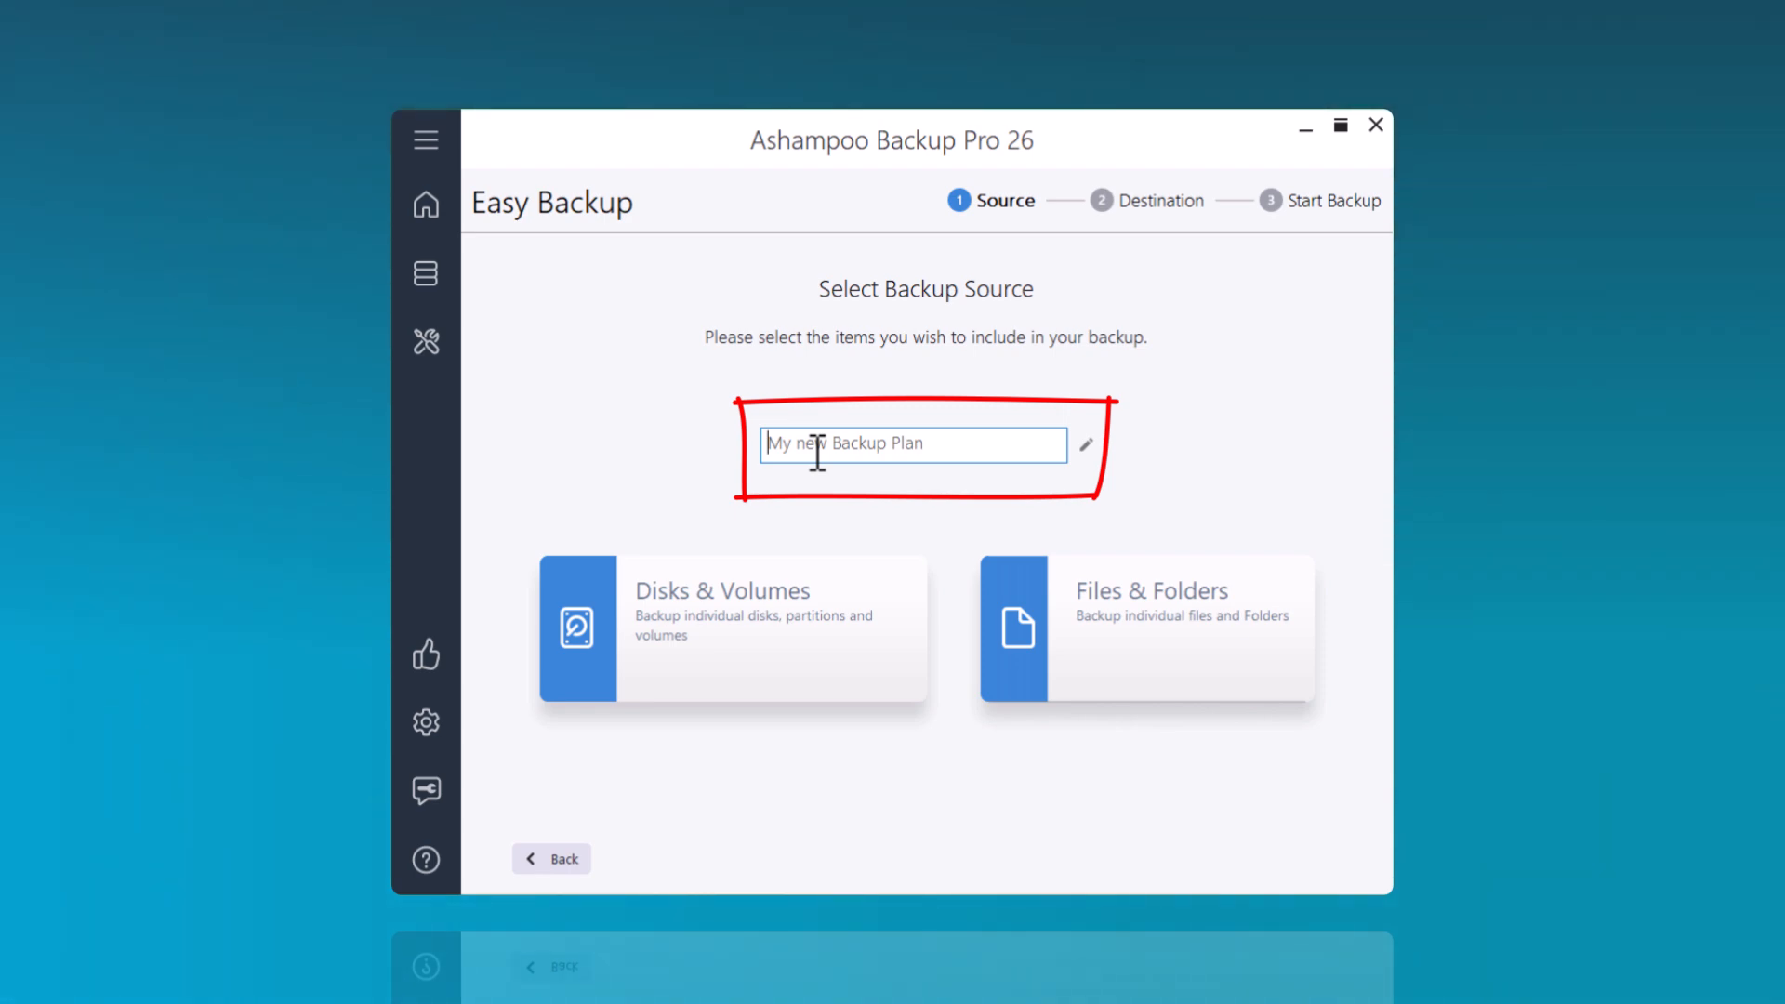
type("backup")
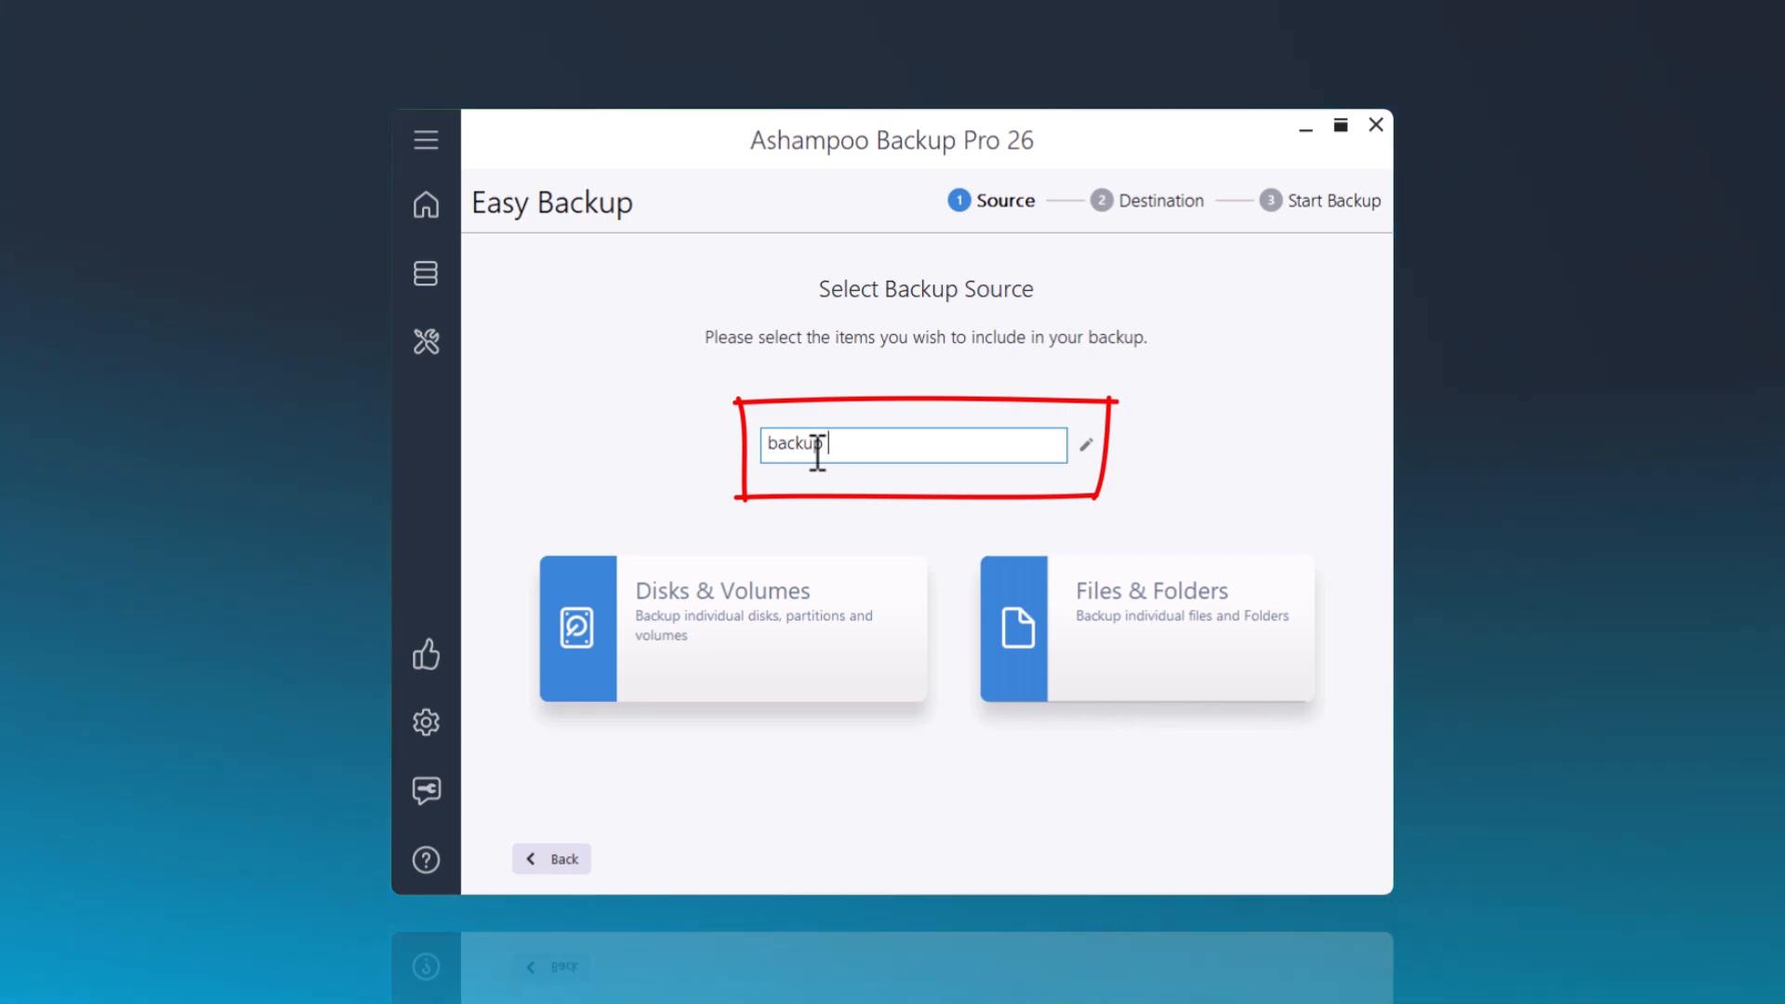
type("documents")
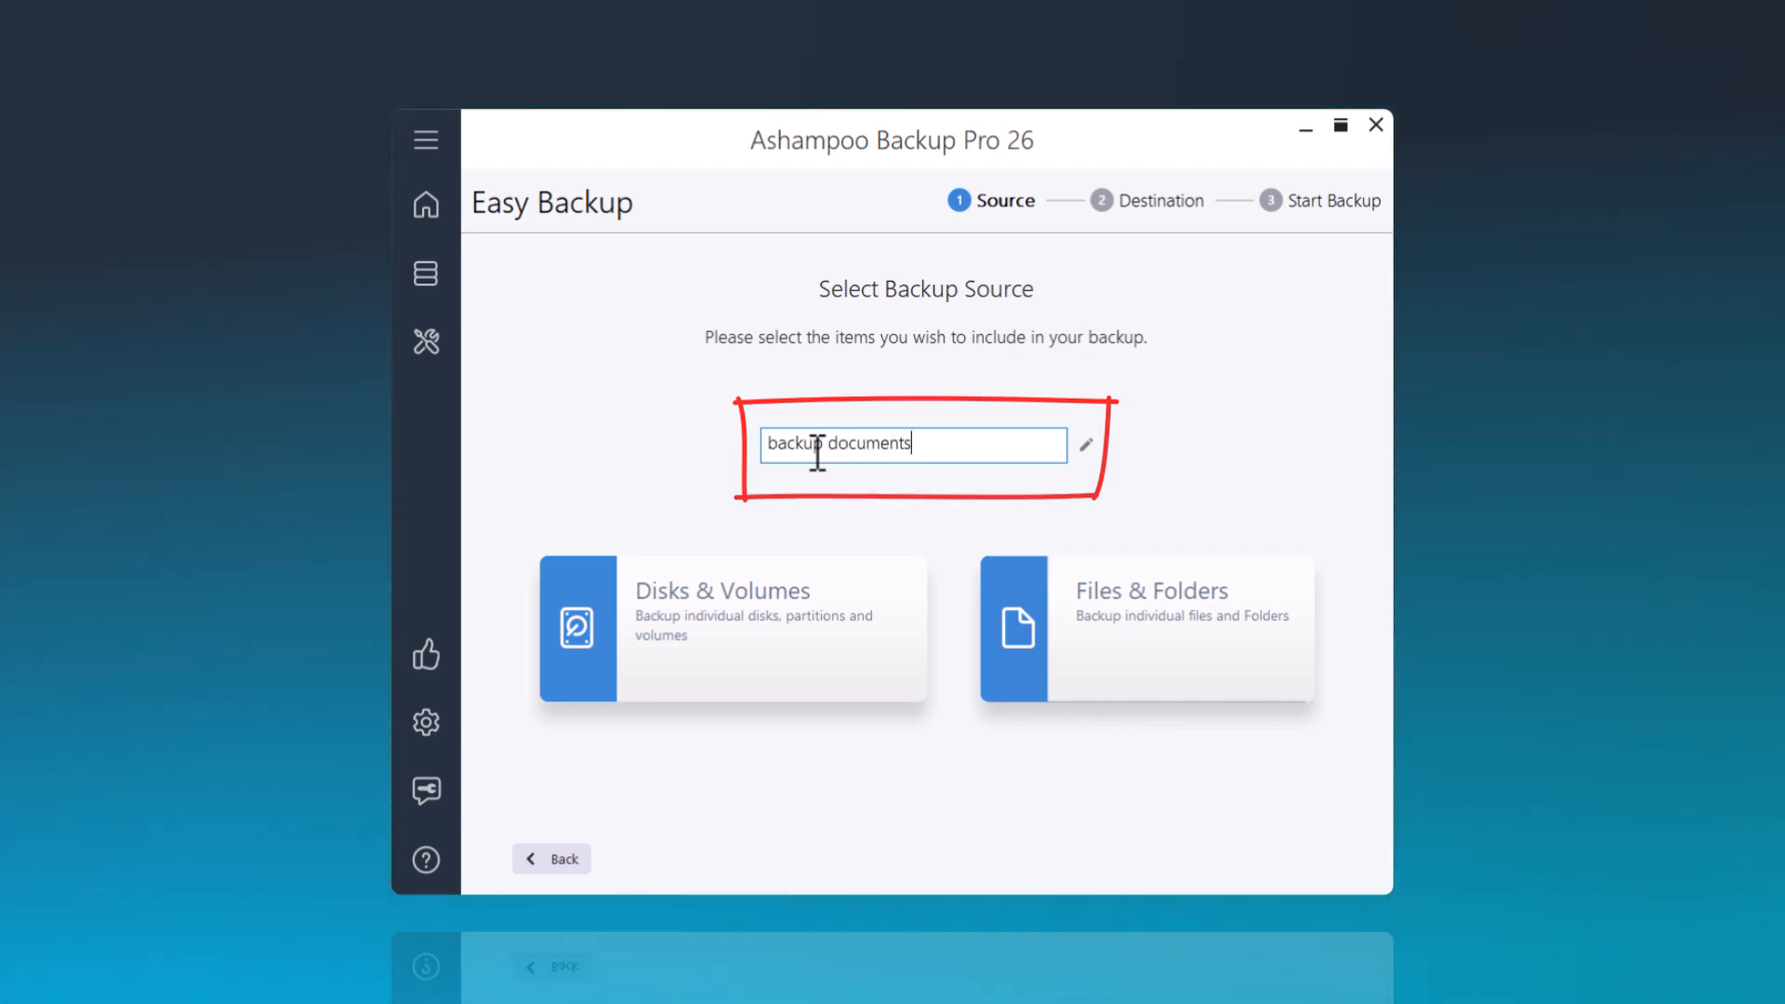
mouse_move(1144, 654)
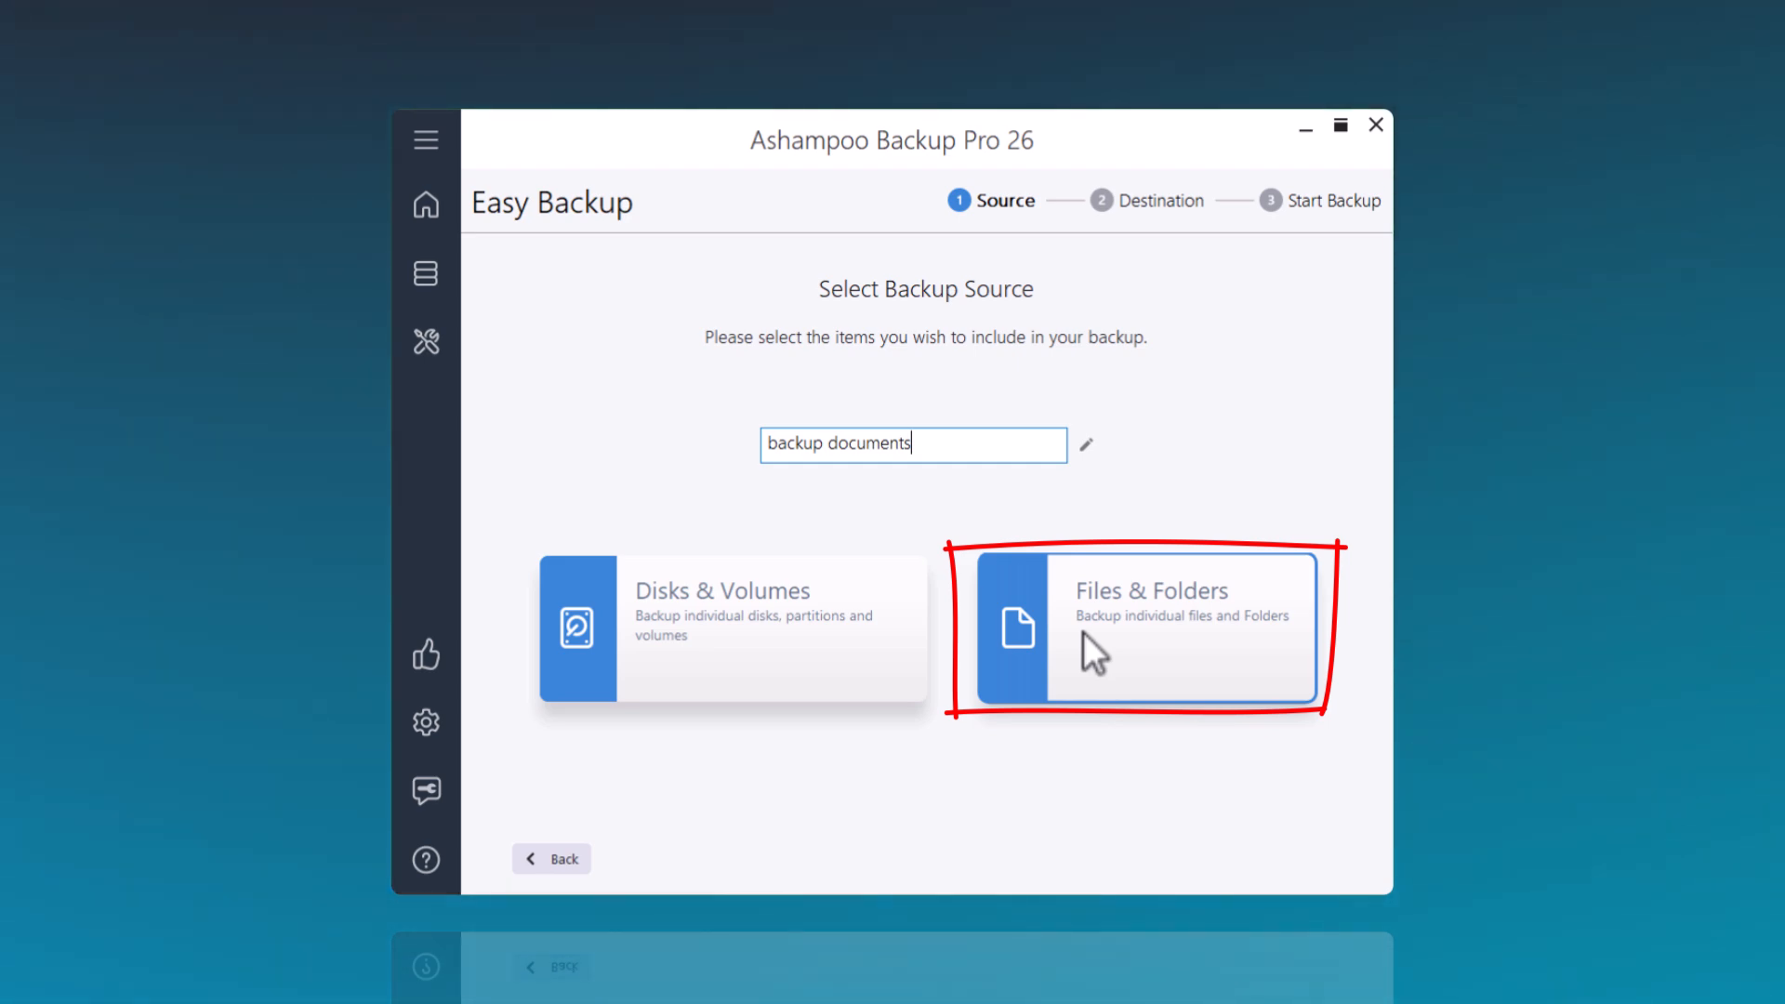
Manually add the Documents\Muster_PDF folder as a files-and-folders backup source
left_click(1150, 630)
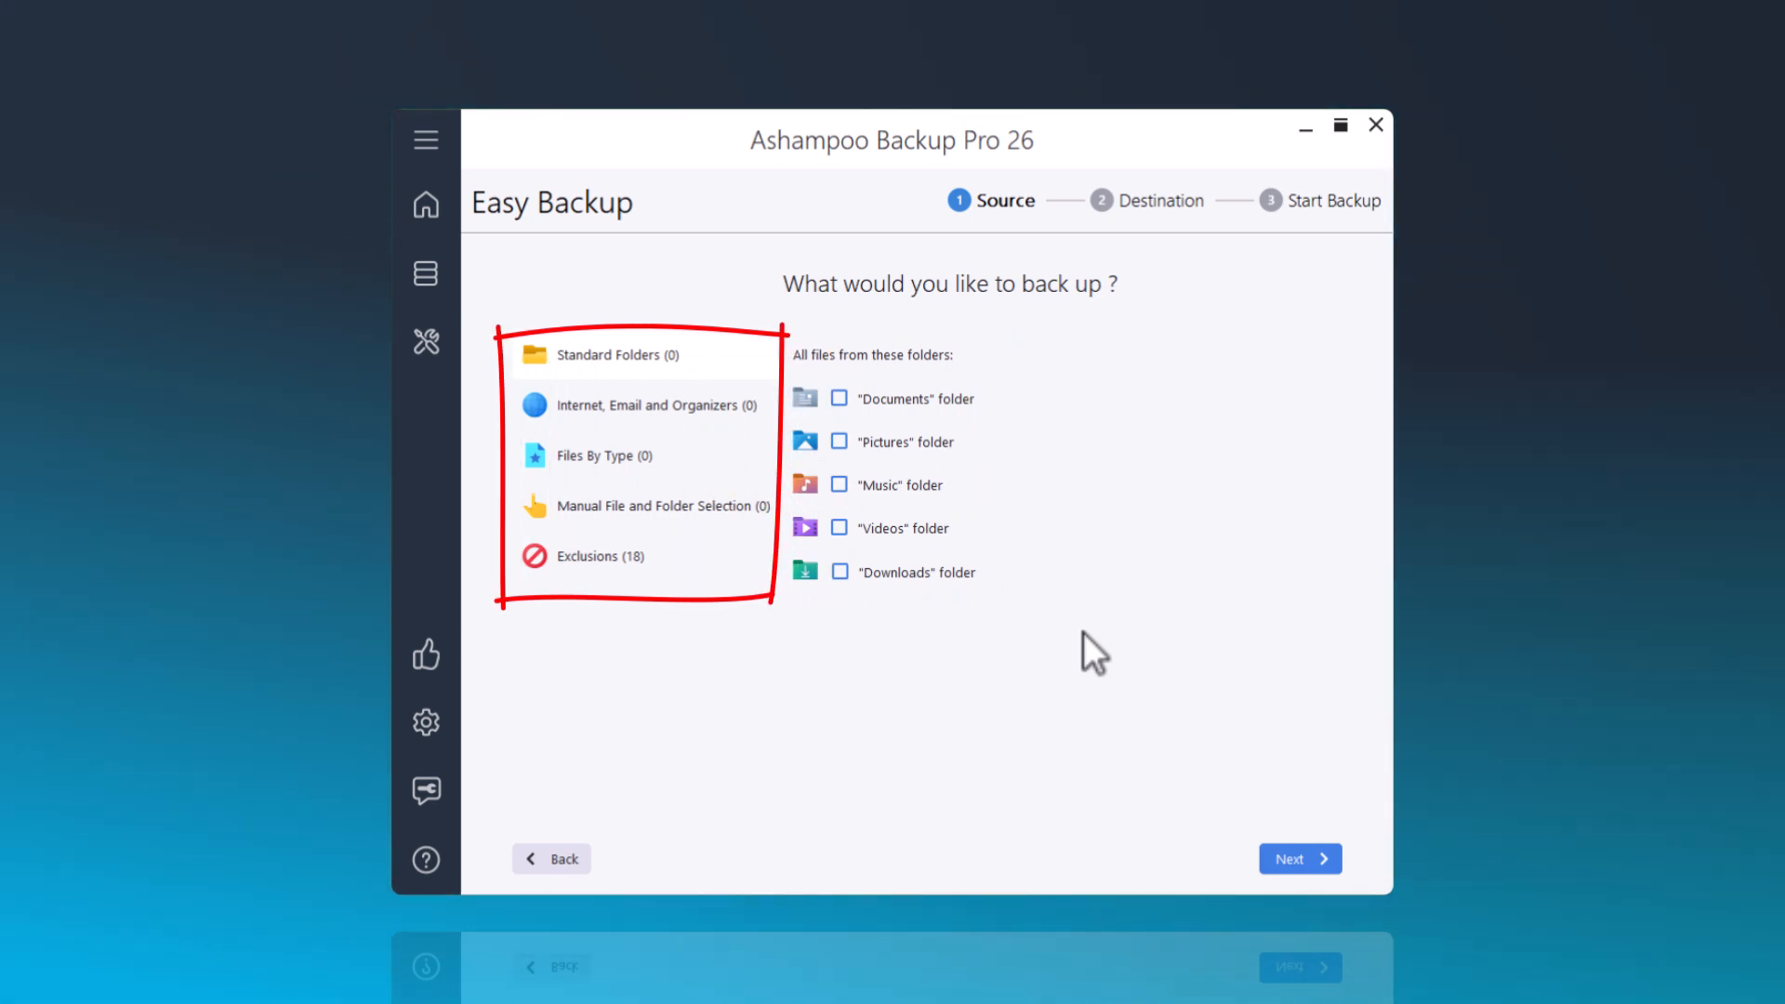
mouse_move(780, 558)
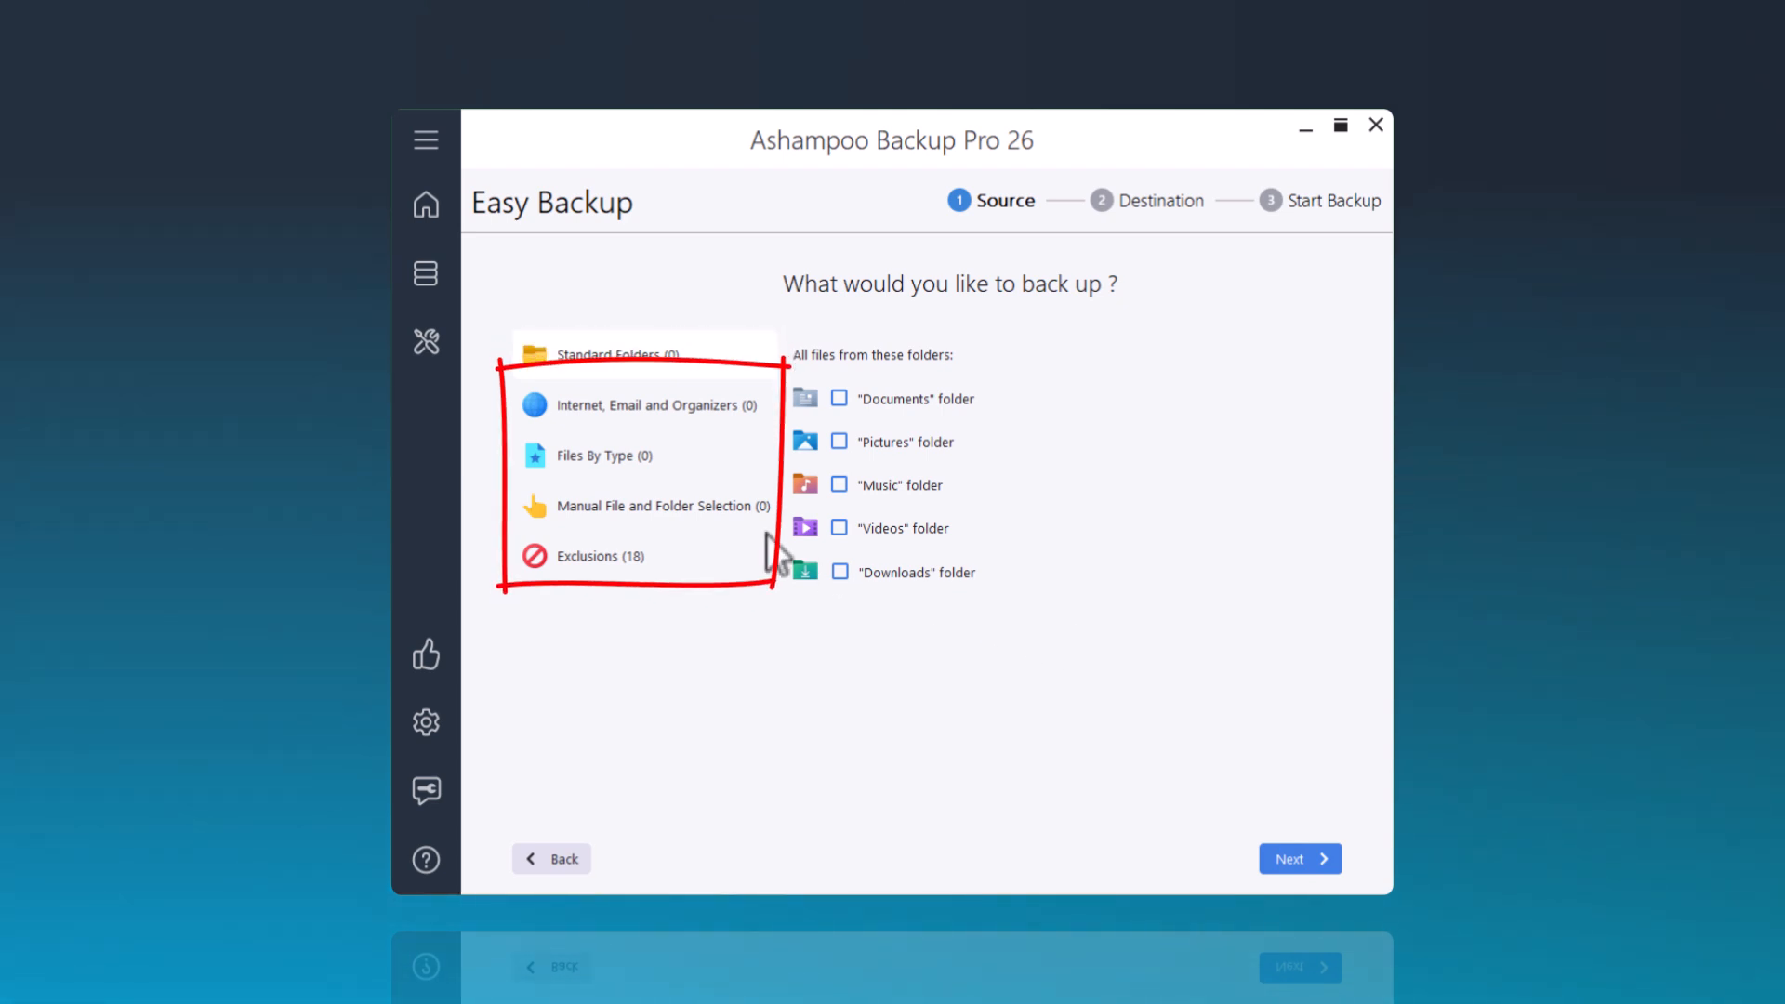
left_click(659, 506)
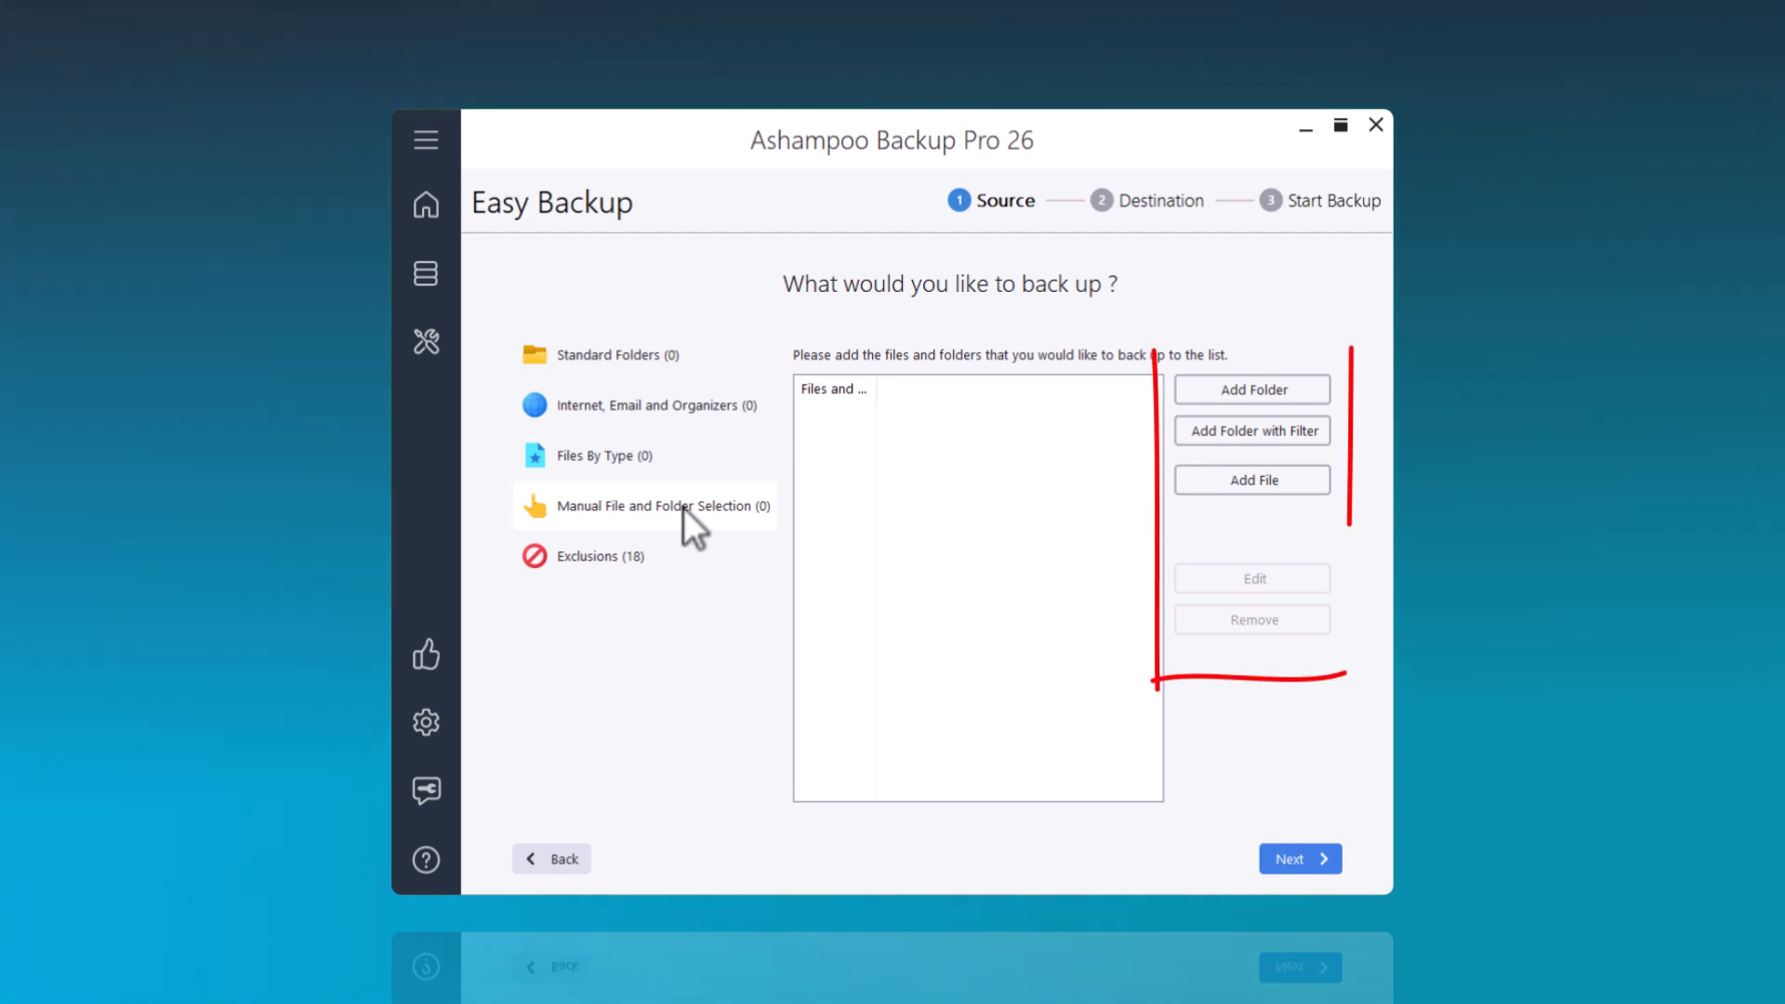
mouse_move(1230, 410)
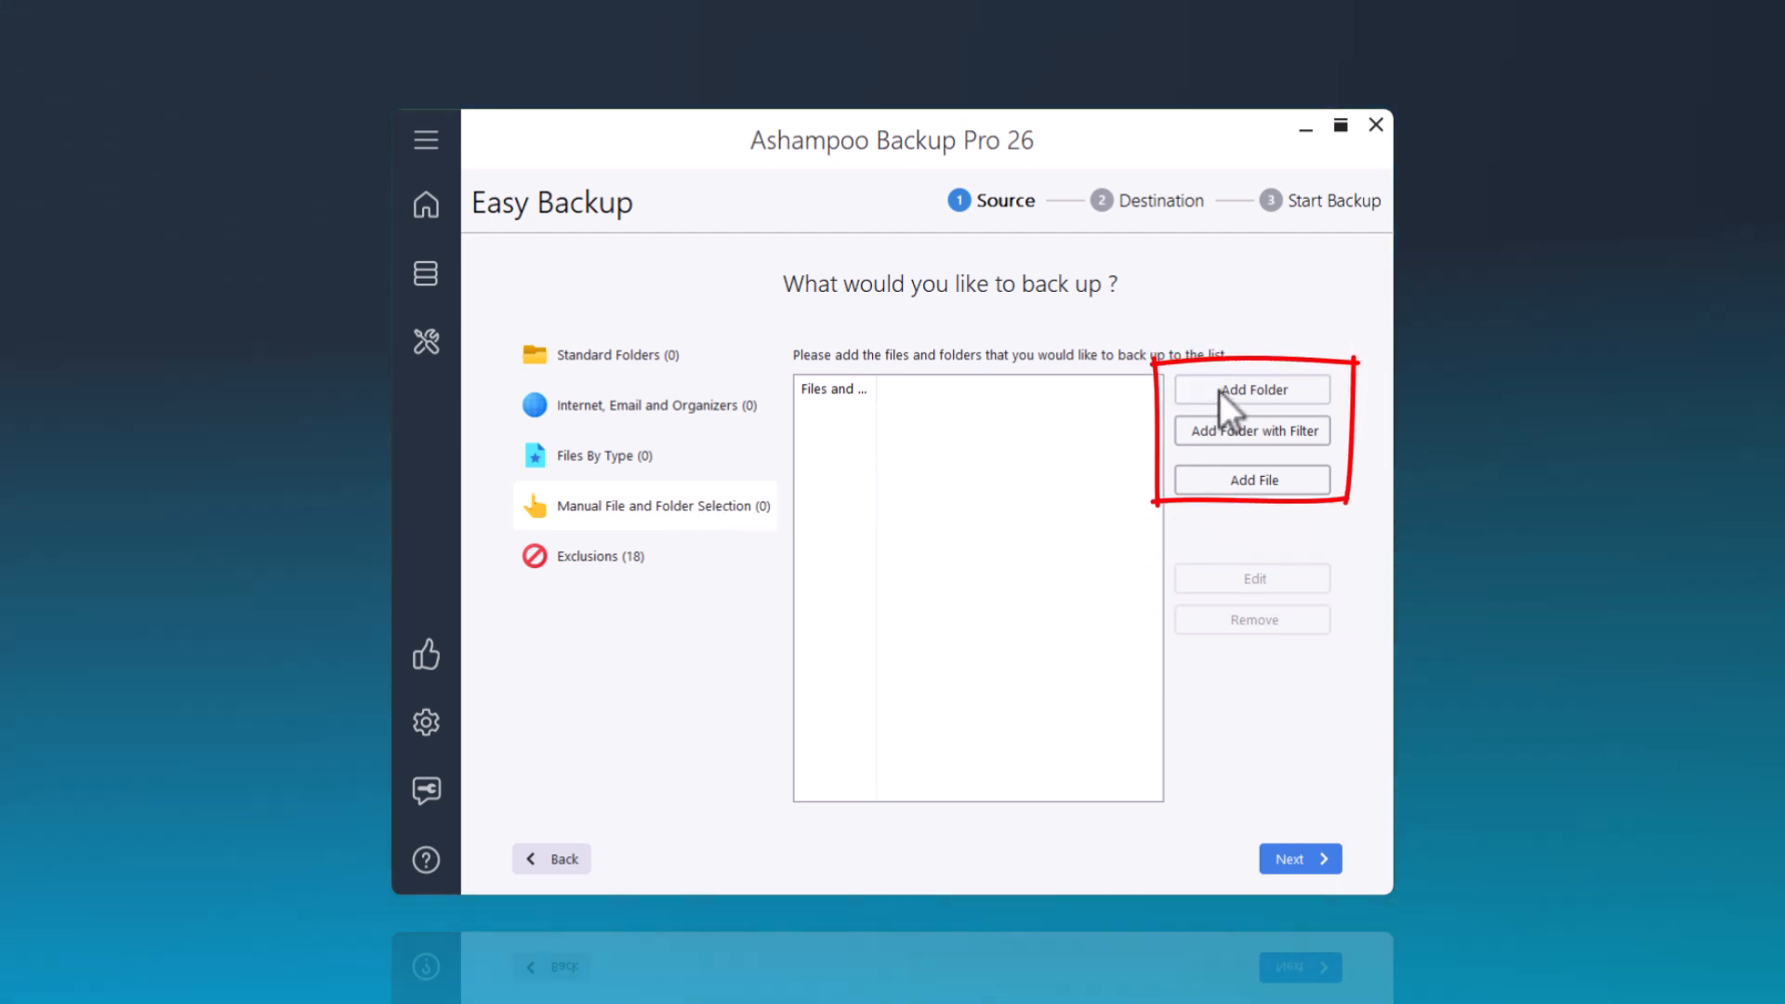
left_click(1250, 390)
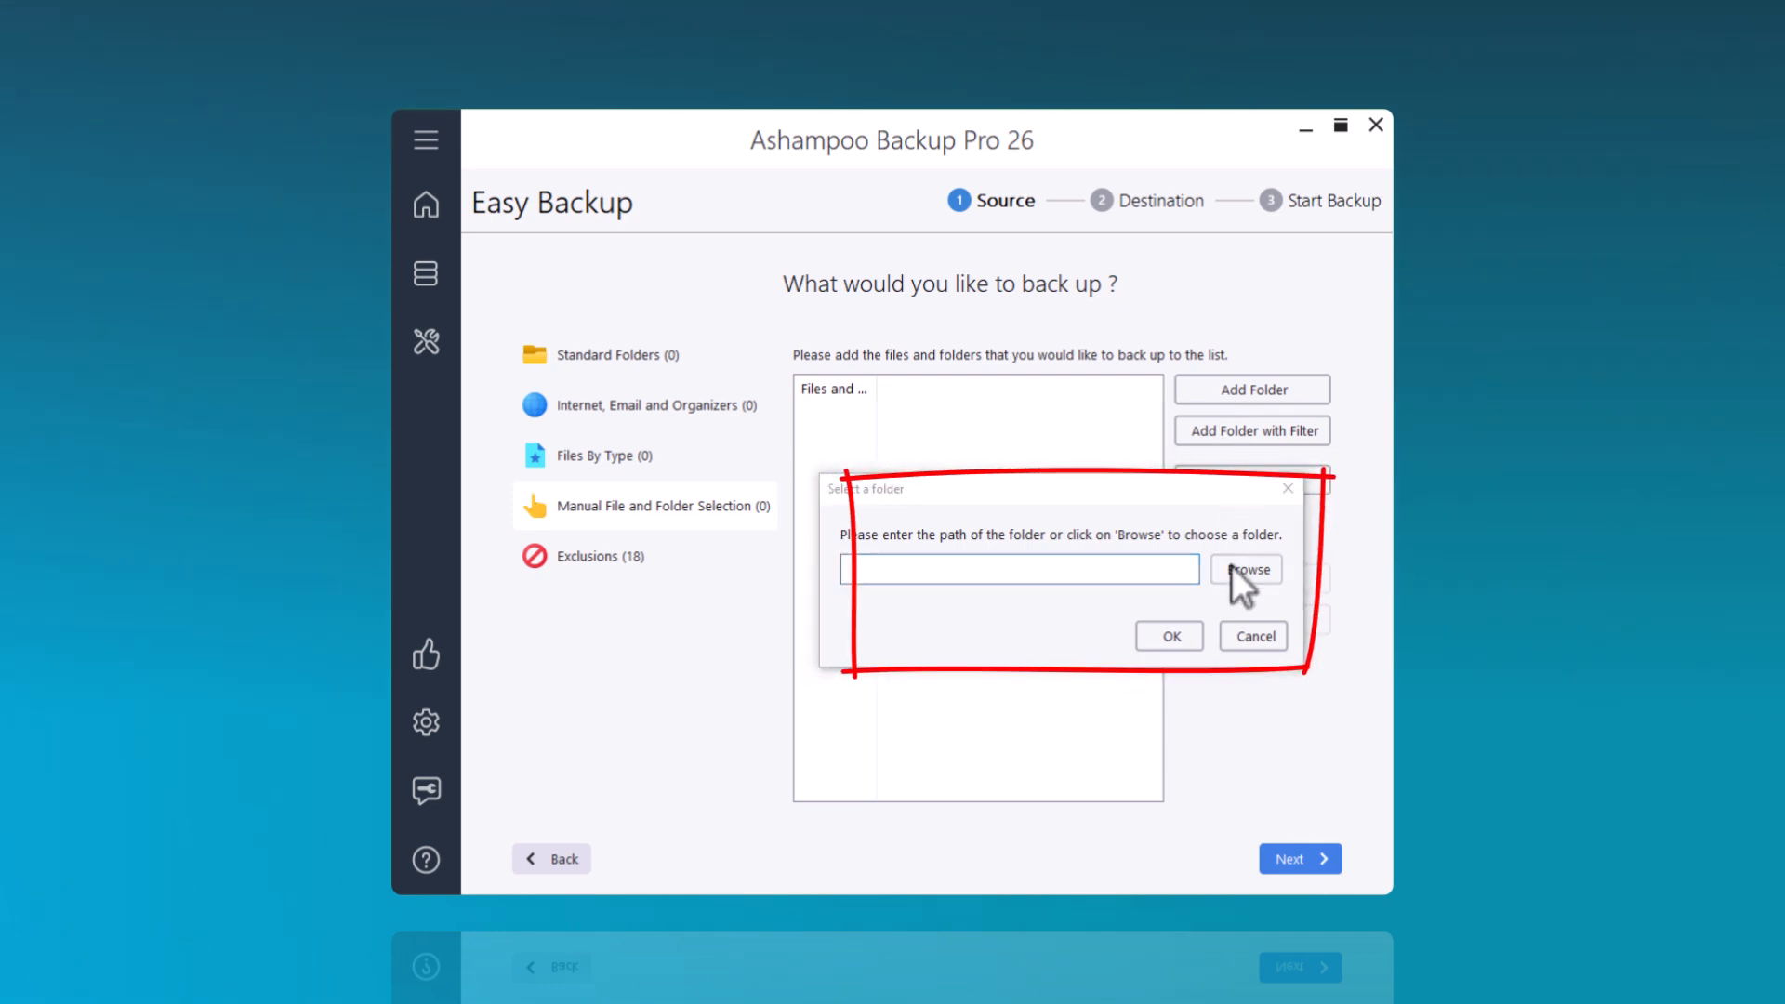
left_click(1247, 570)
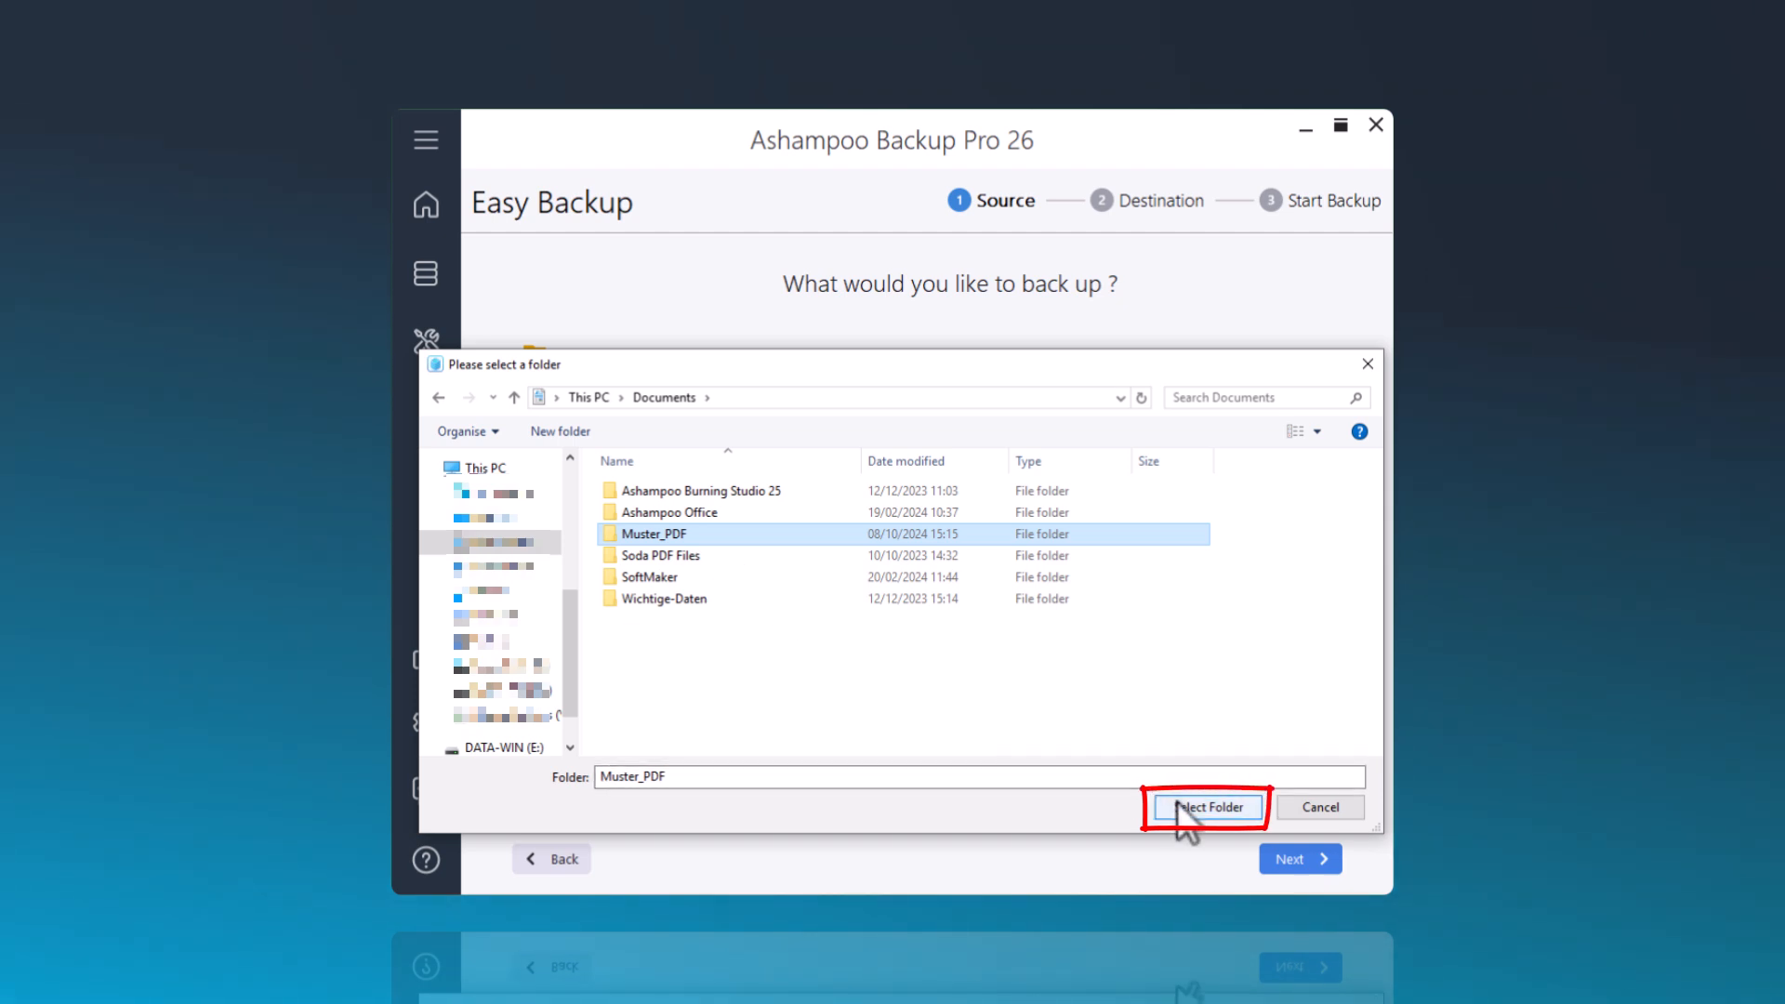
left_click(1205, 806)
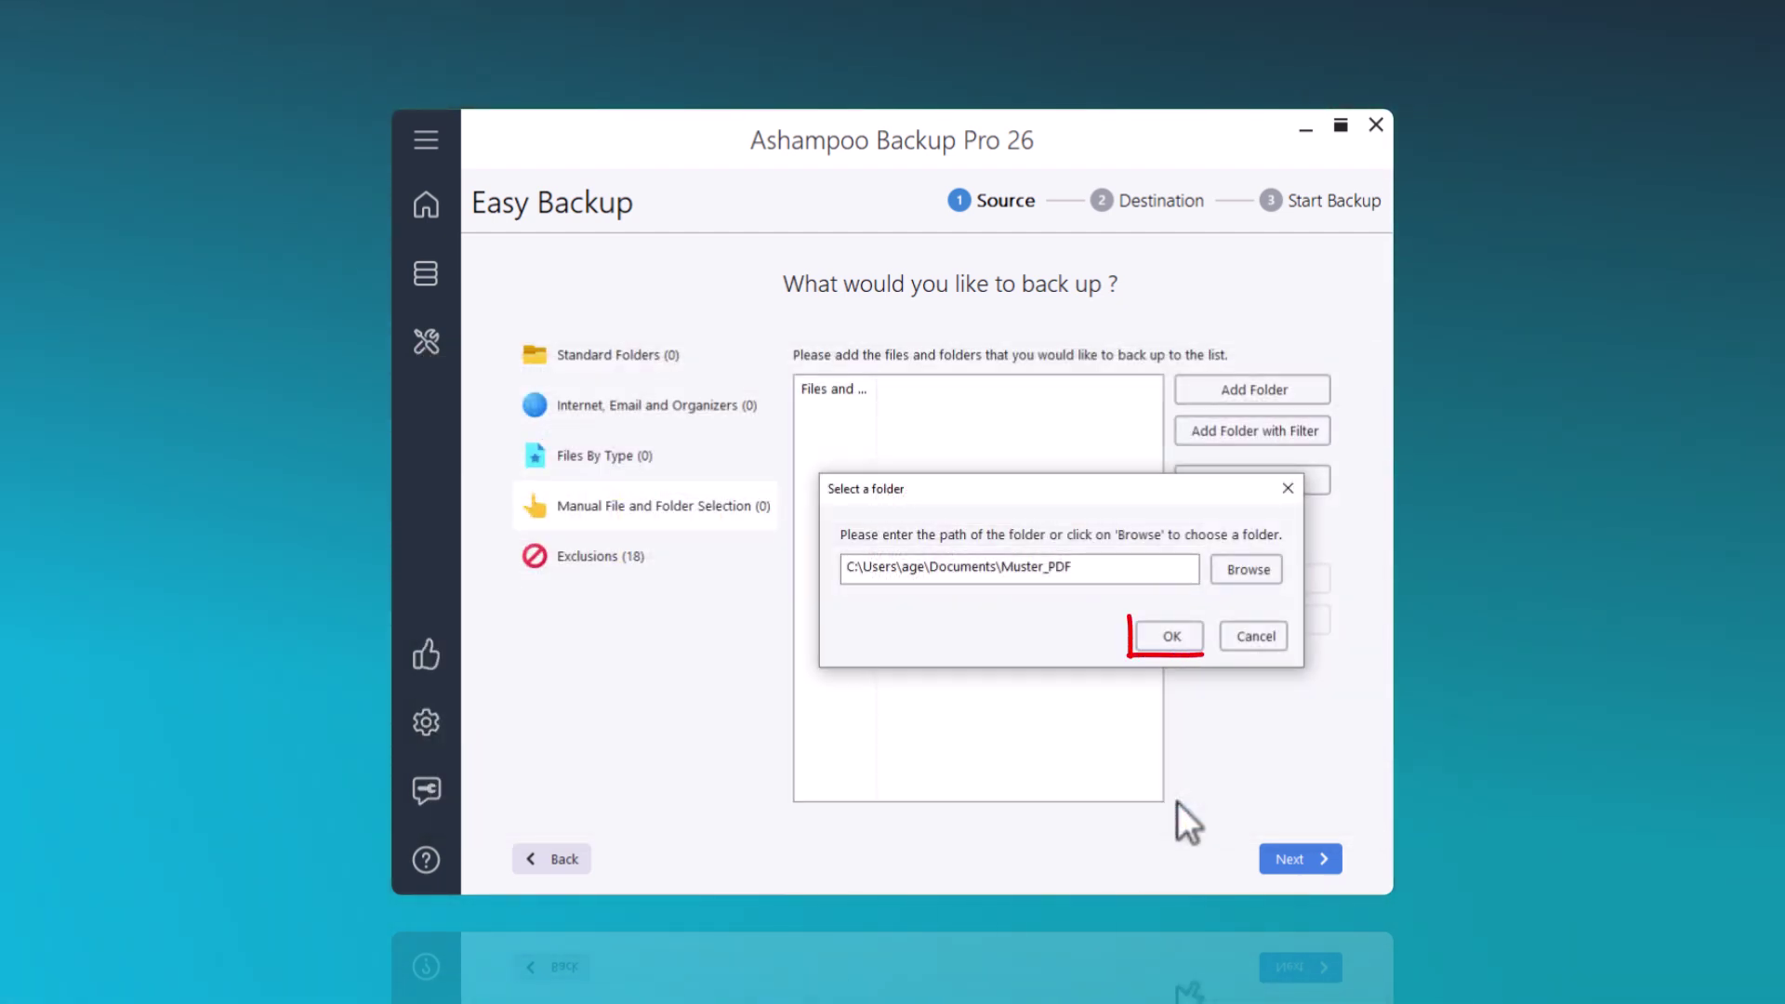
left_click(1169, 636)
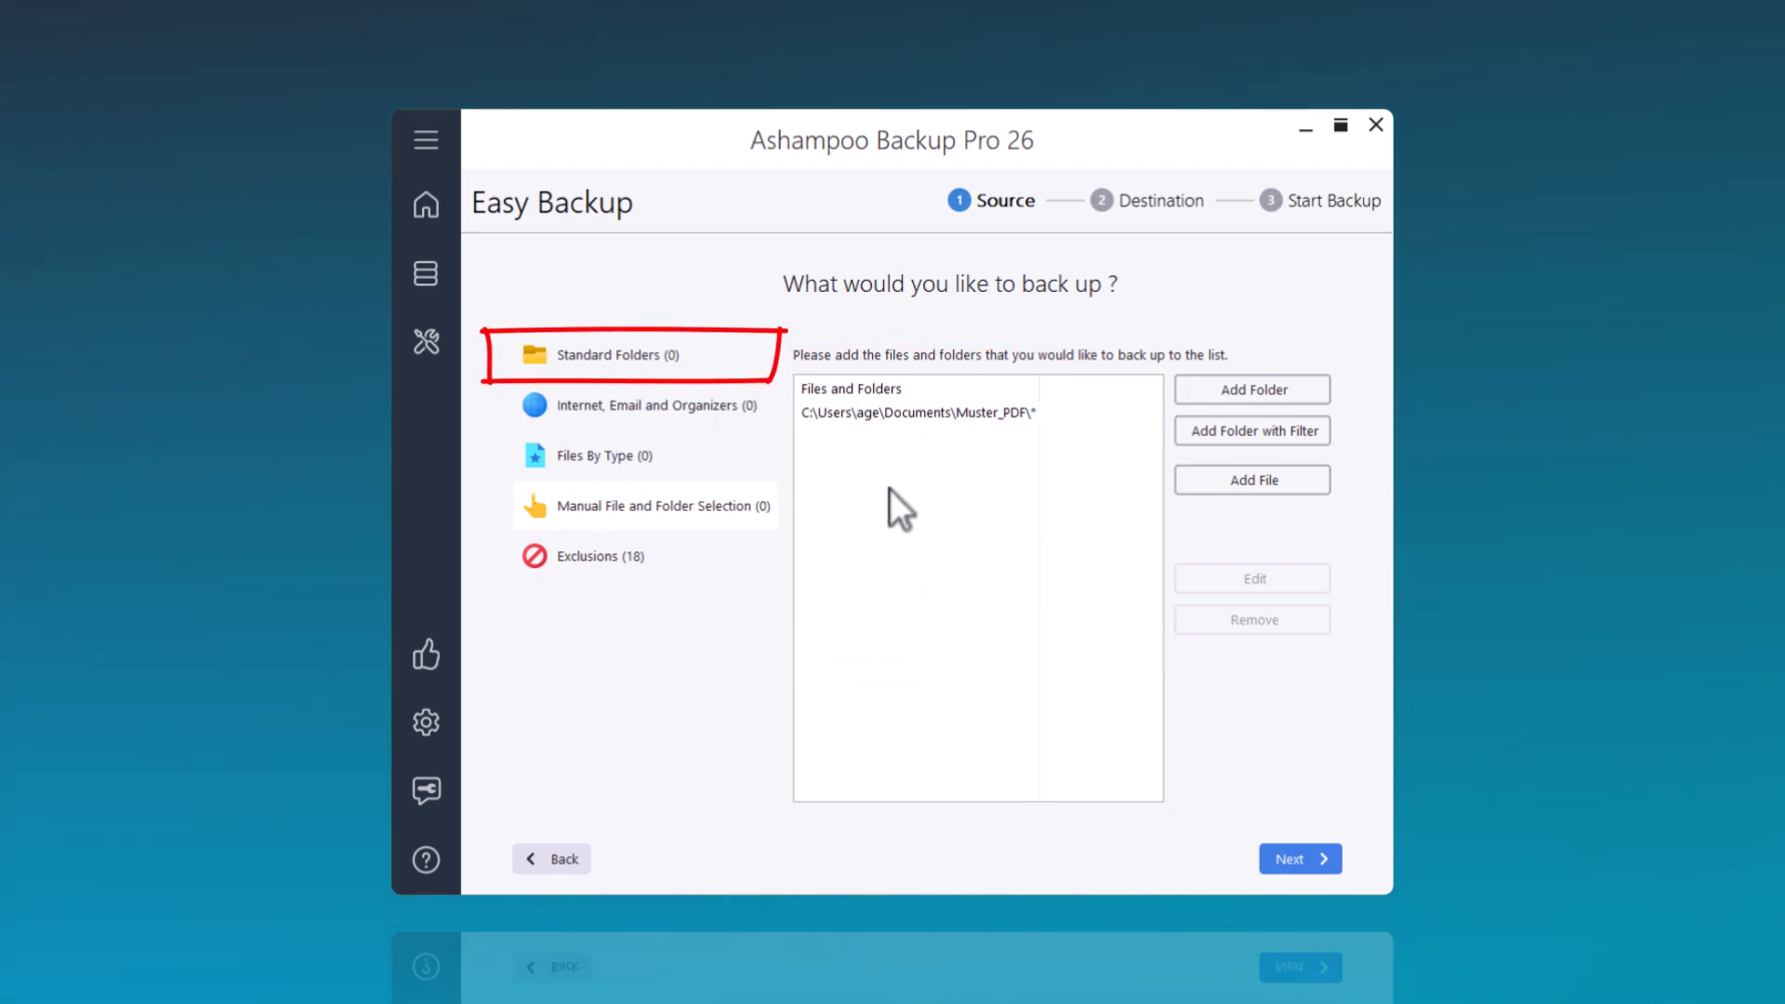
Tick the standard Documents folder as a source and advance to the destination
left_click(620, 355)
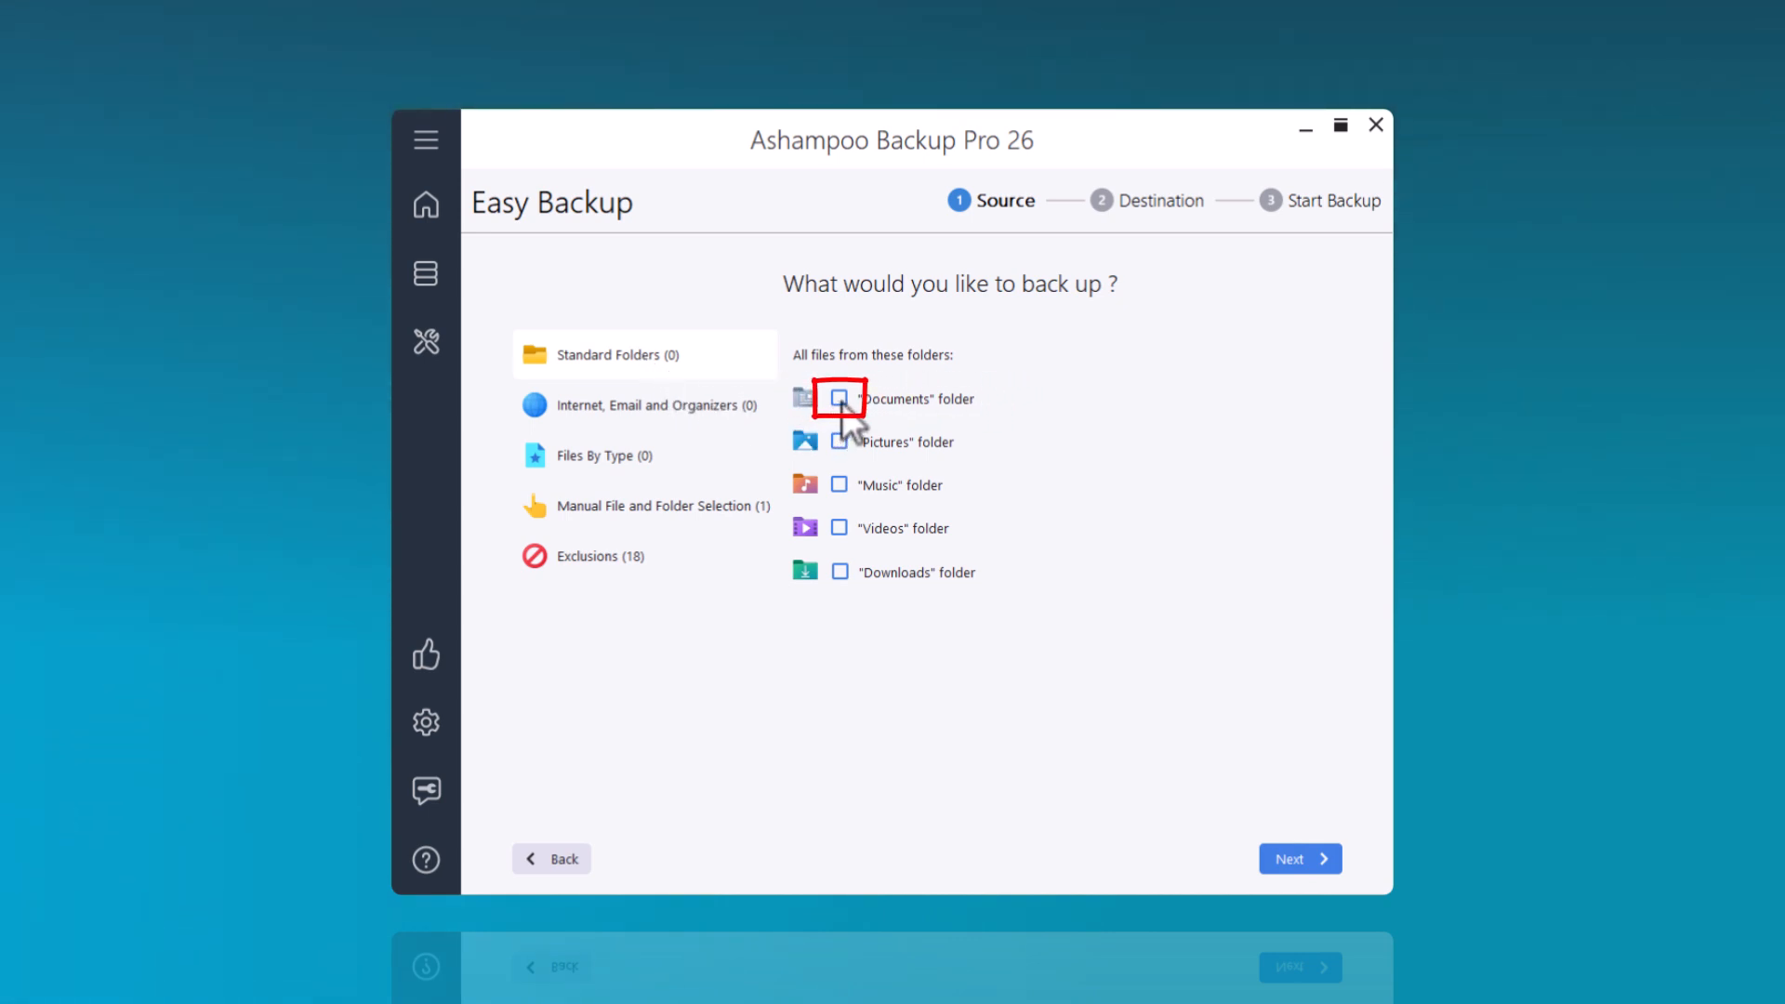
left_click(840, 399)
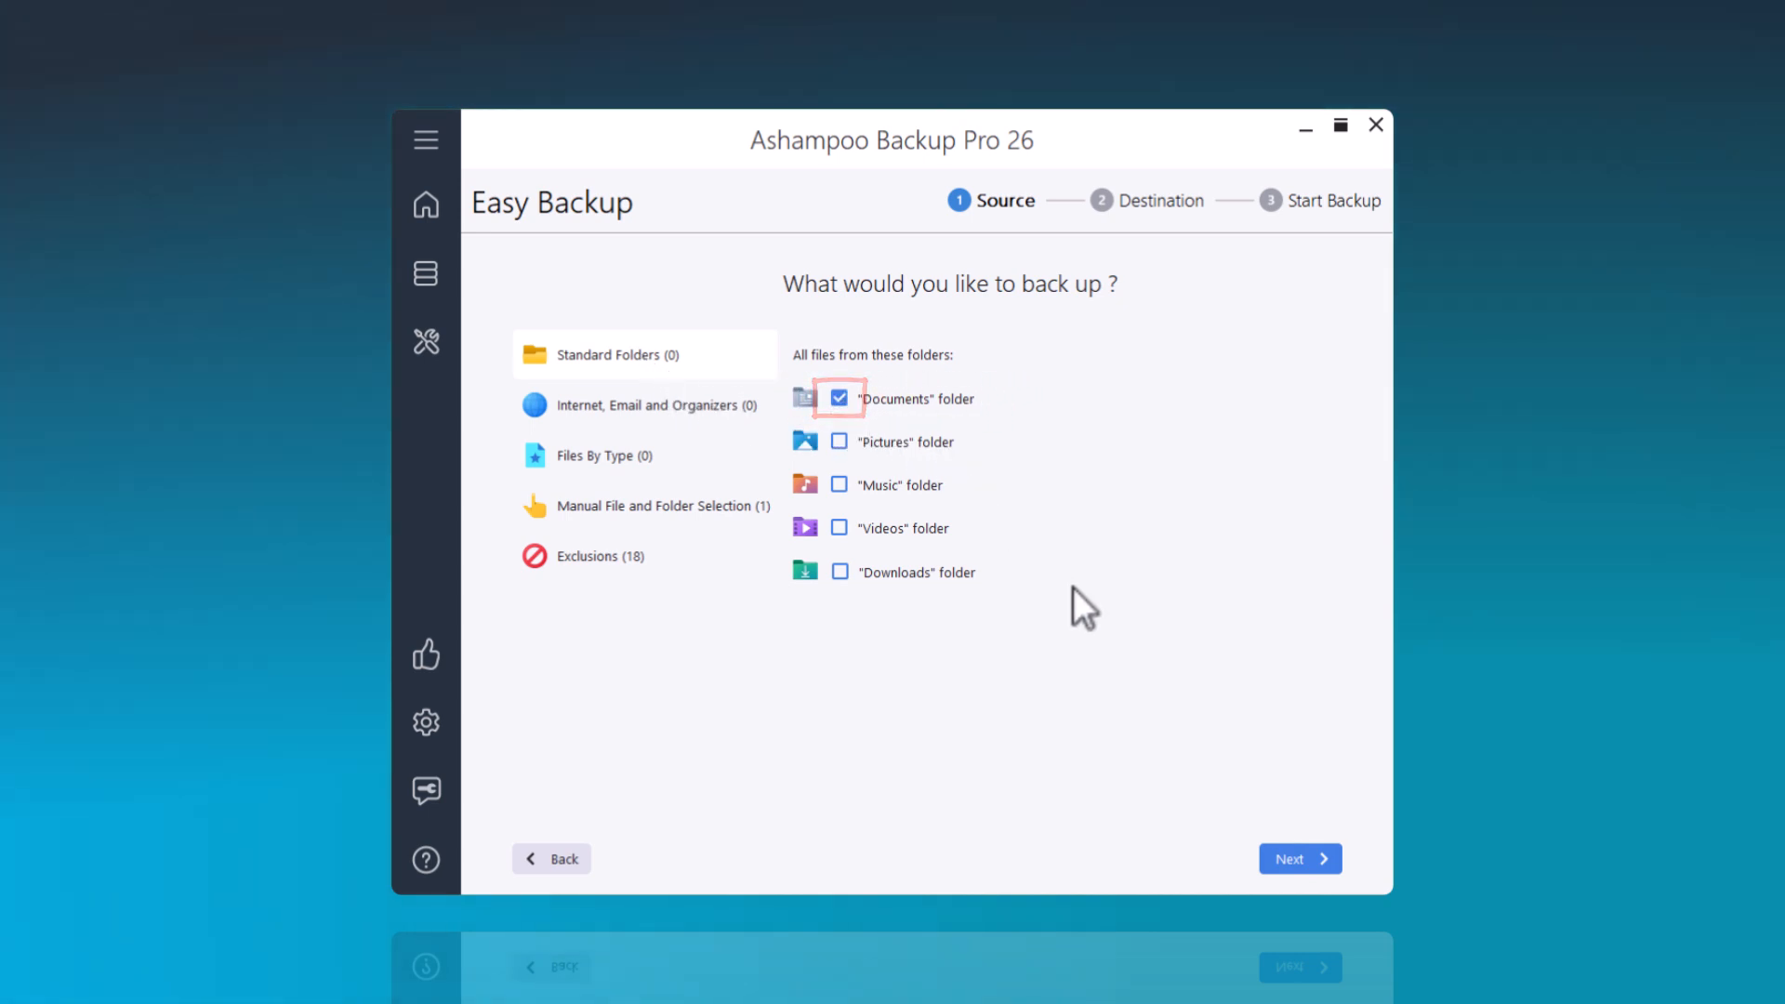
left_click(1298, 858)
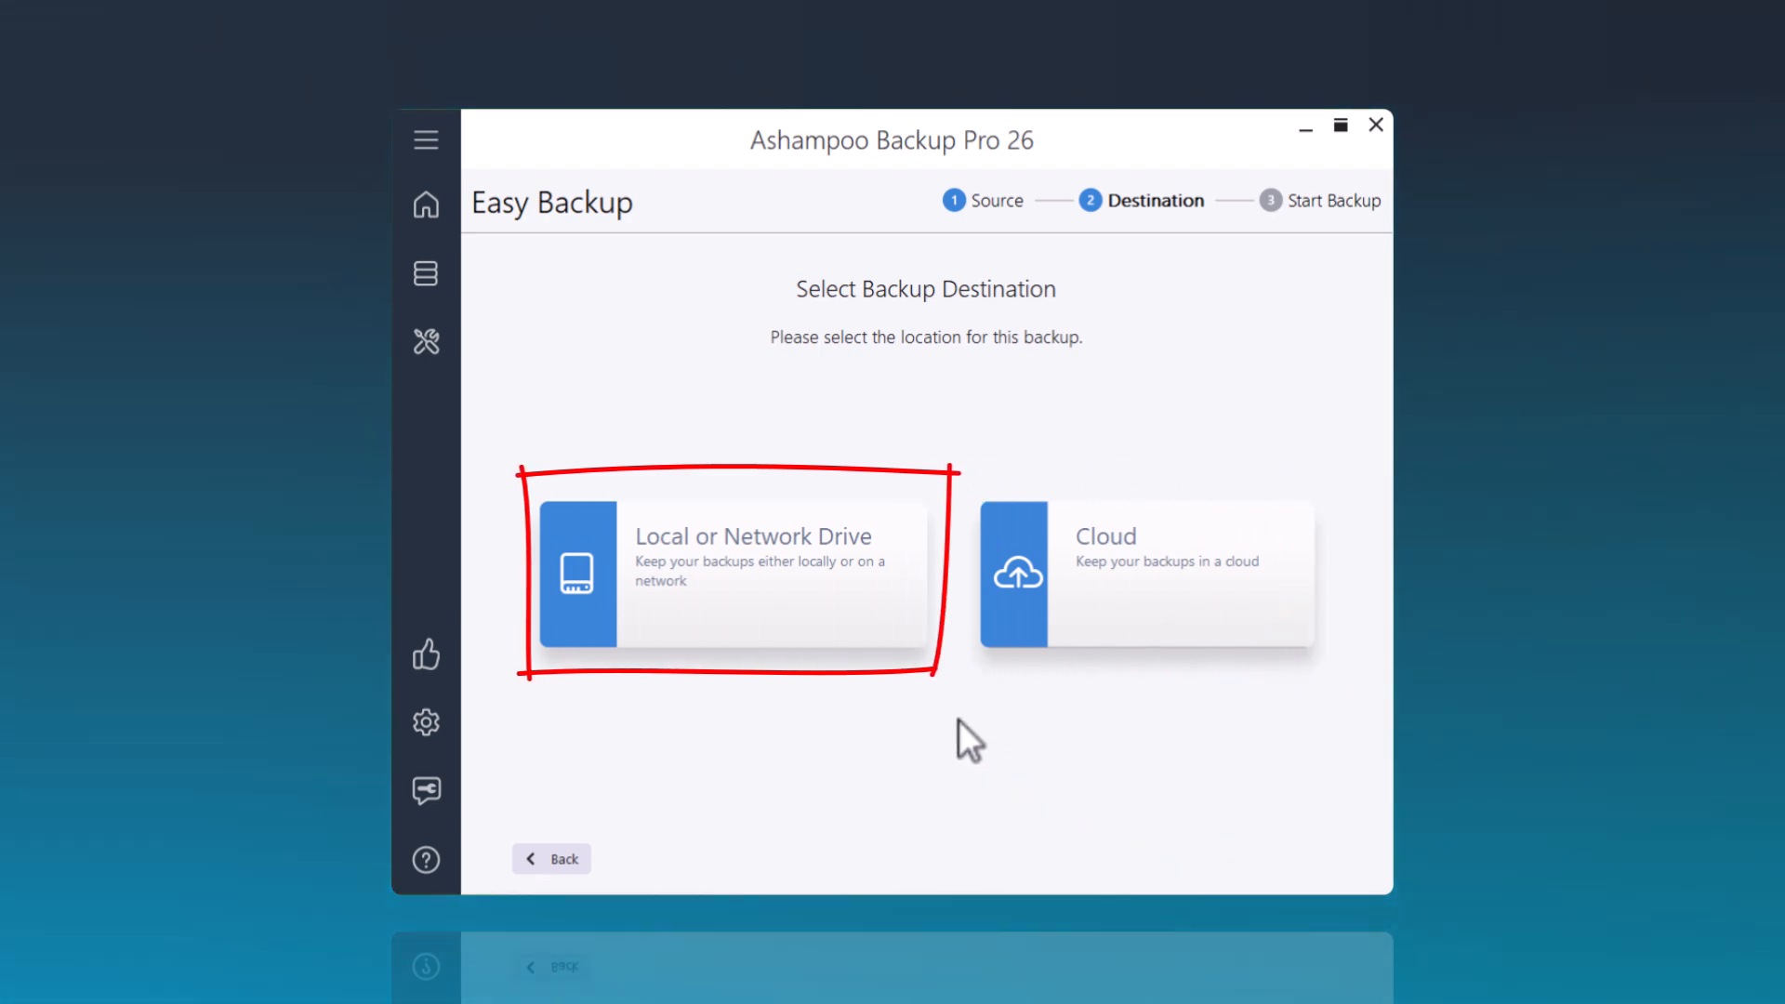
mouse_move(731, 612)
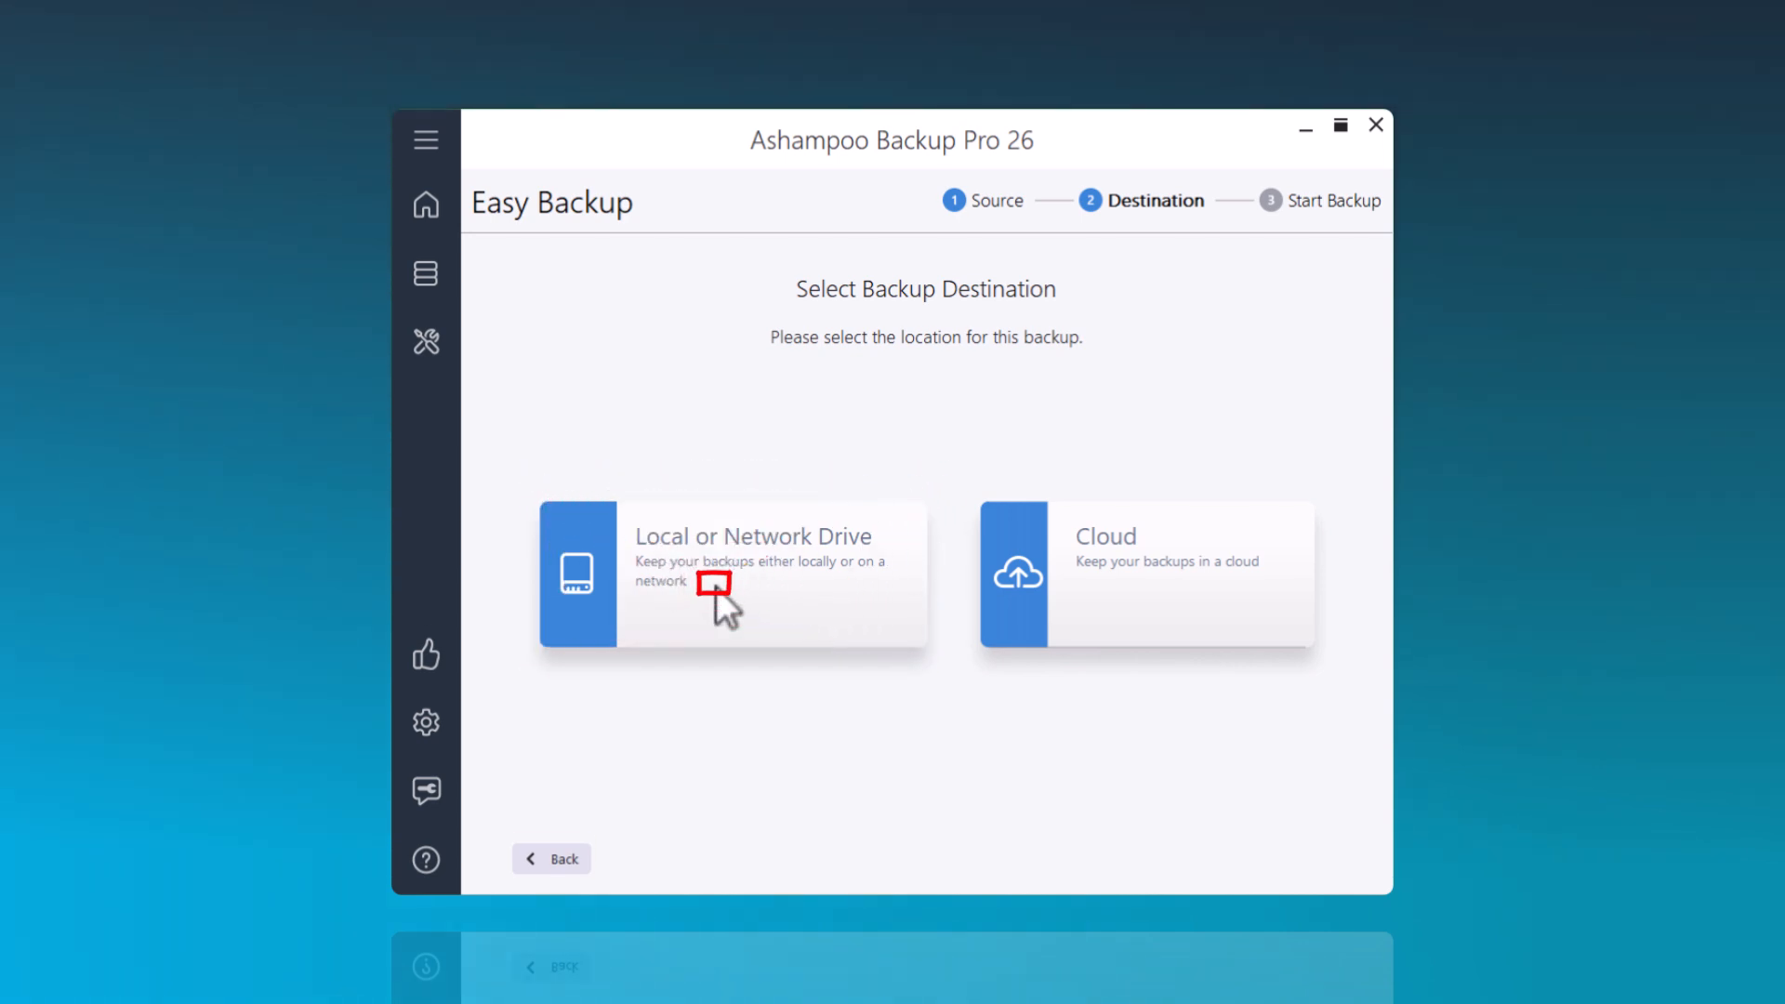
Store backups on local drive E: (DATA-WIN), completing plan creation
left_click(729, 575)
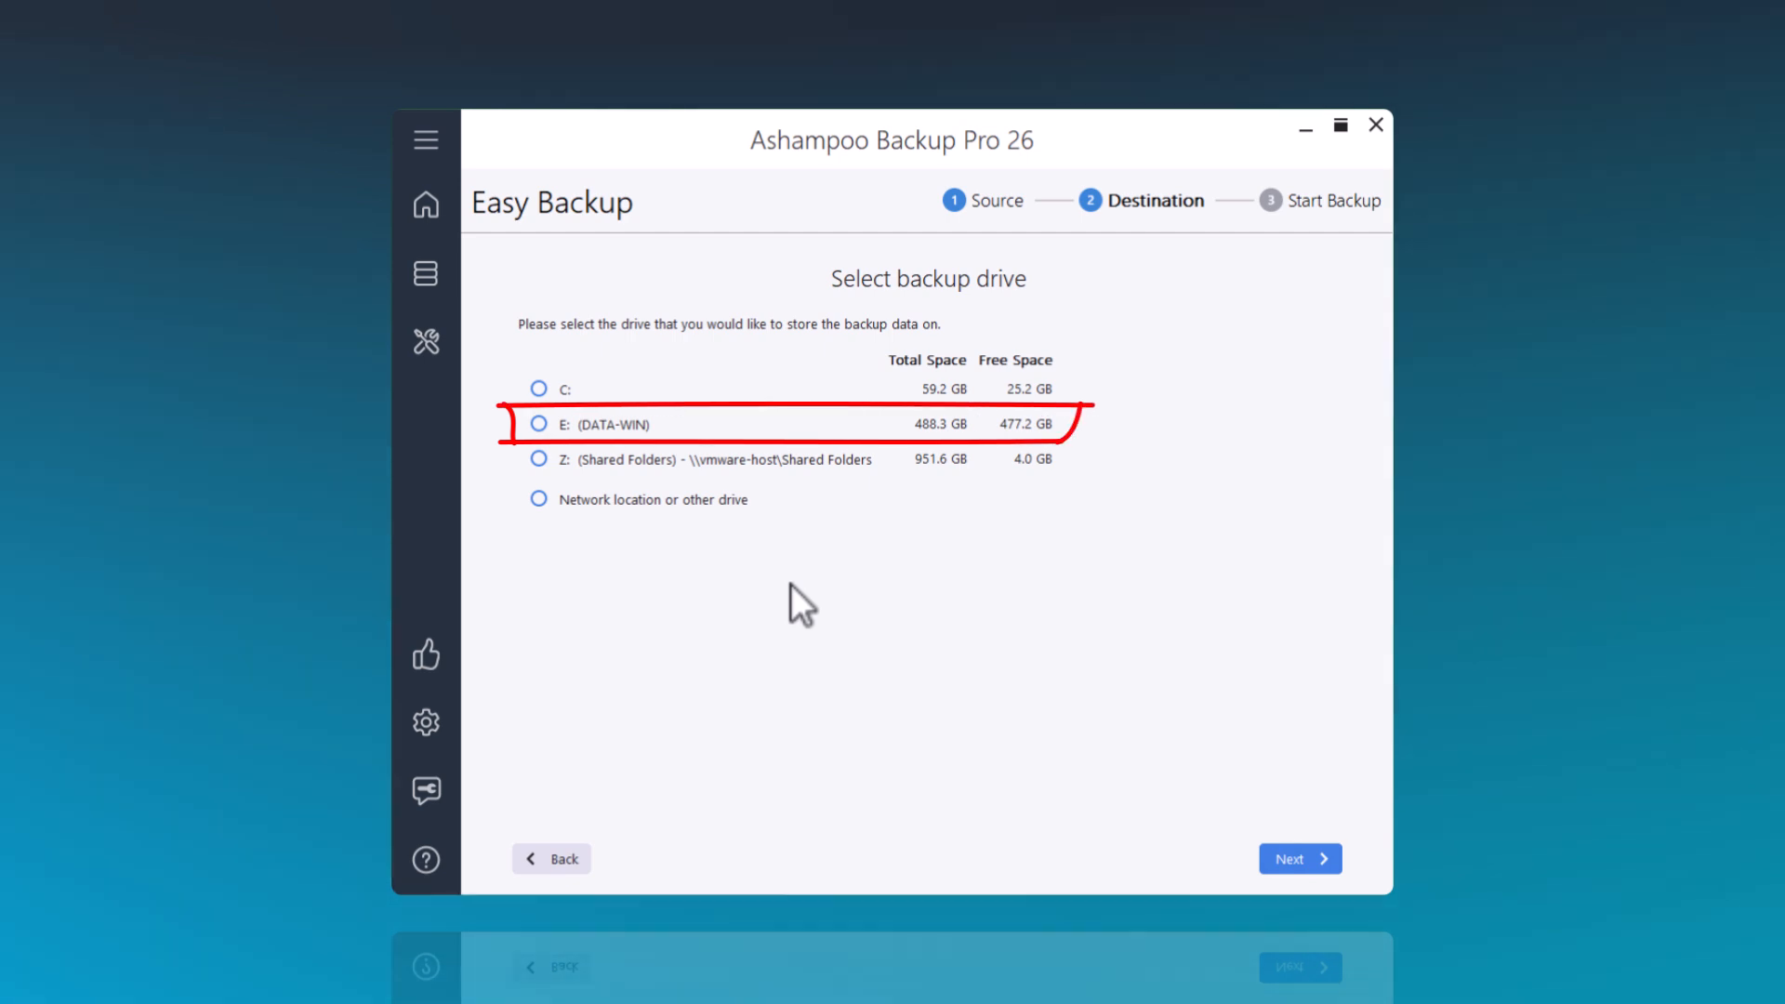
mouse_move(751, 568)
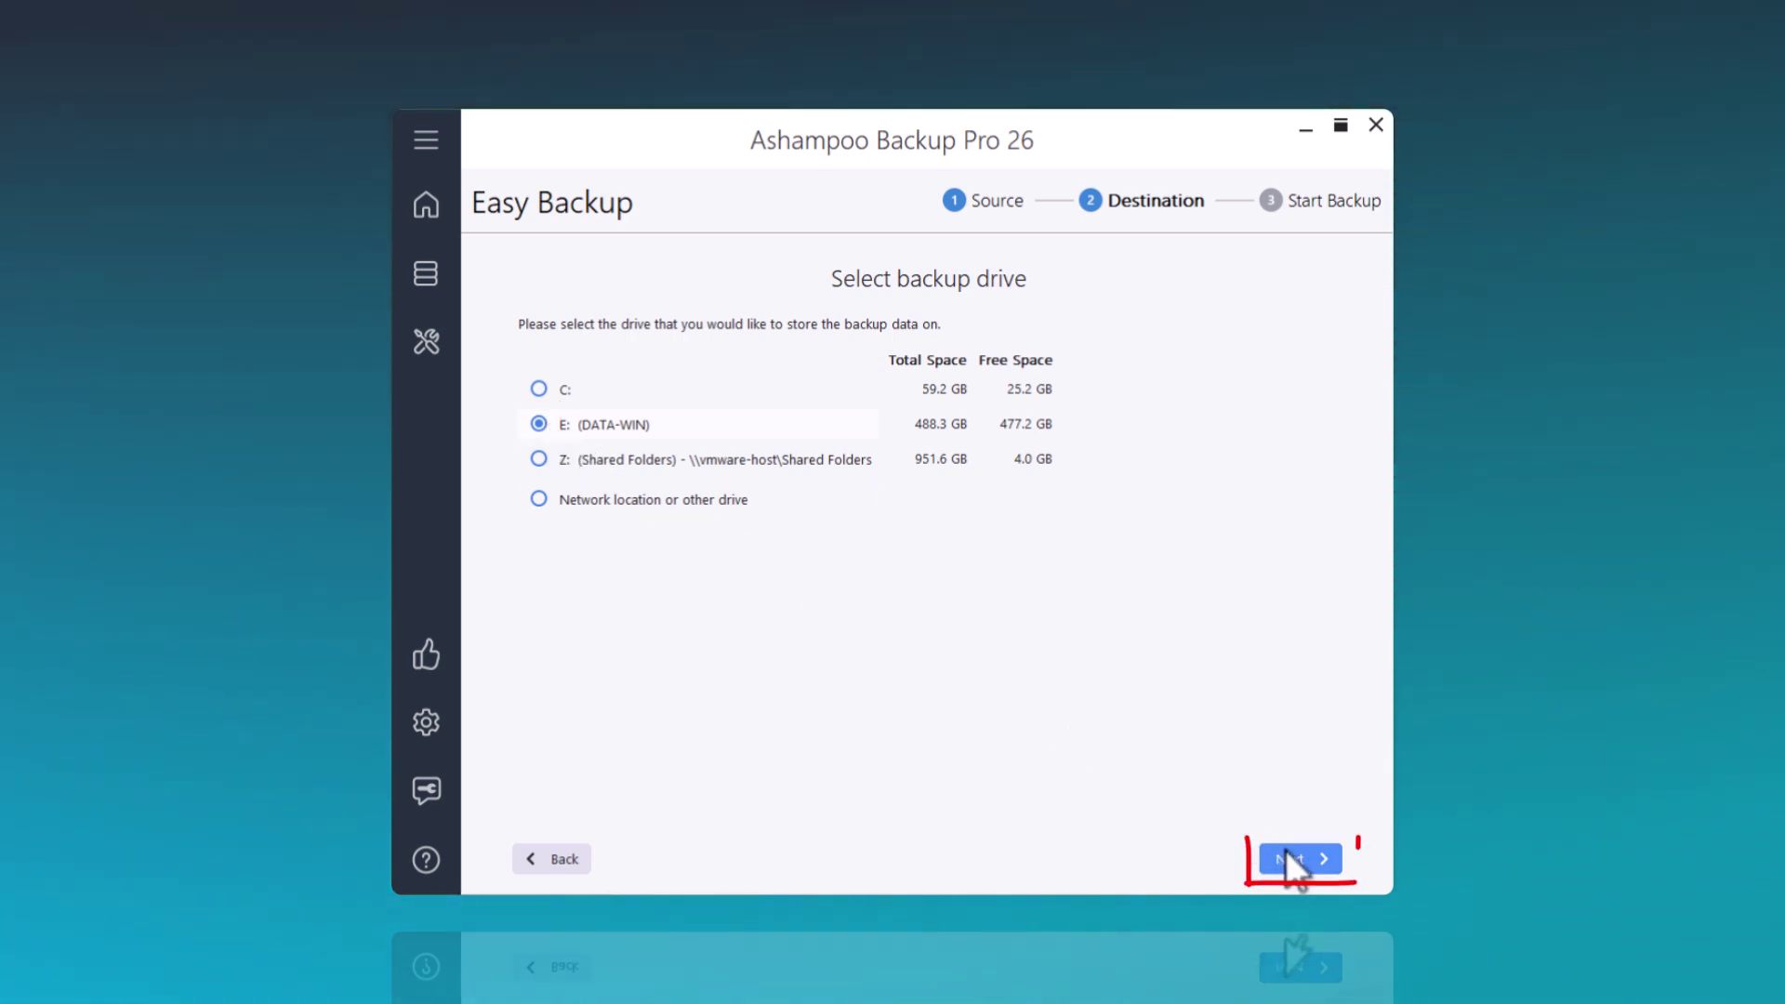
left_click(1299, 858)
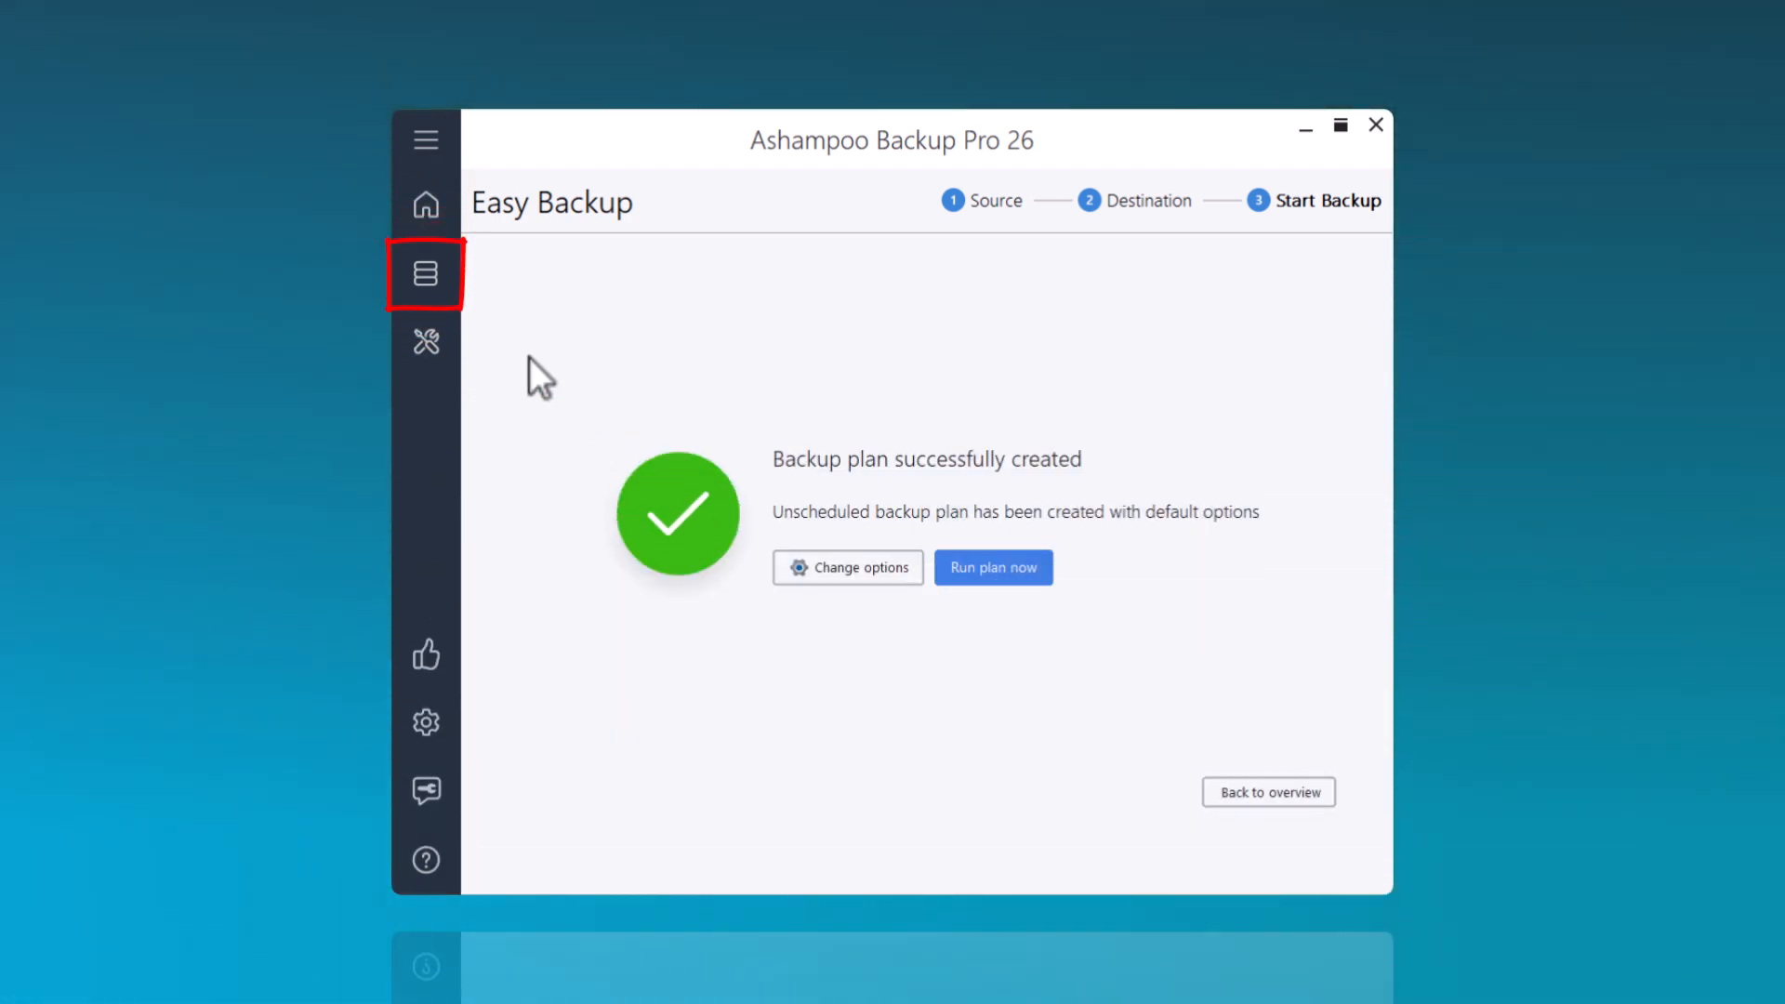
Show Backup & Restore > Backup Plans, listing 'backup documents + PDF'
left_click(425, 273)
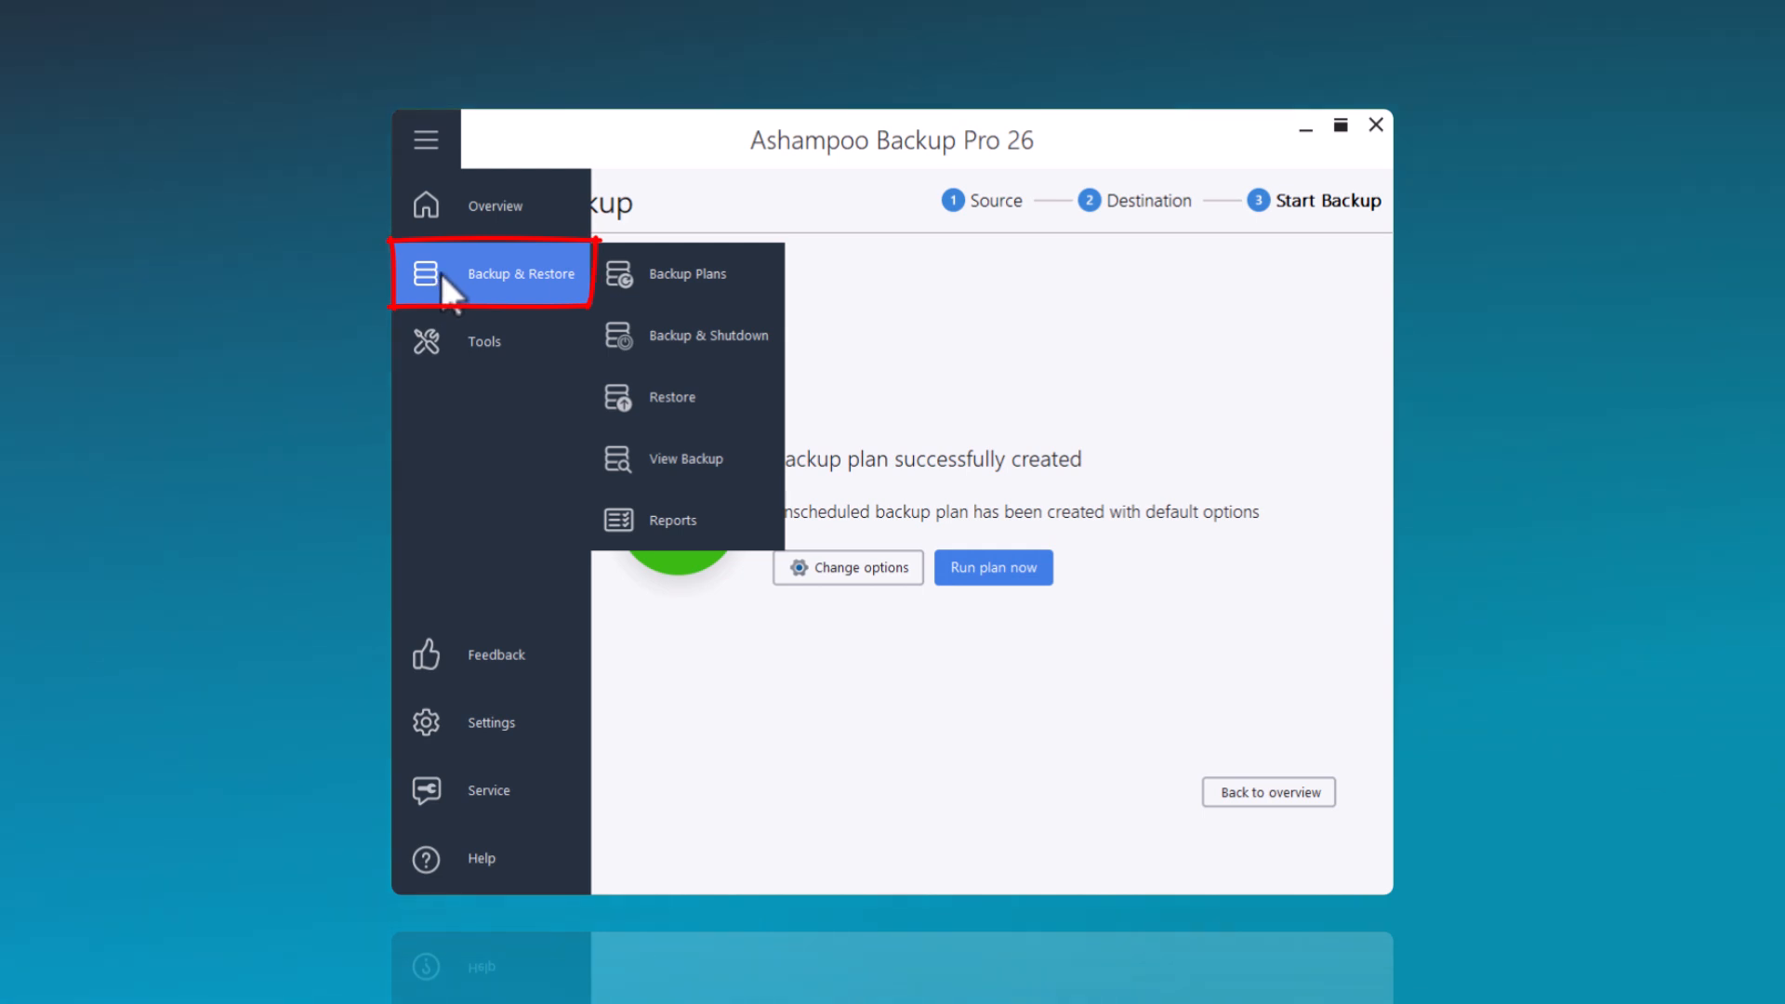
left_click(695, 274)
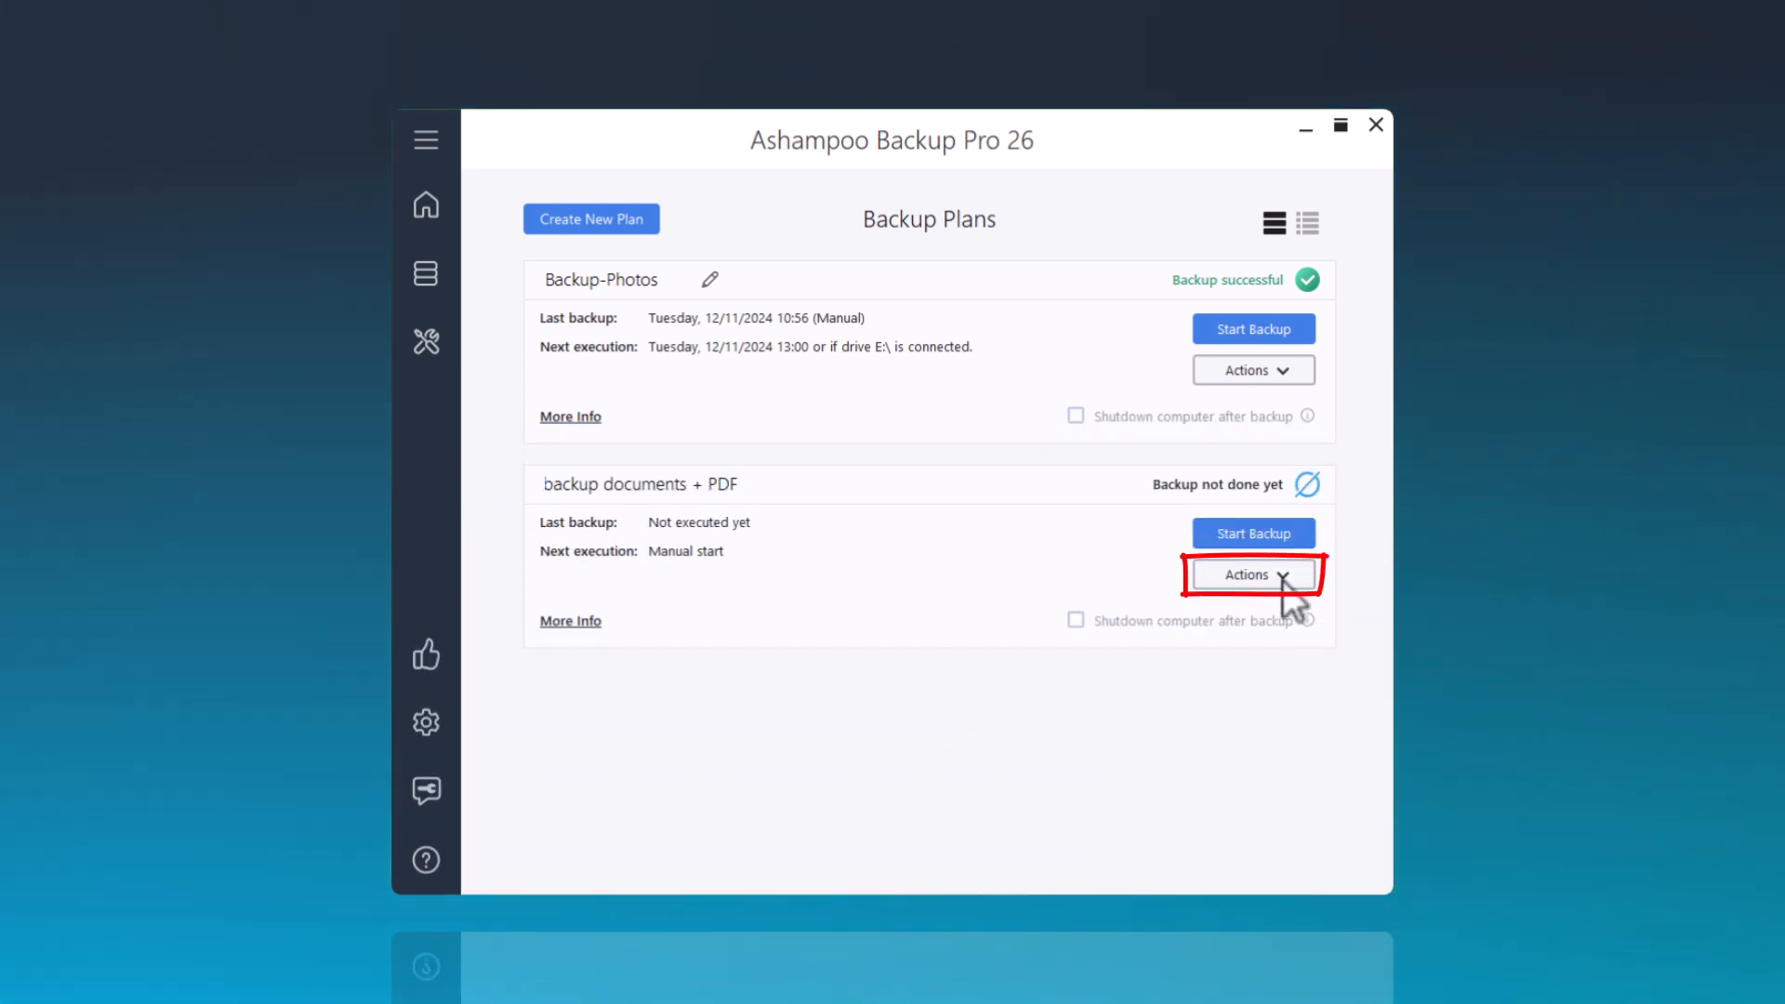
Open 'backup documents + PDF' via Change Plan and move past its sources
left_click(1251, 573)
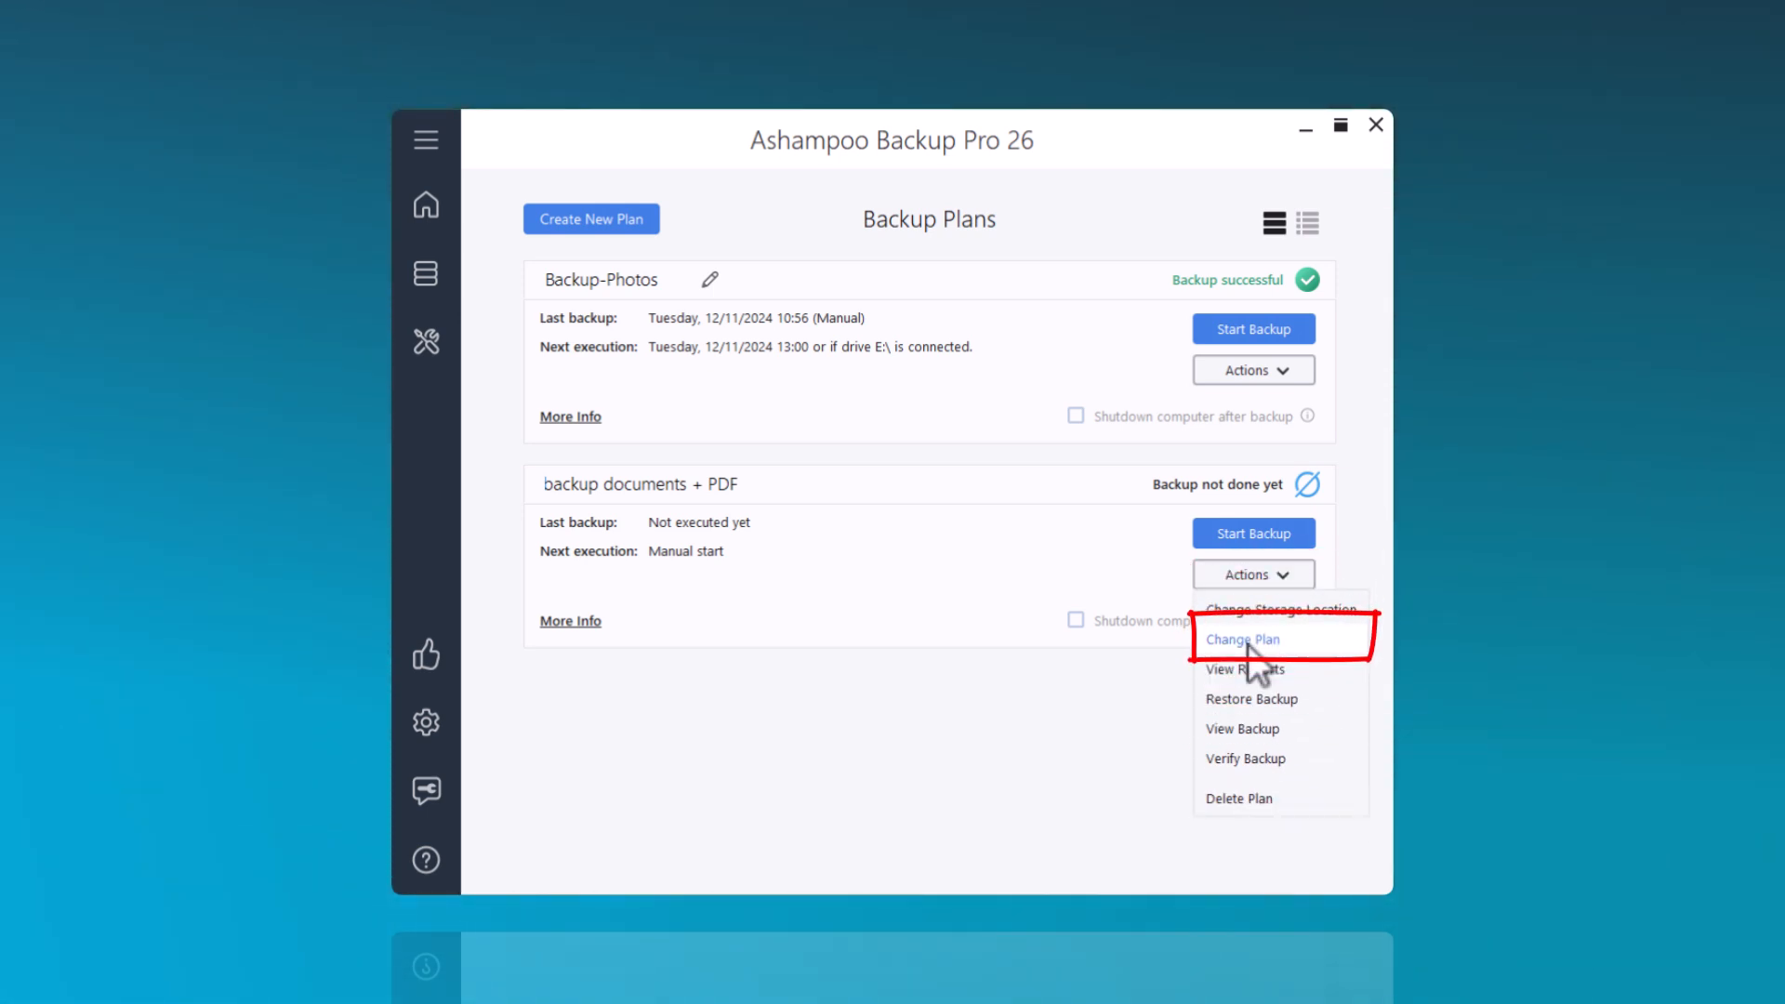
left_click(1243, 638)
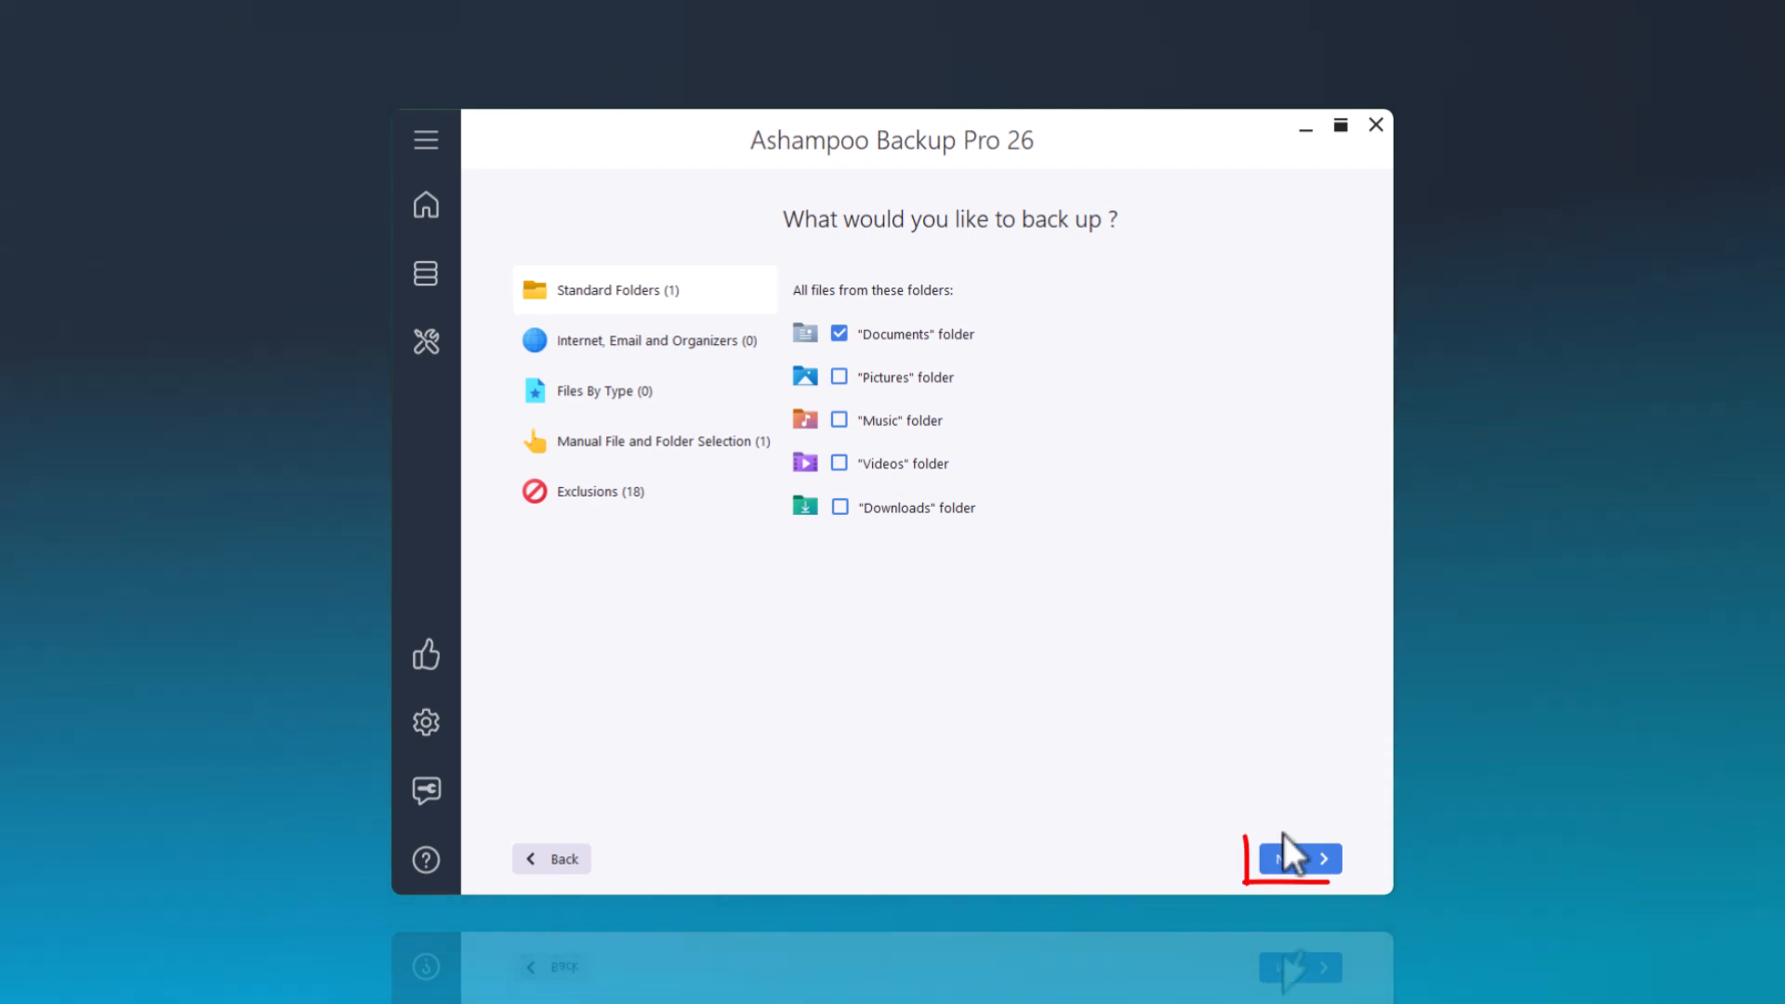
left_click(1299, 859)
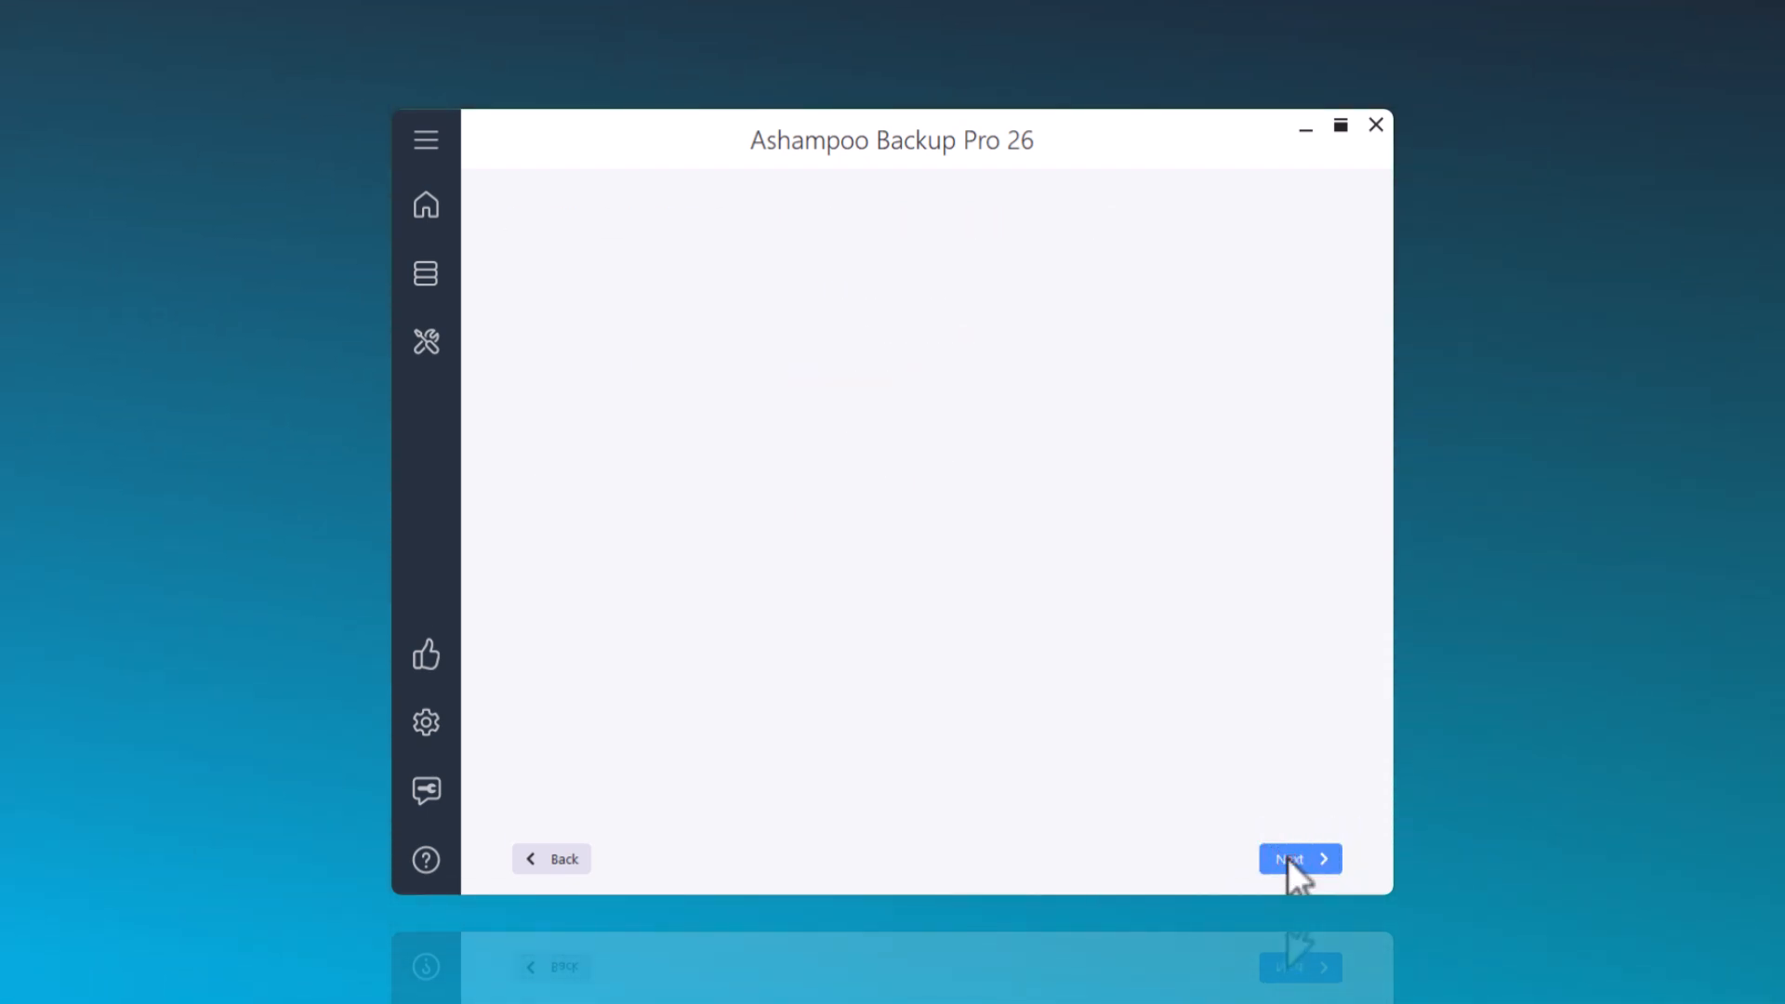
Enable Plug & Play and Backup Schedule triggers, reaching daily 13:00 backups
left_click(1299, 859)
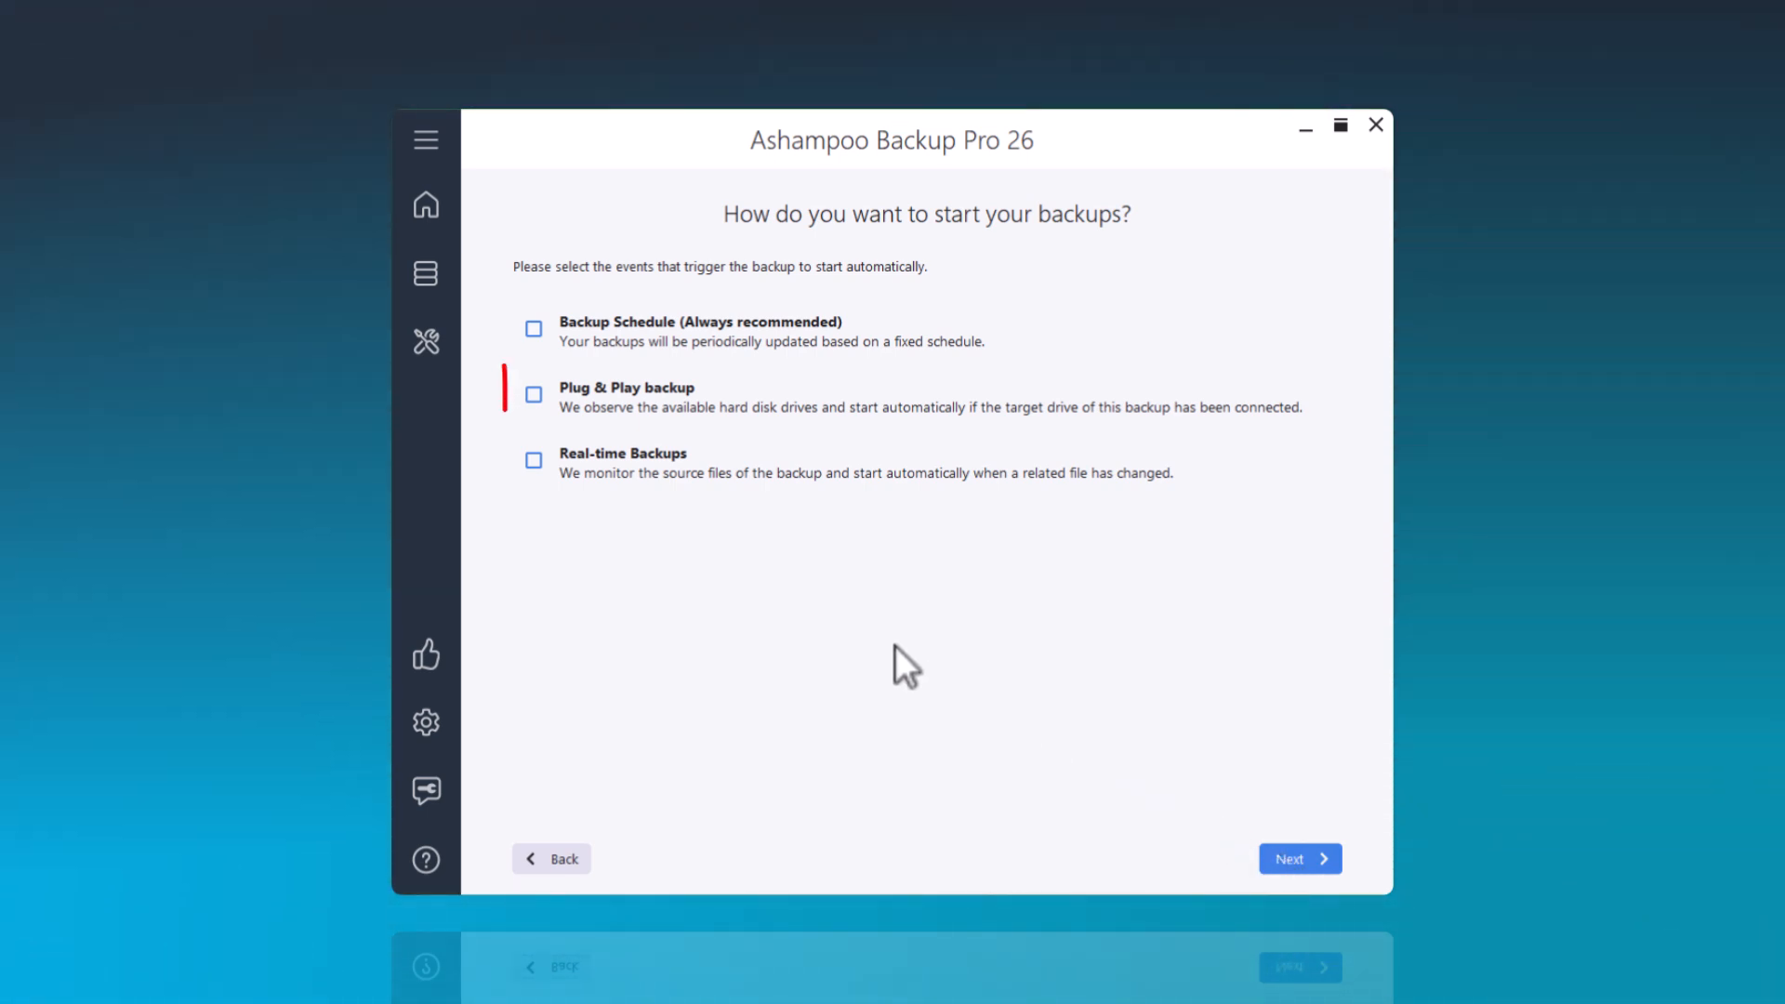
left_click(532, 394)
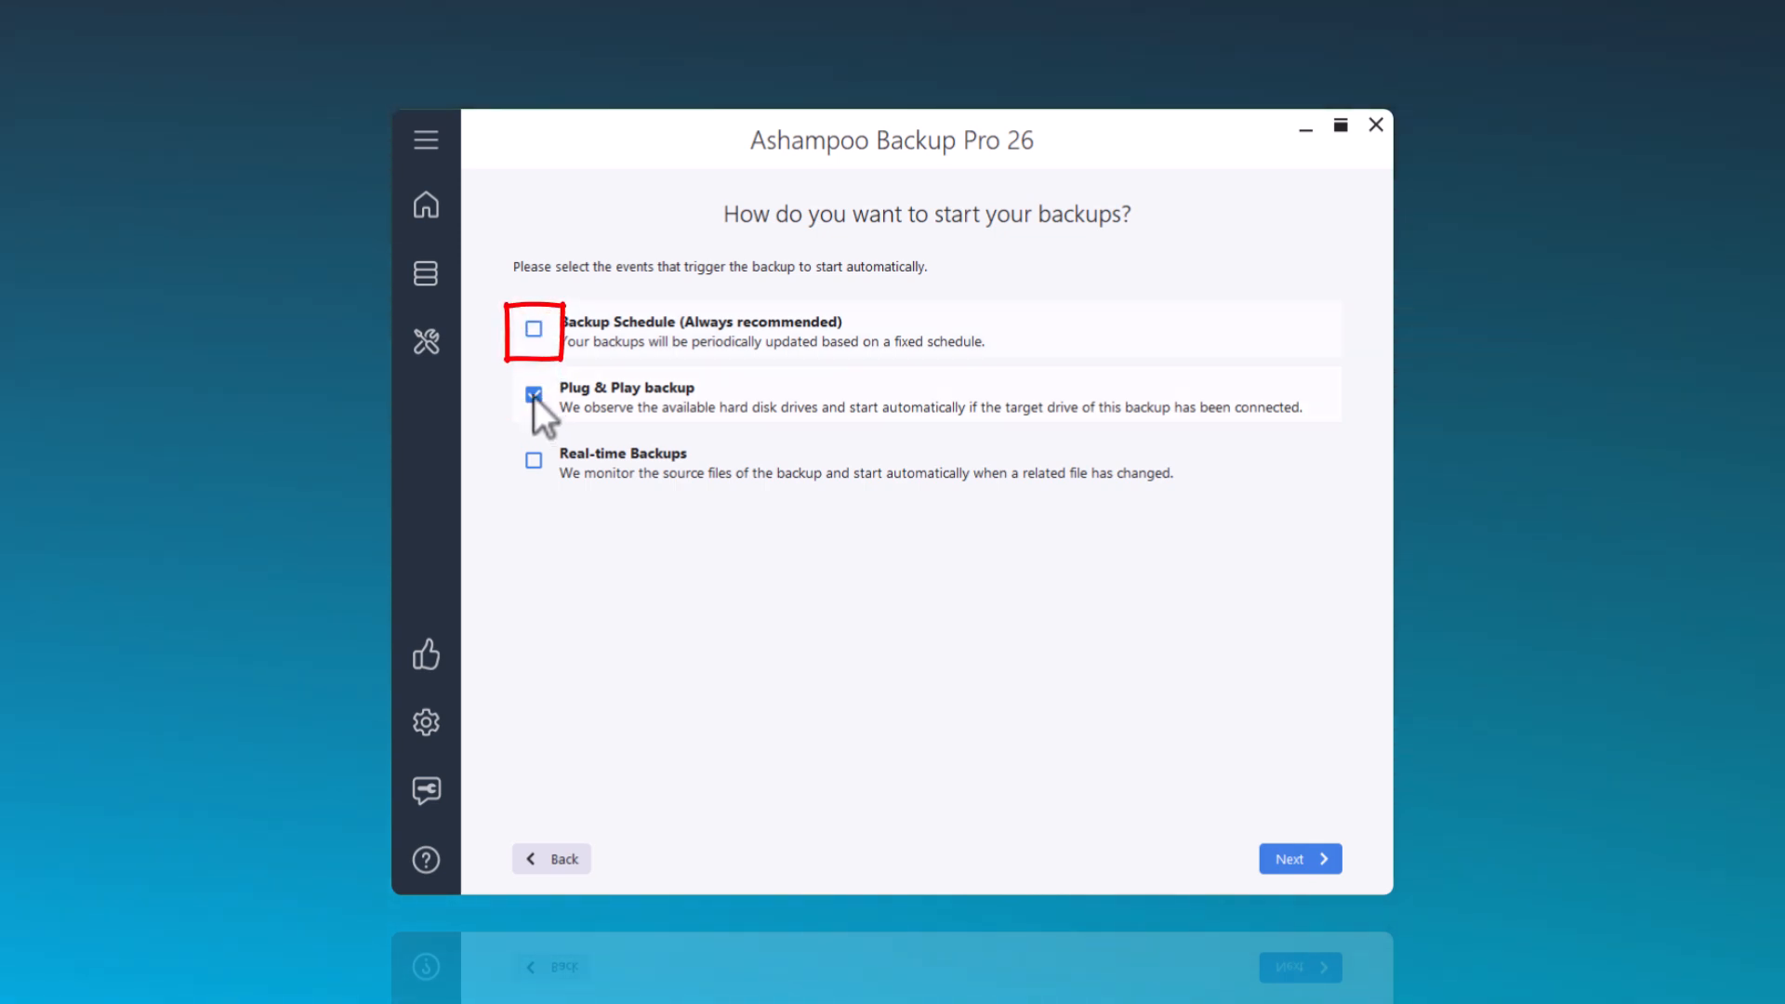
left_click(533, 331)
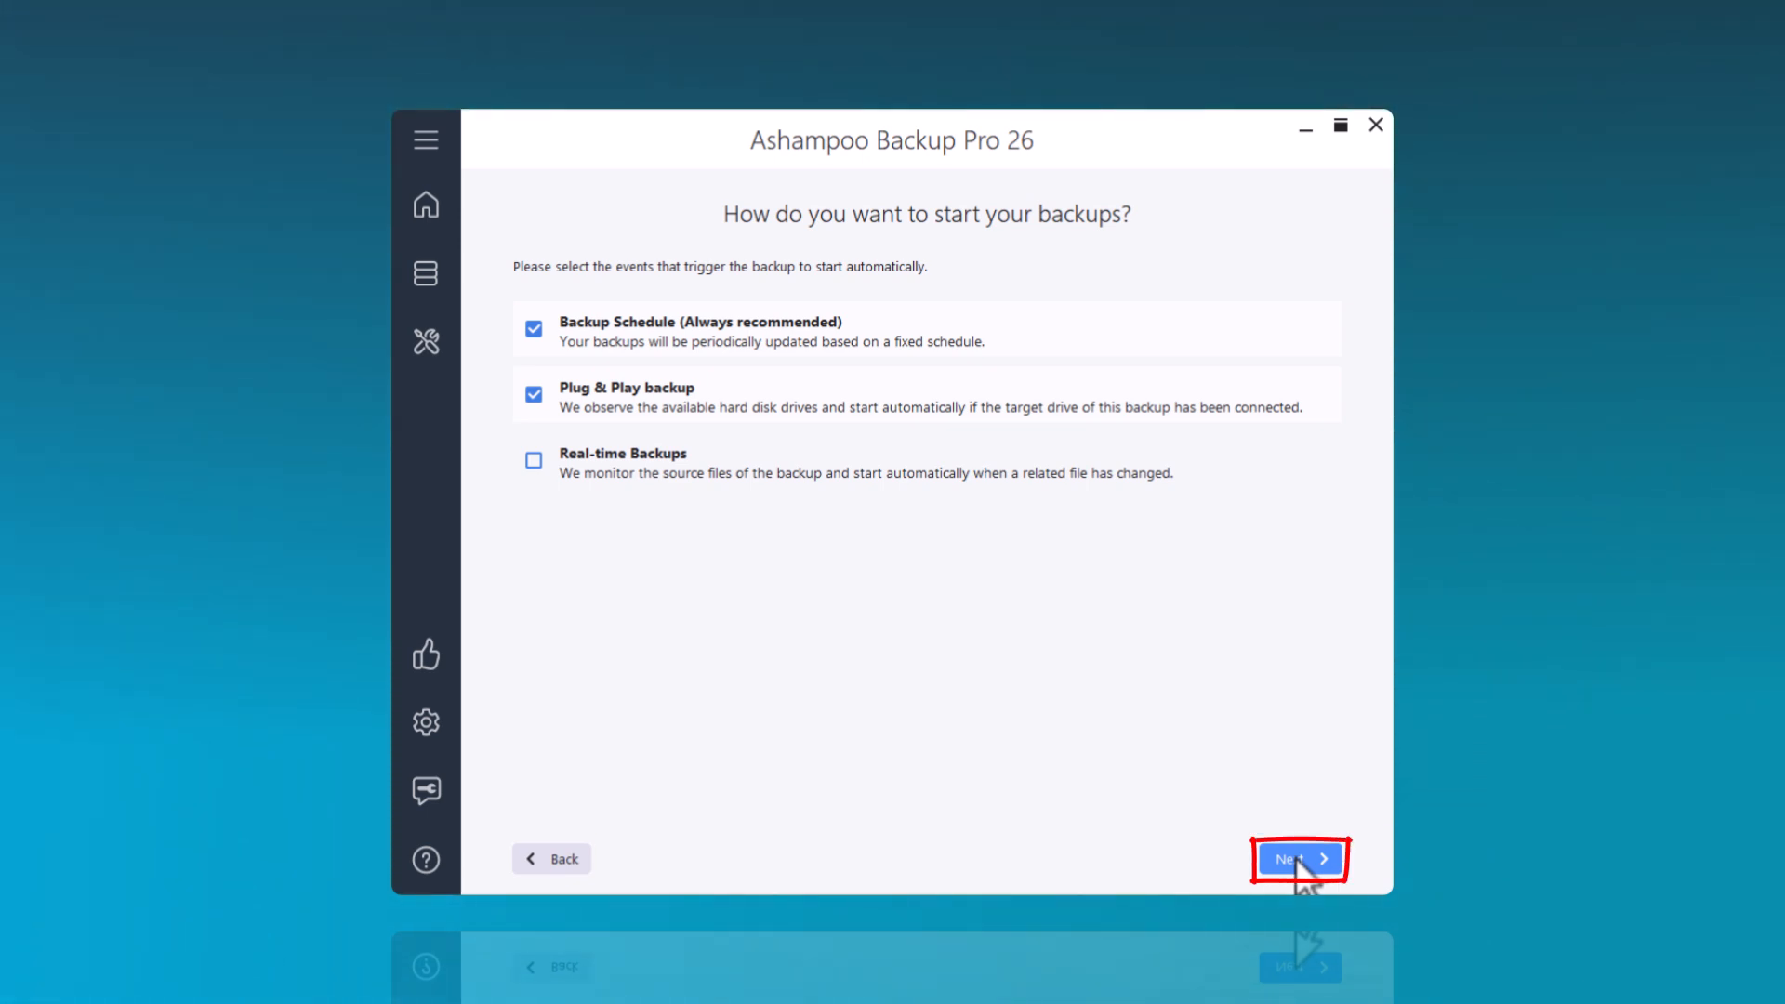
left_click(1298, 859)
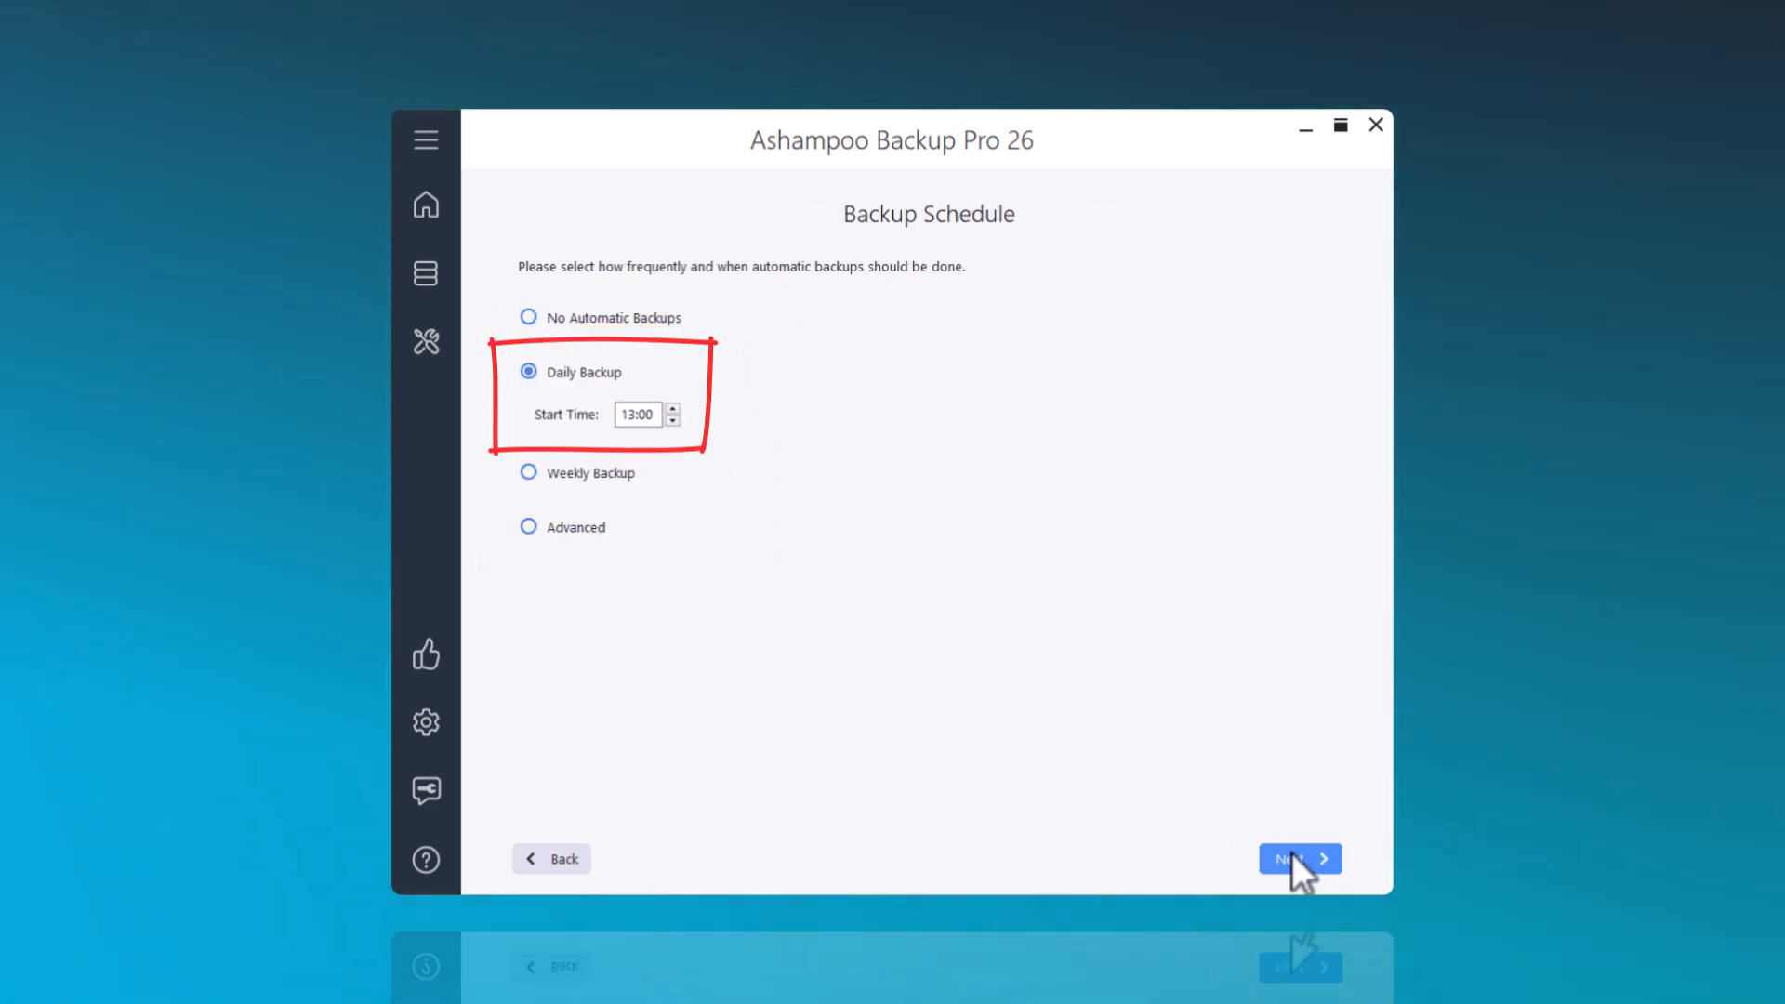
Accept the daily 13:00 schedule plus default missed-backup, power and report settings
left_click(1299, 858)
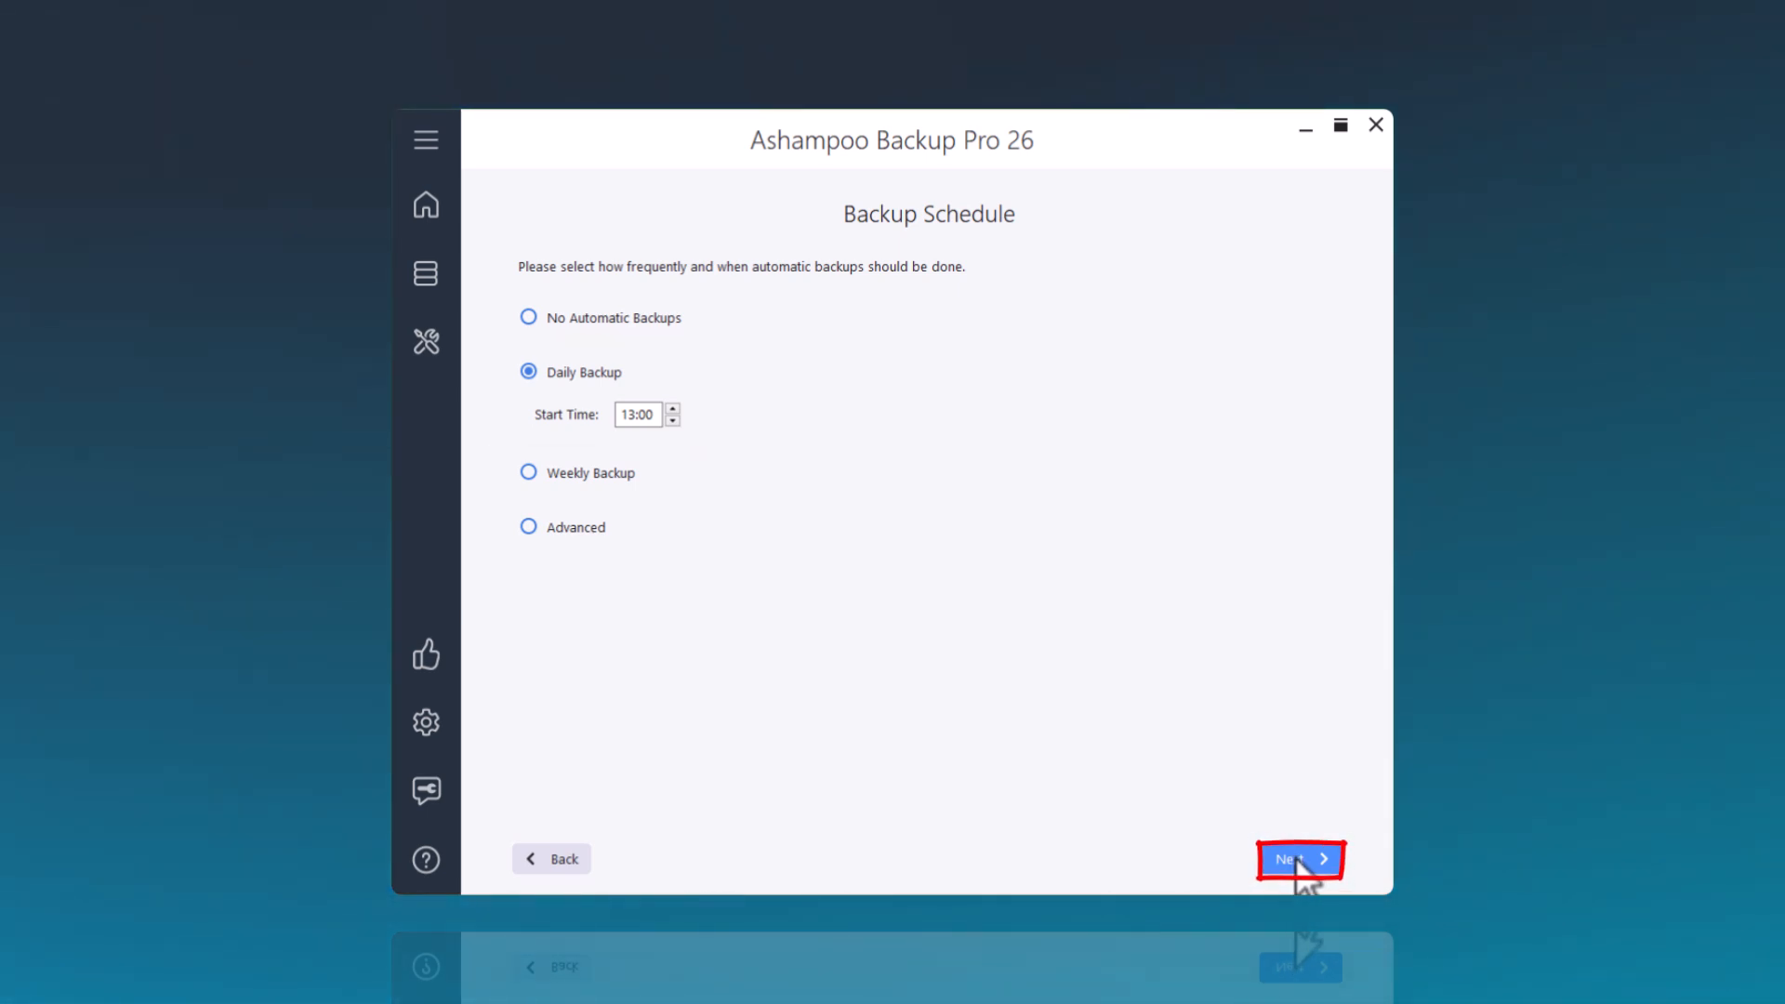
left_click(1298, 858)
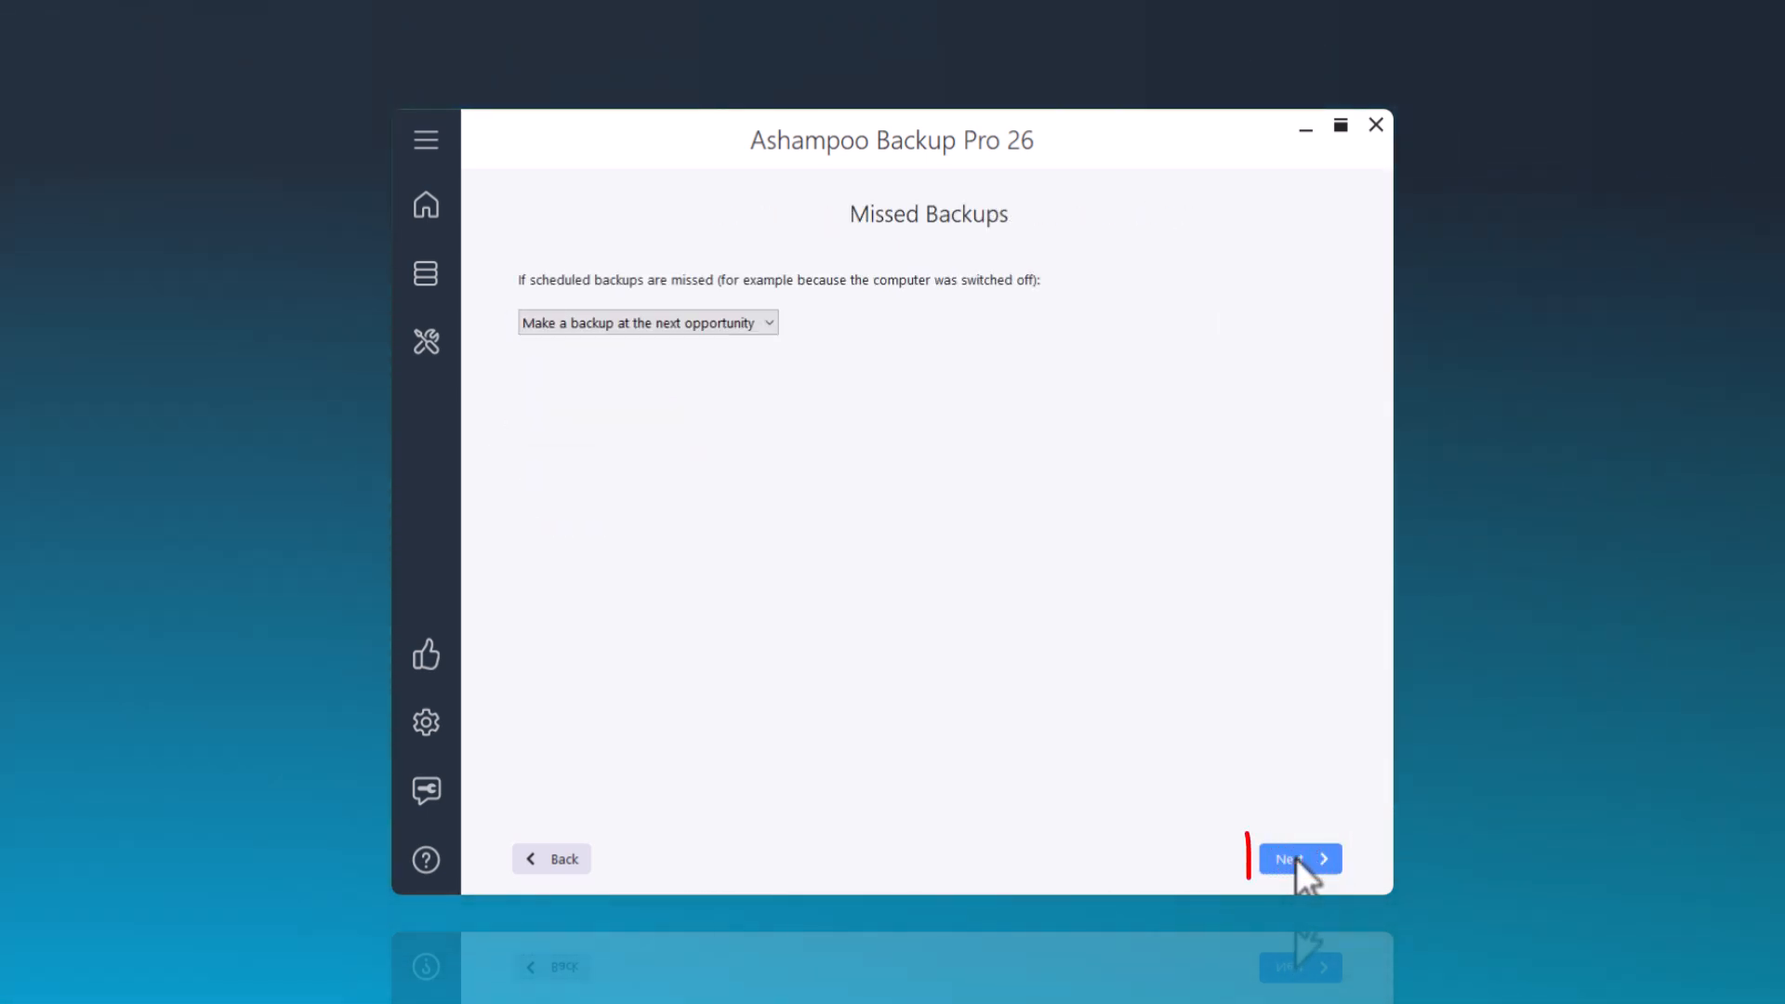
mouse_move(880, 726)
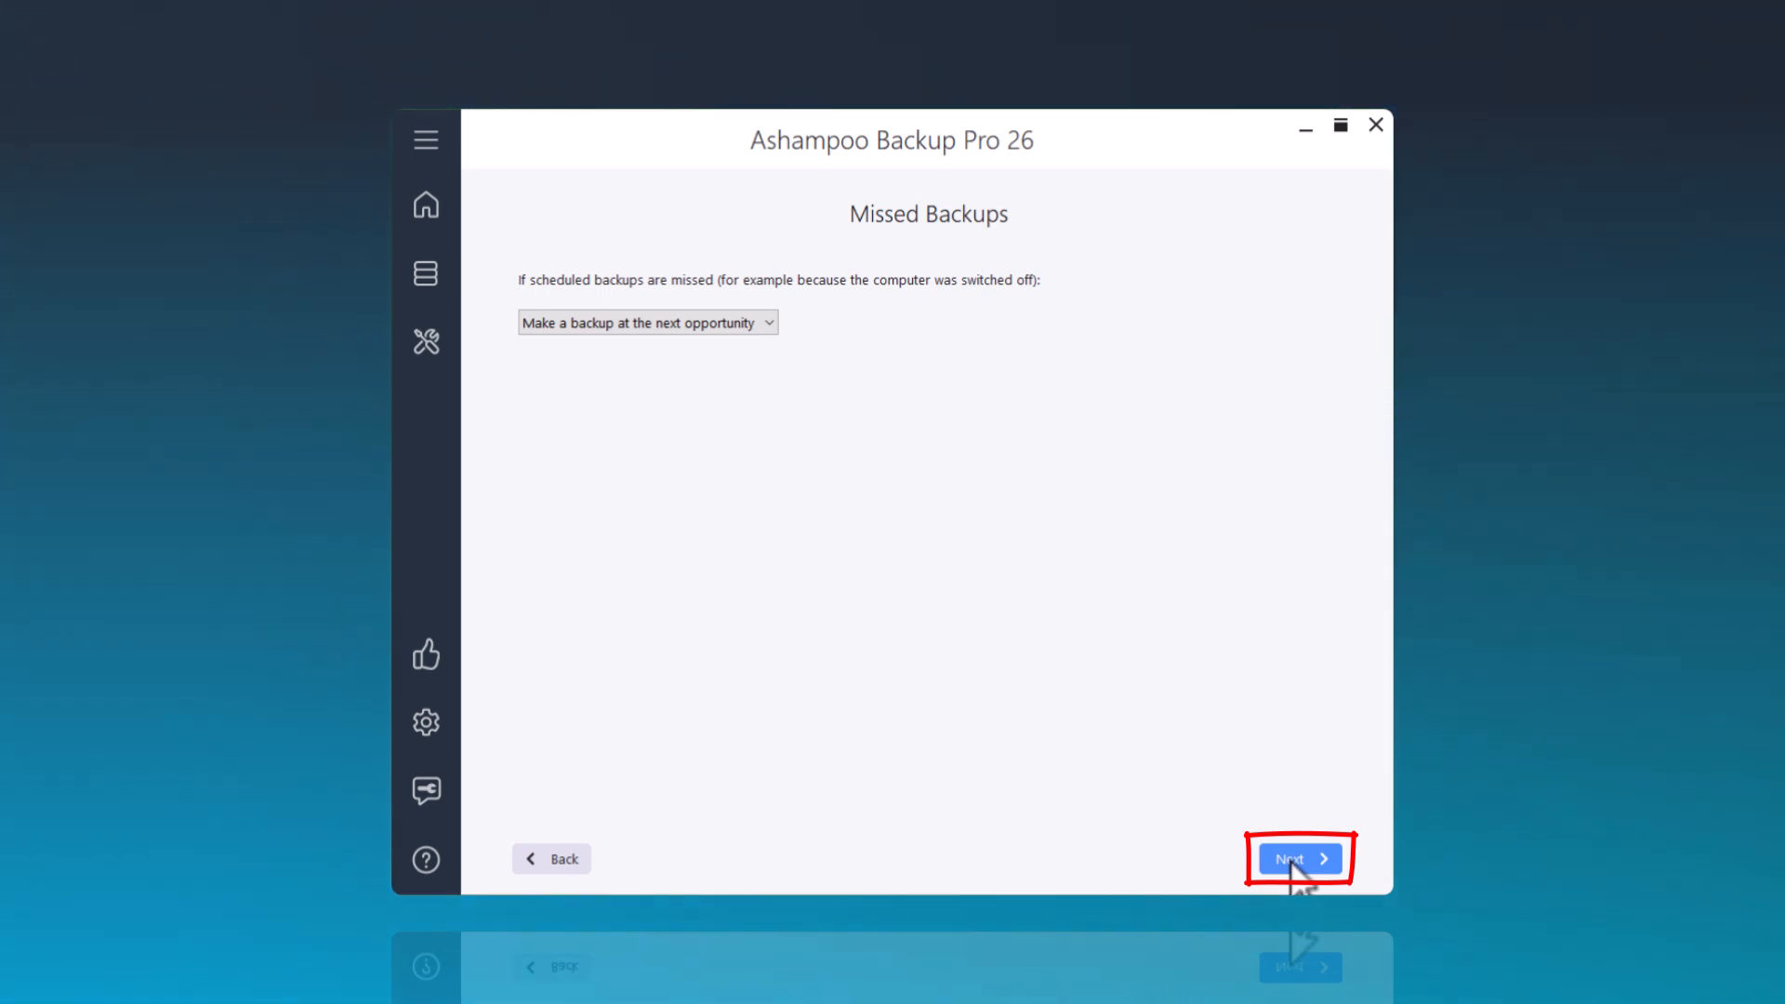
left_click(1299, 858)
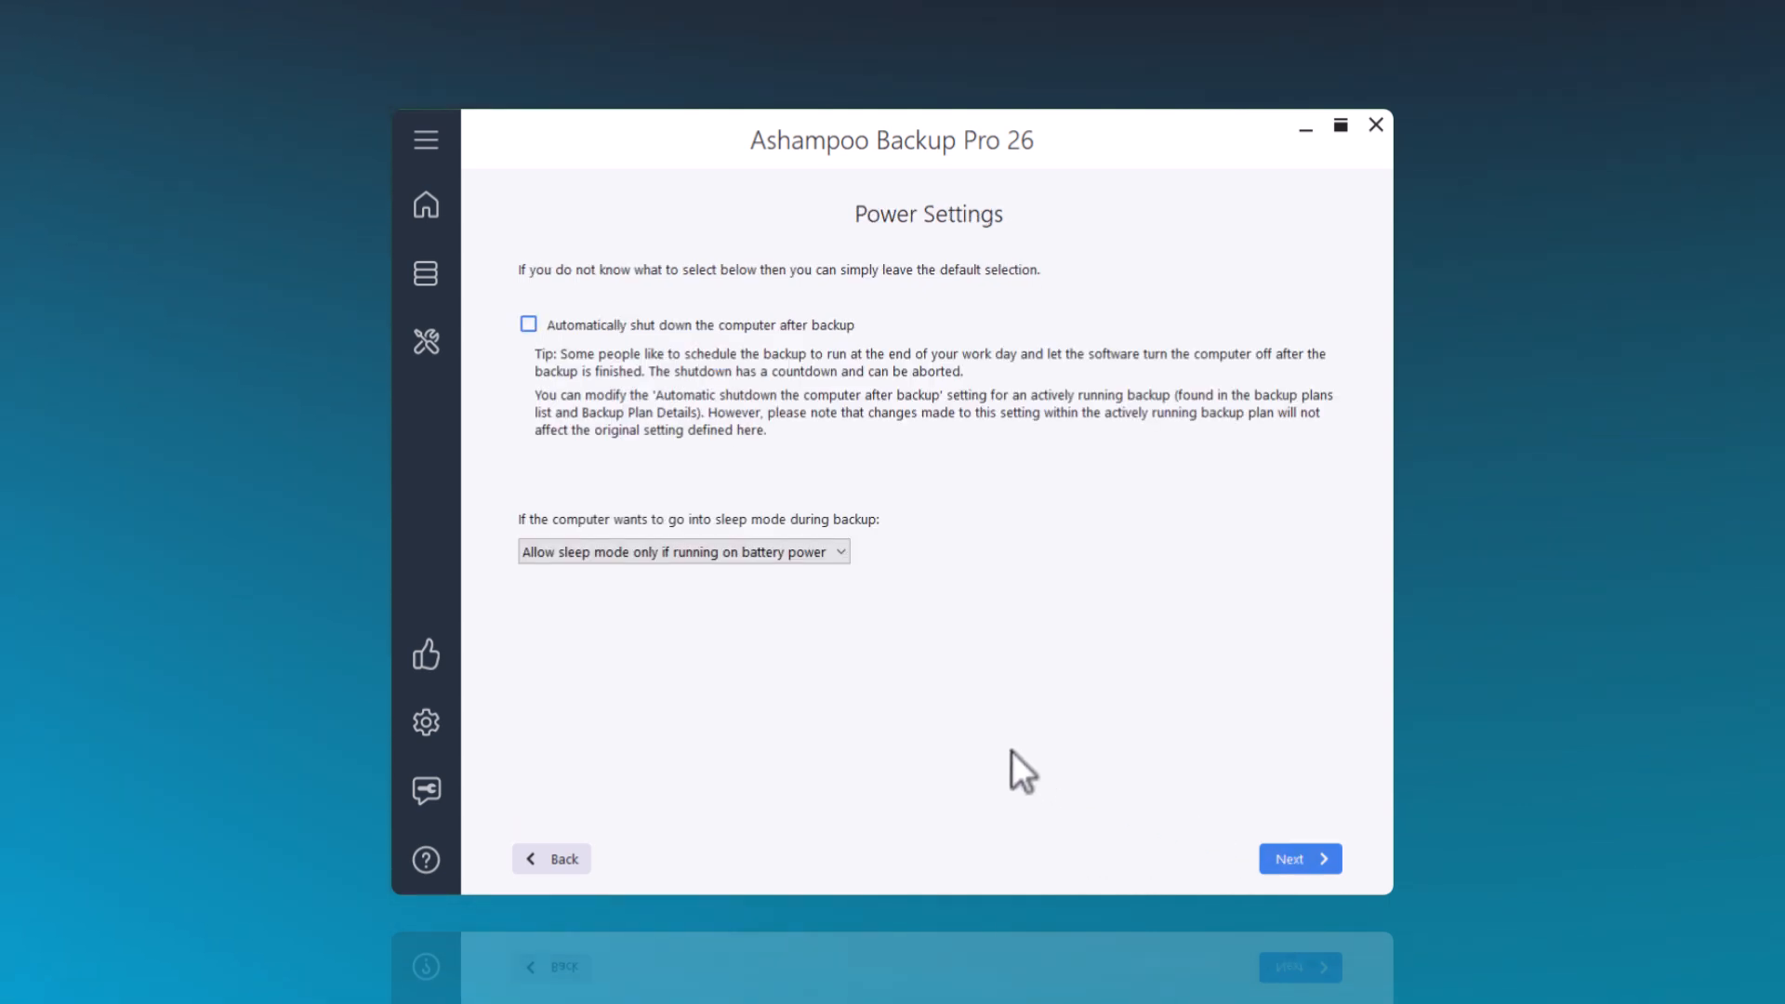
mouse_move(1188, 816)
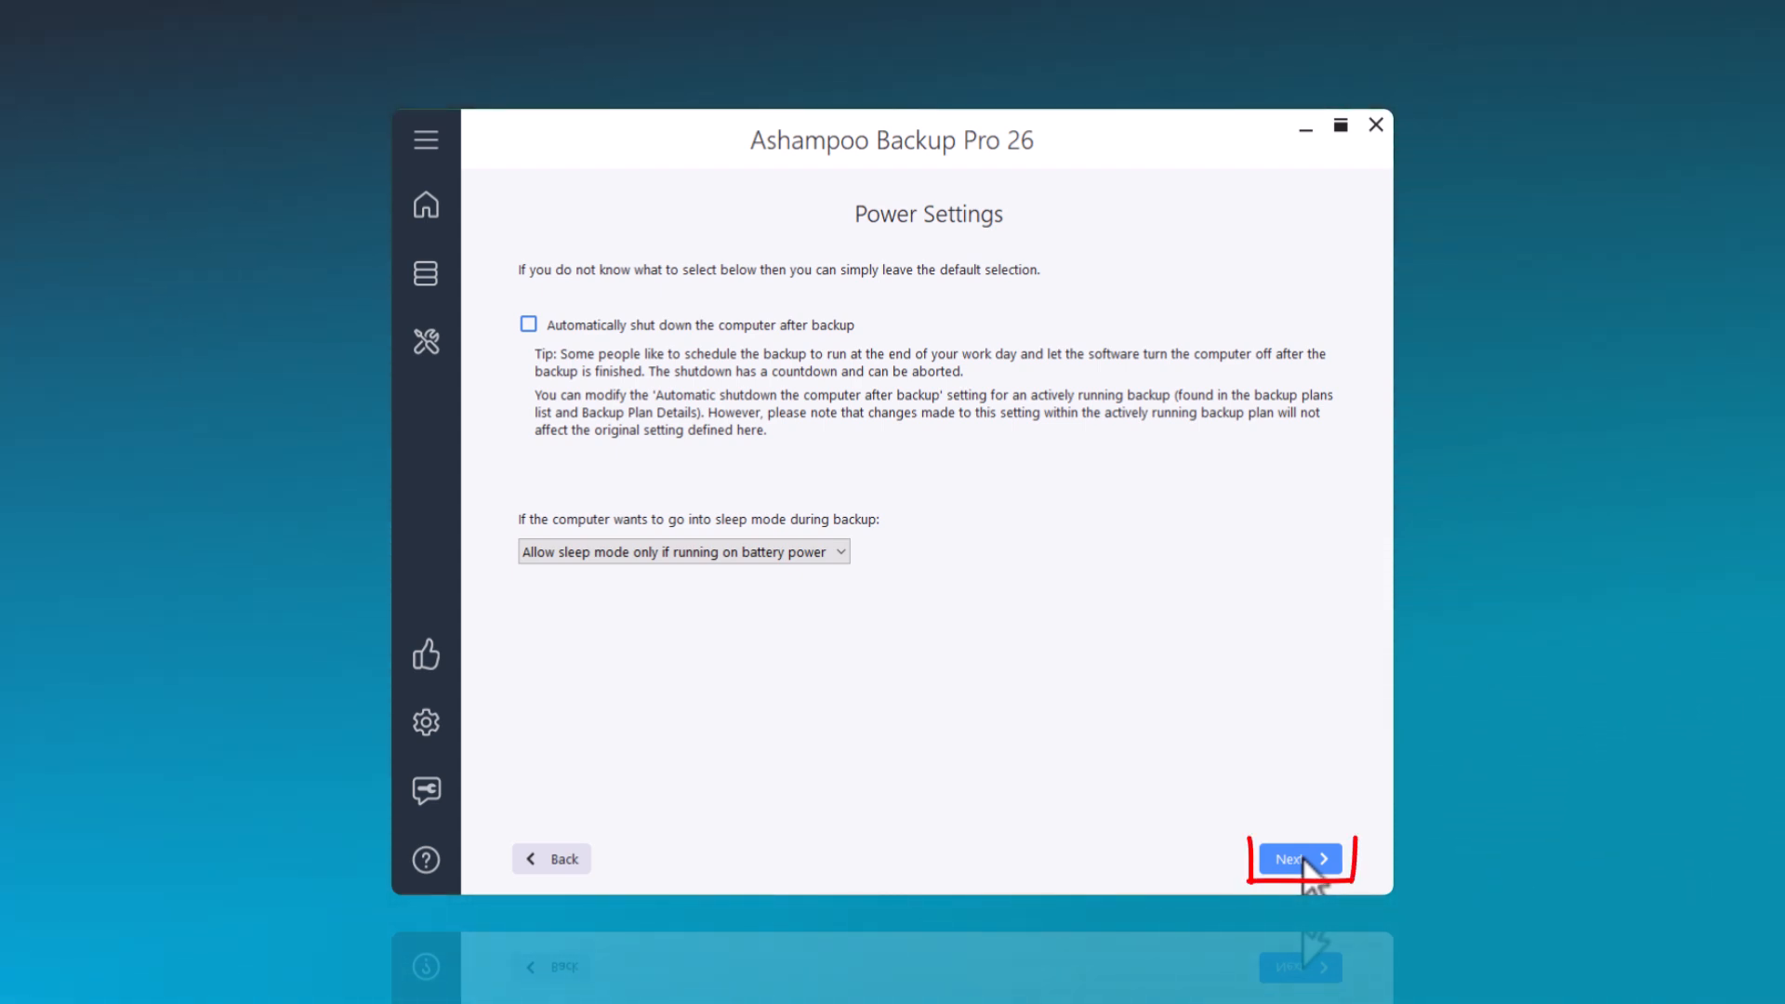
left_click(1299, 858)
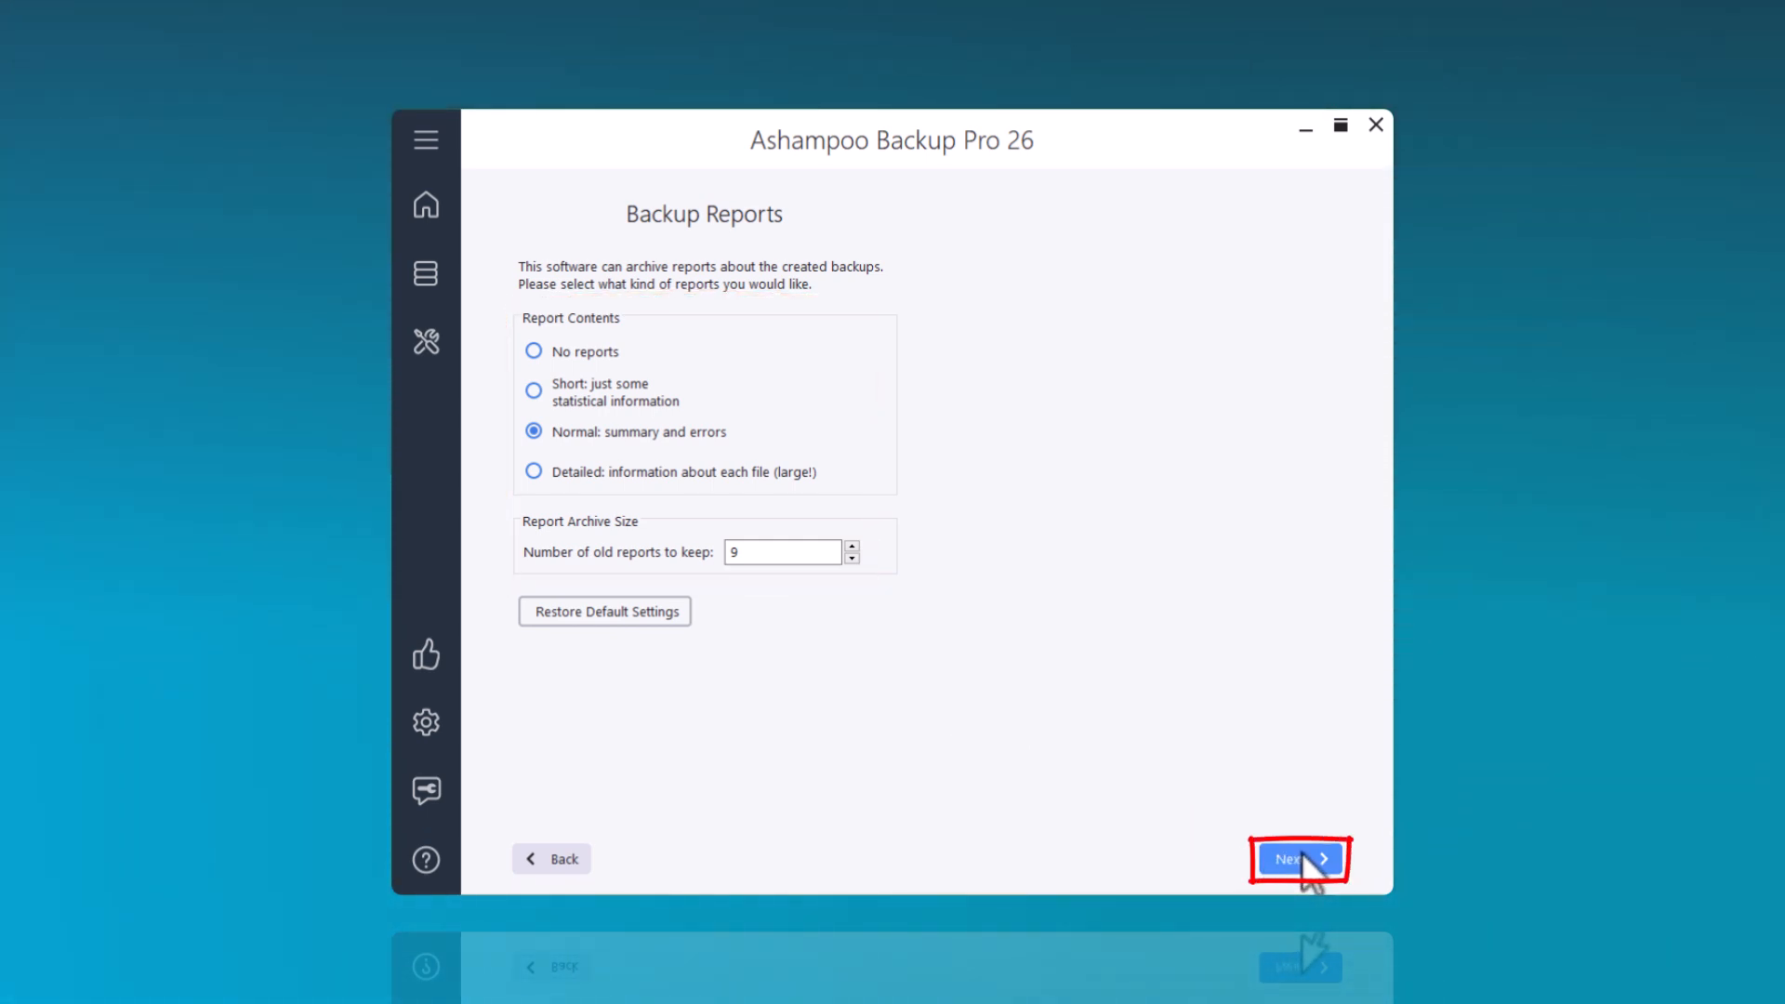
left_click(1299, 858)
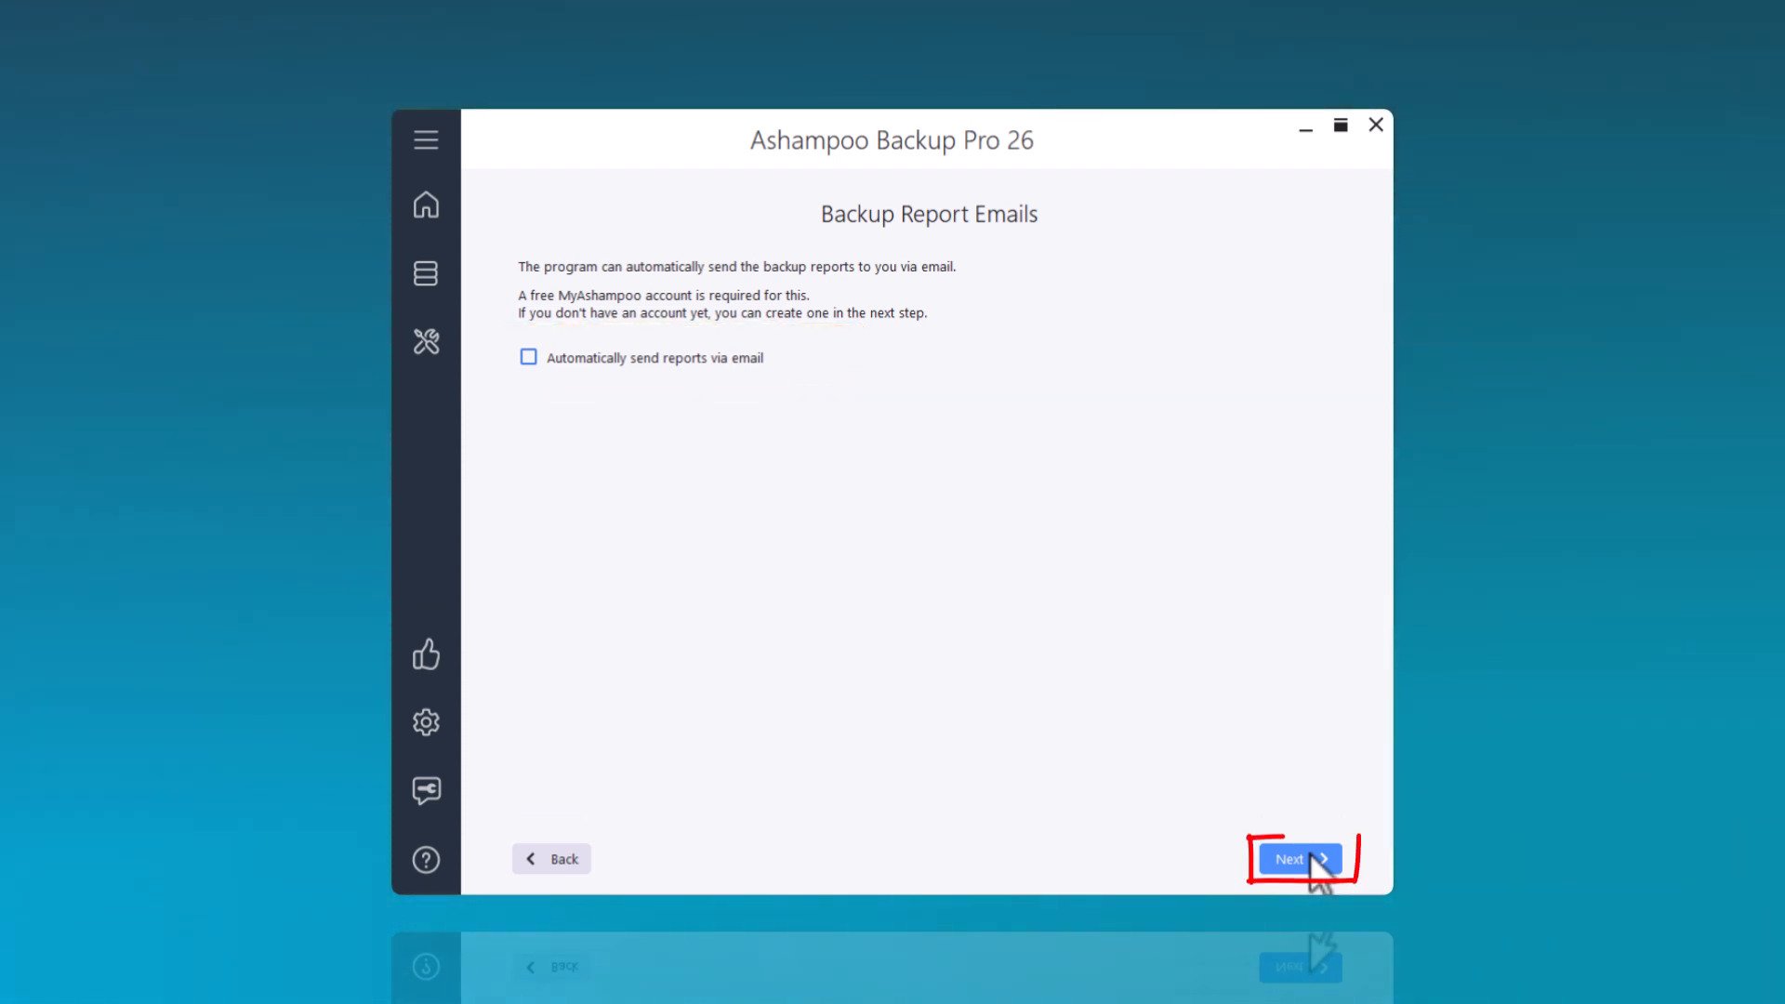
Keep report emails off and set plan notifications to Only Errors
left_click(1300, 859)
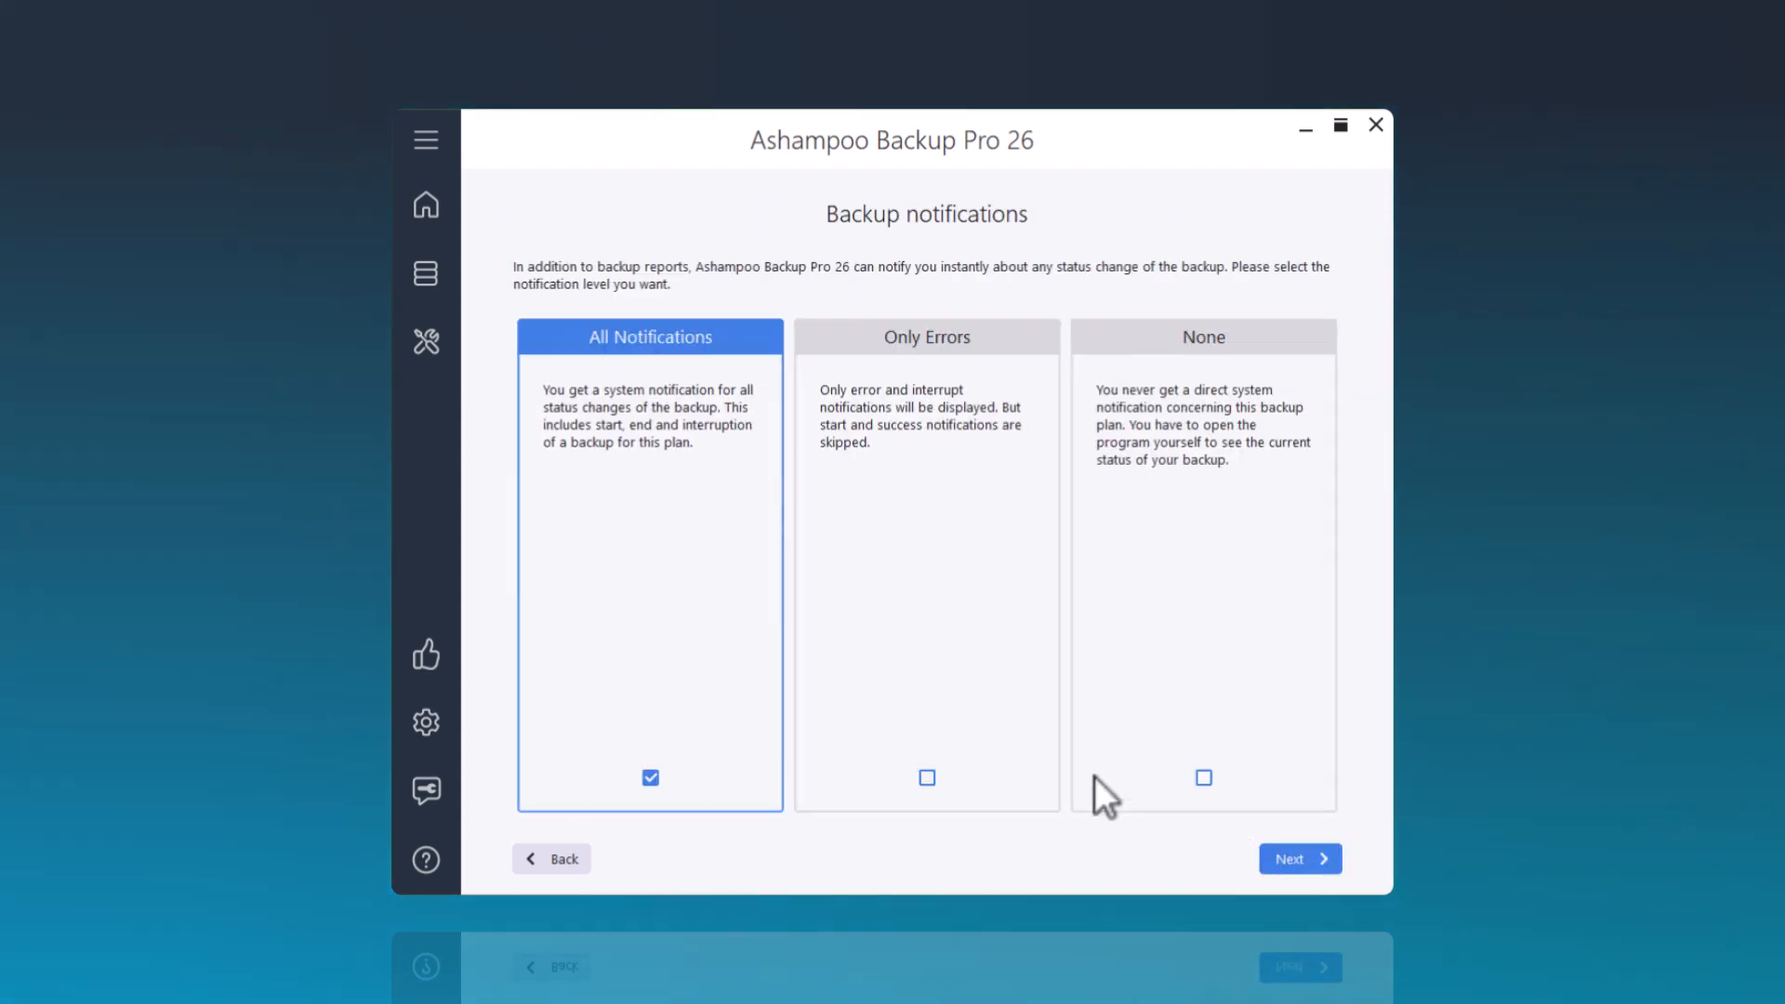
mouse_move(975, 782)
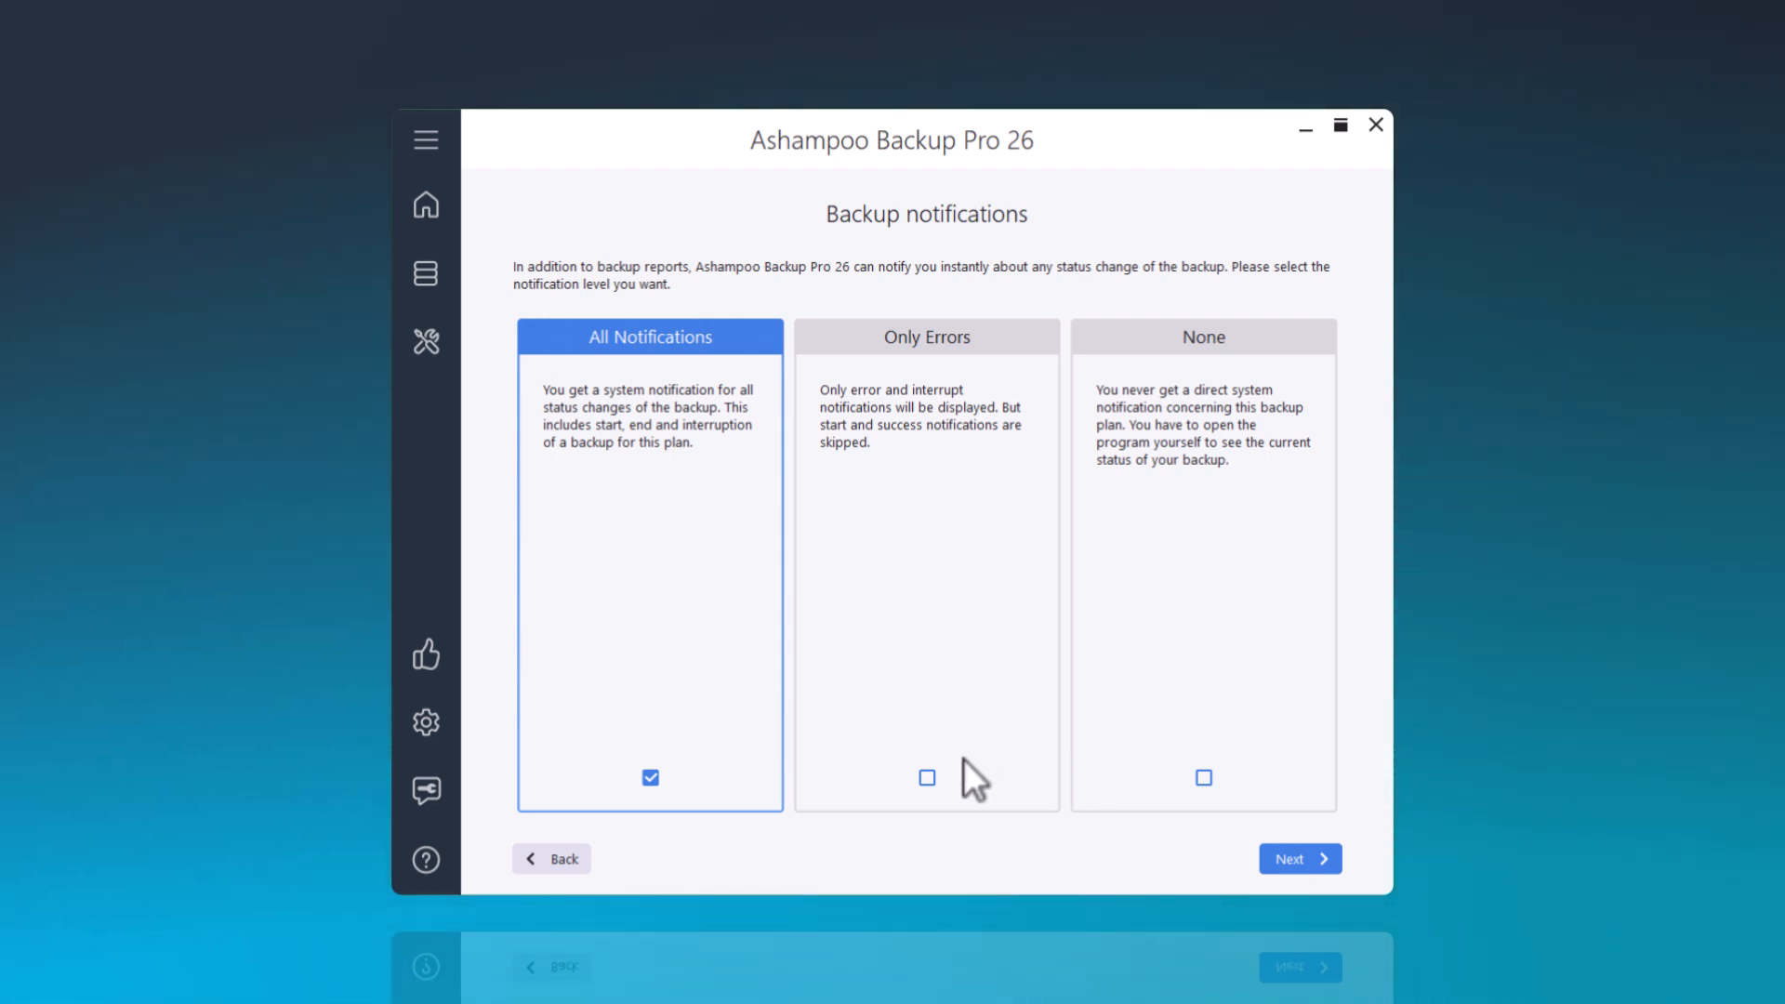
mouse_move(930, 791)
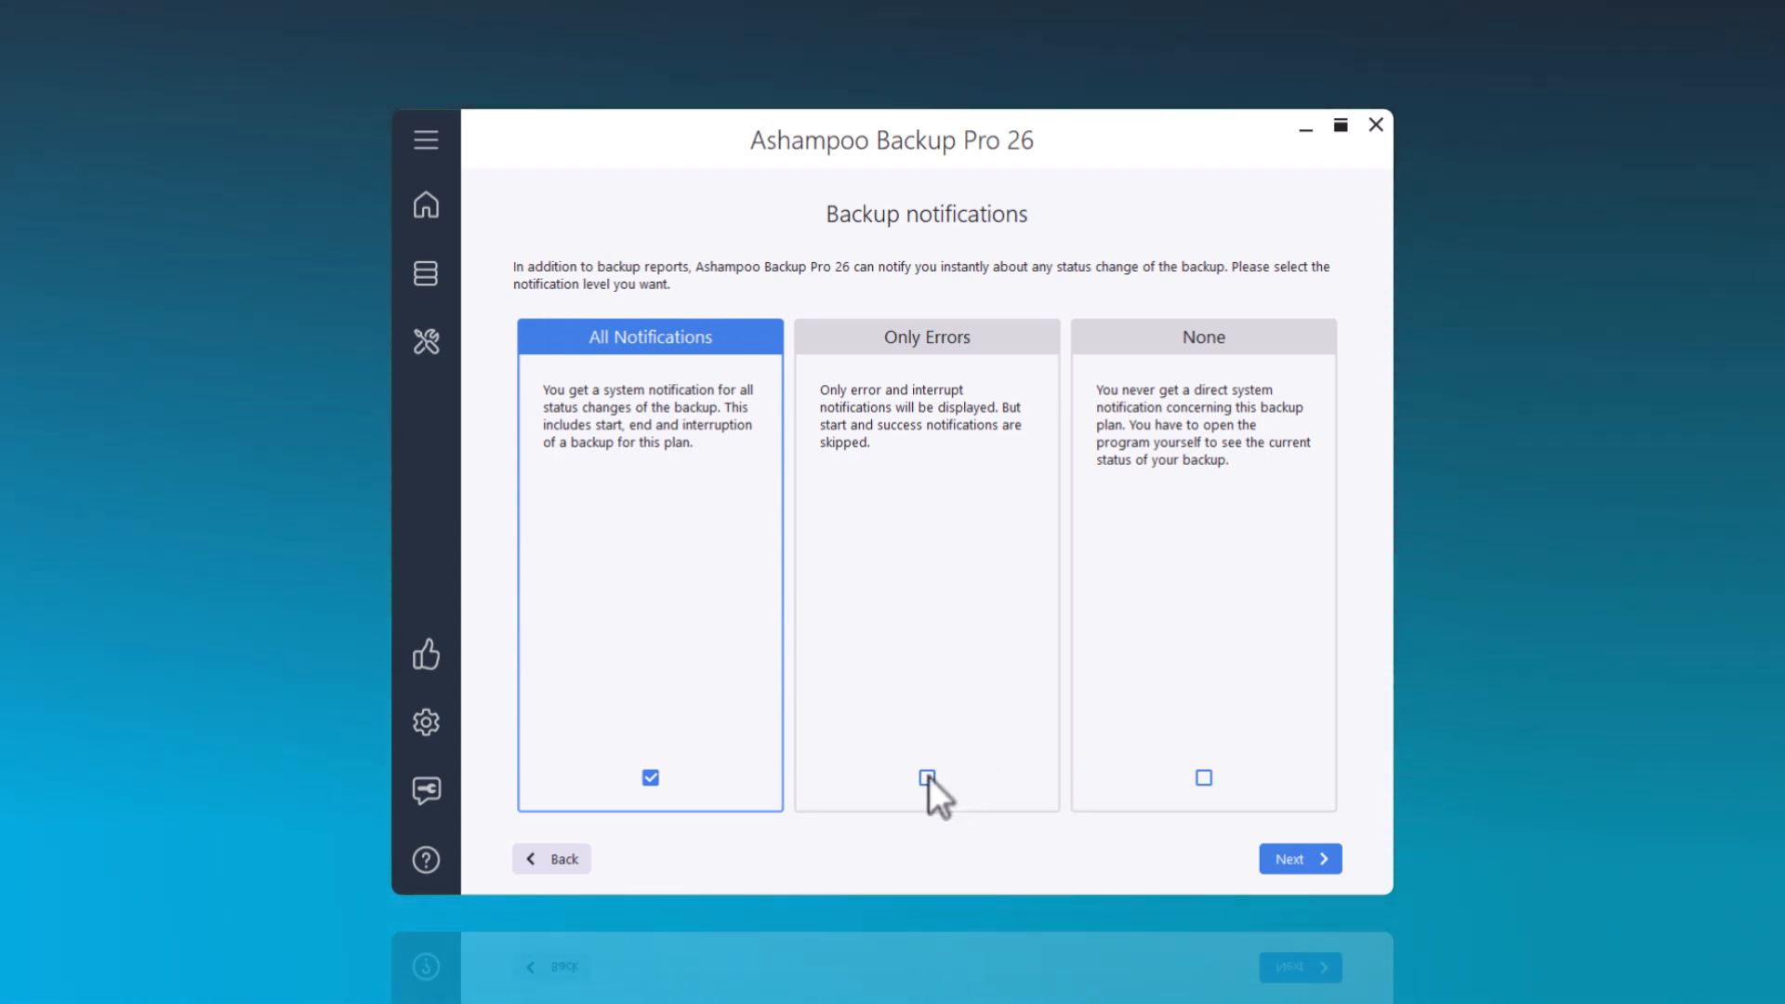
mouse_move(1181, 867)
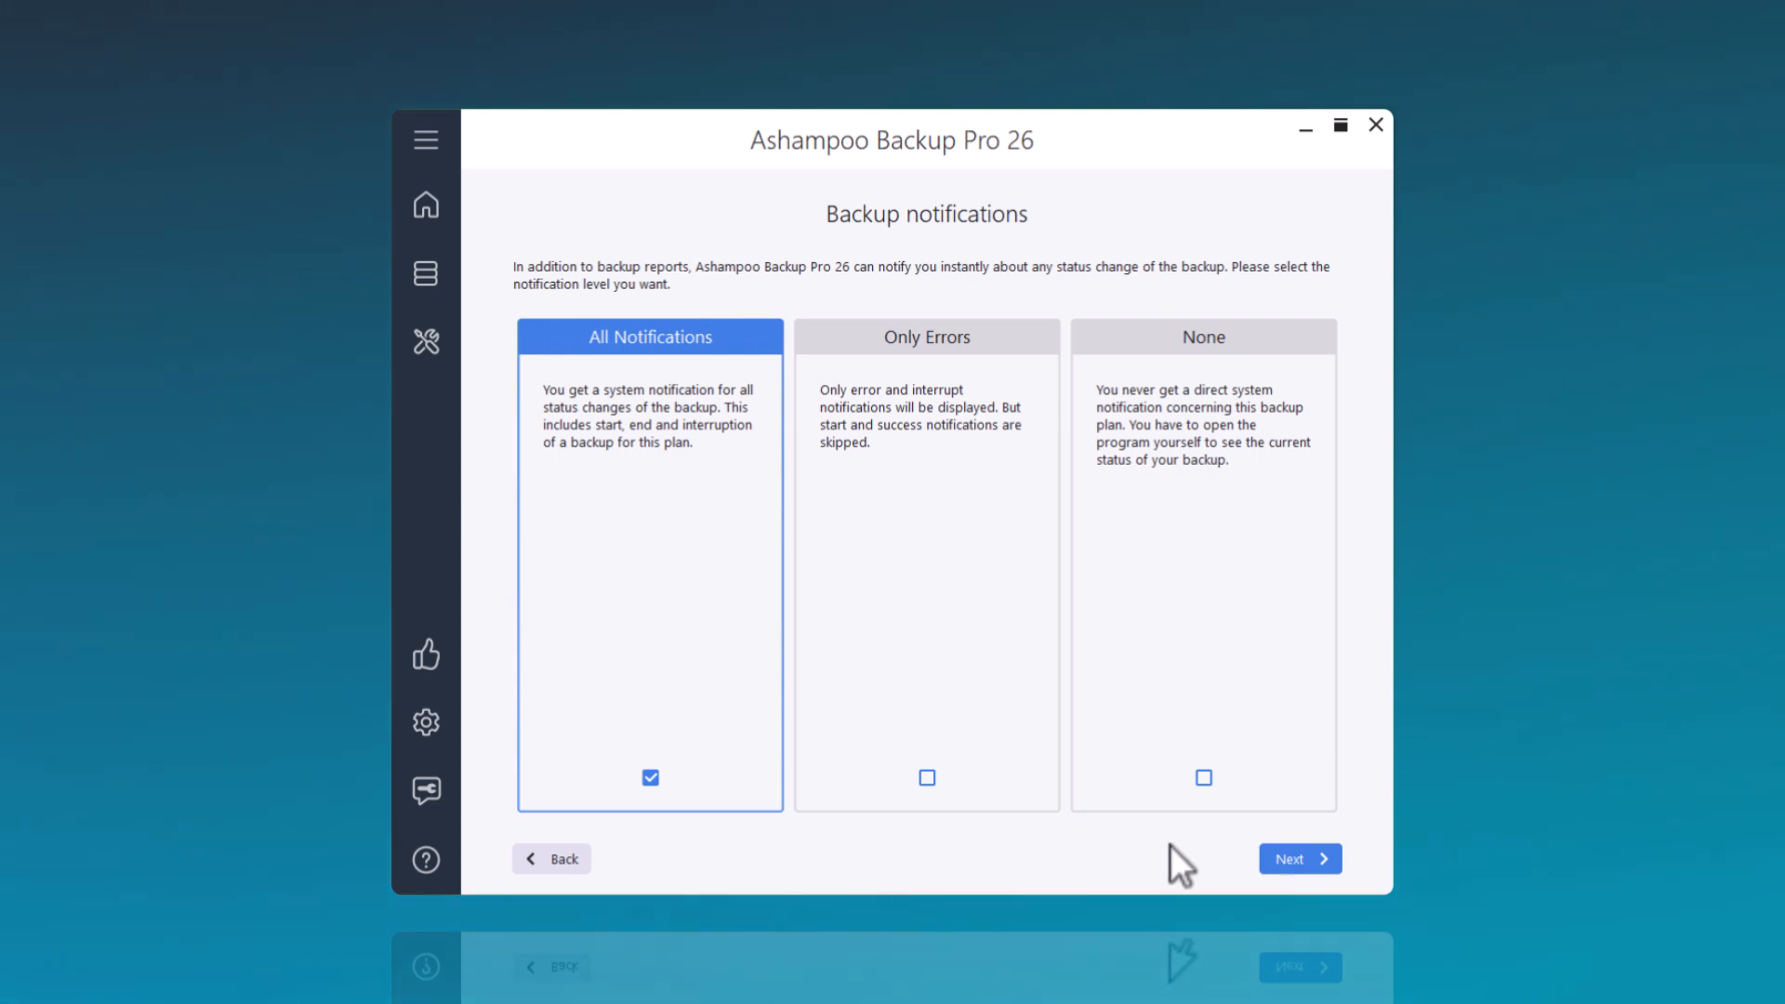
mouse_move(1299, 866)
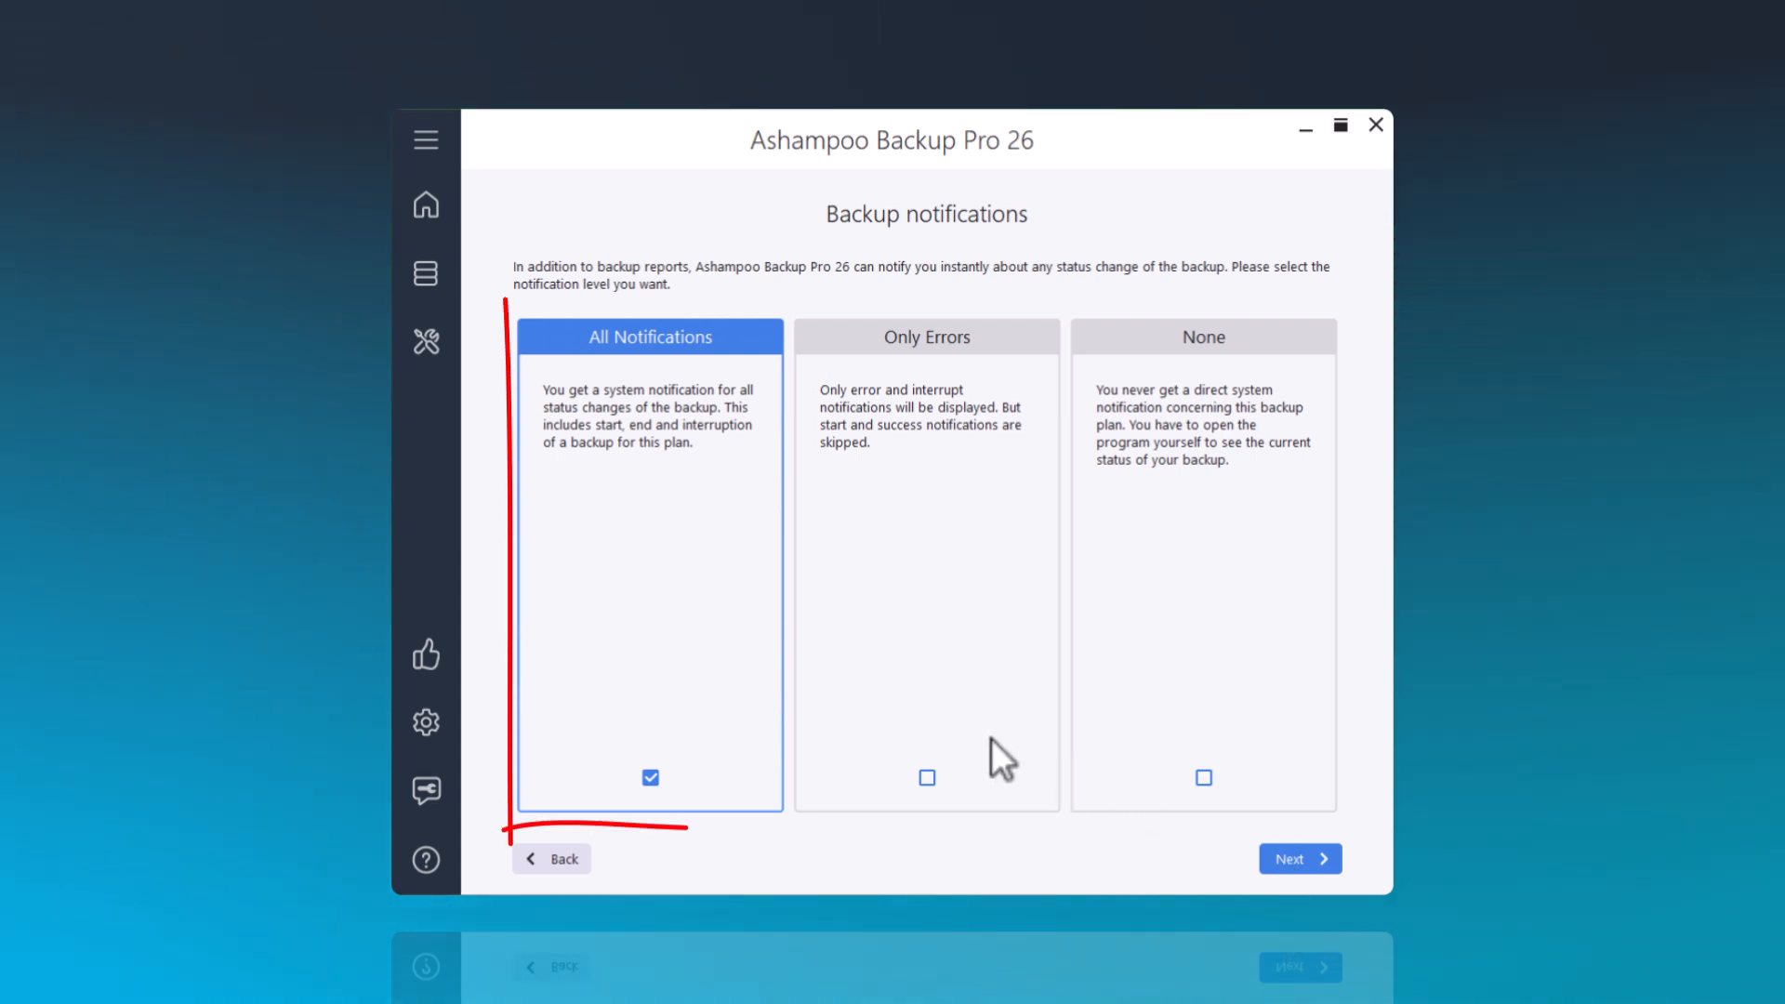
mouse_move(968, 786)
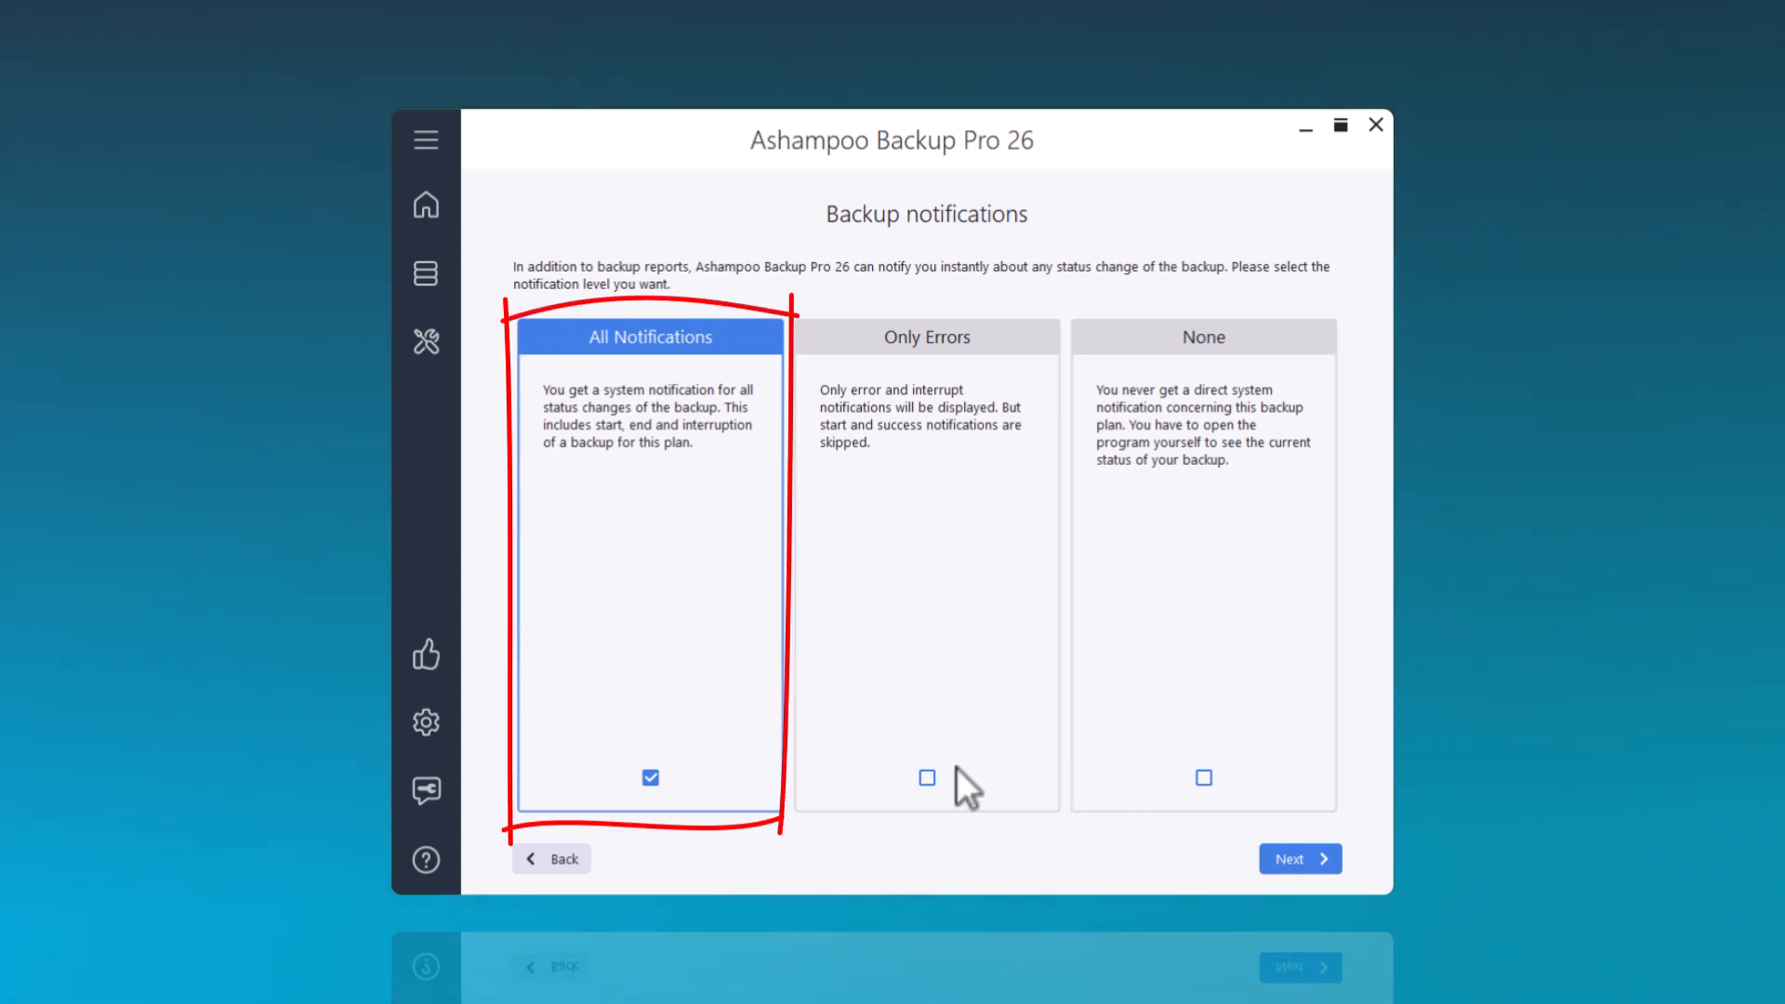
left_click(927, 777)
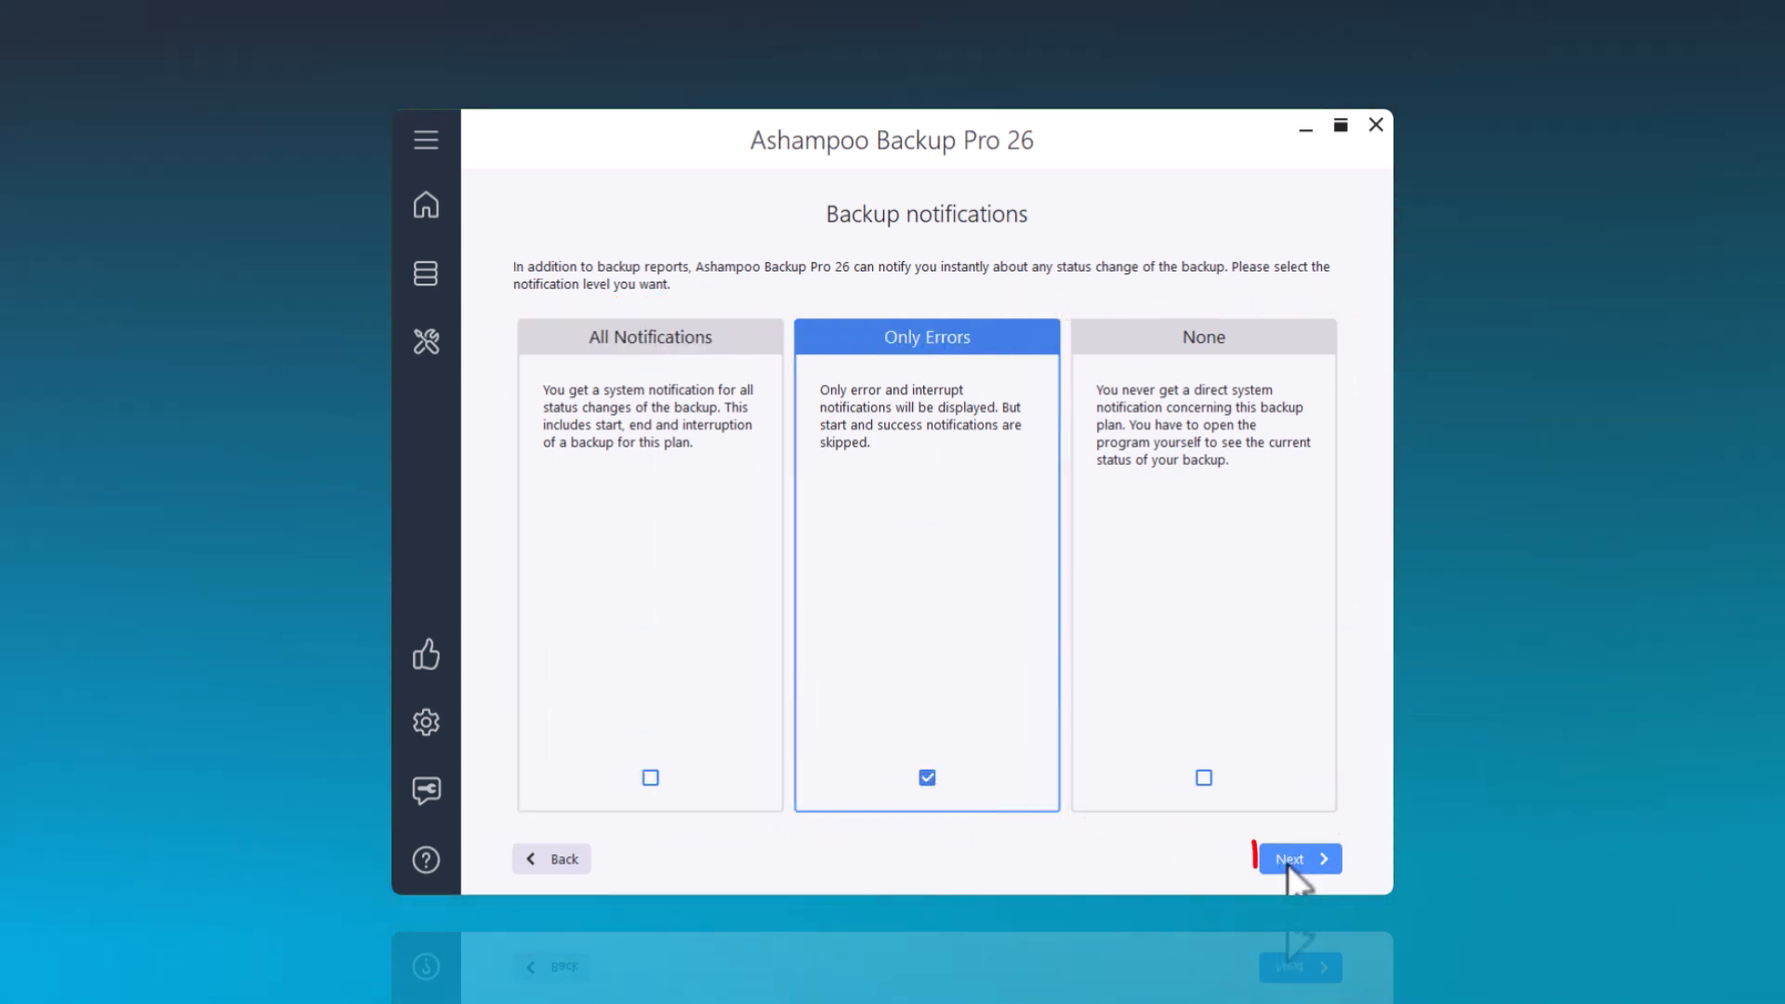
left_click(1297, 859)
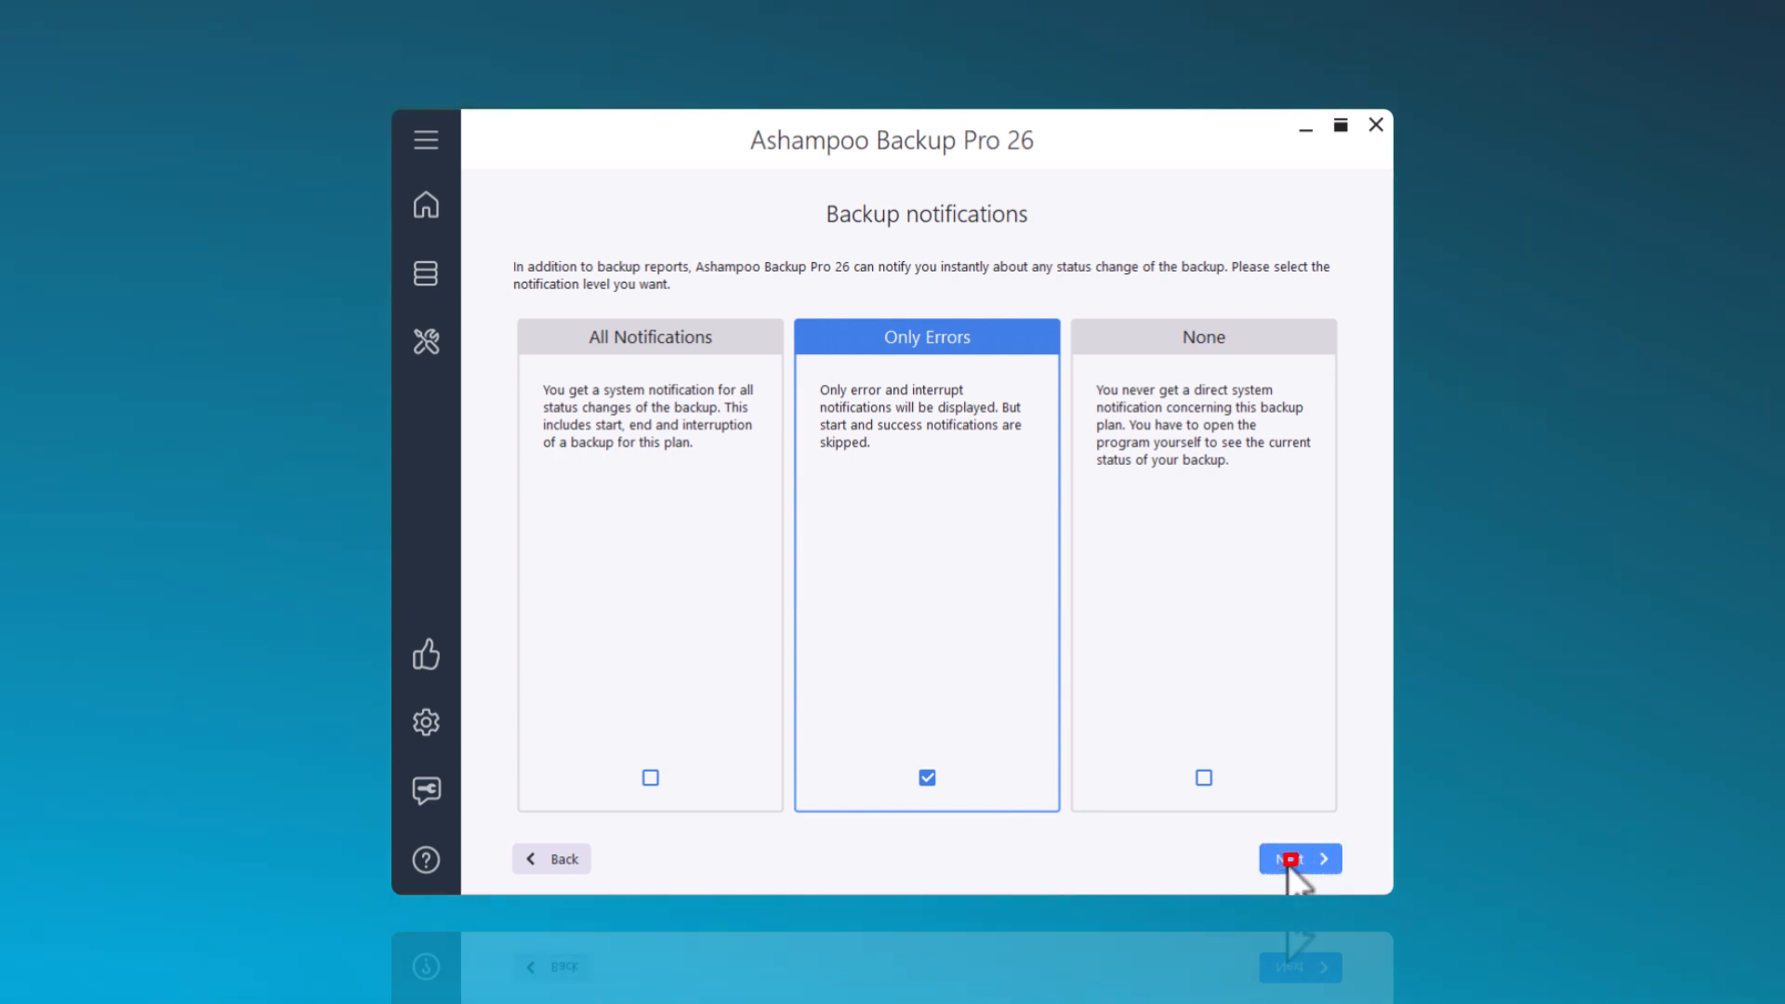
Accept the notification level, keep 30-day versions, review the summary and finish the plan
left_click(1299, 858)
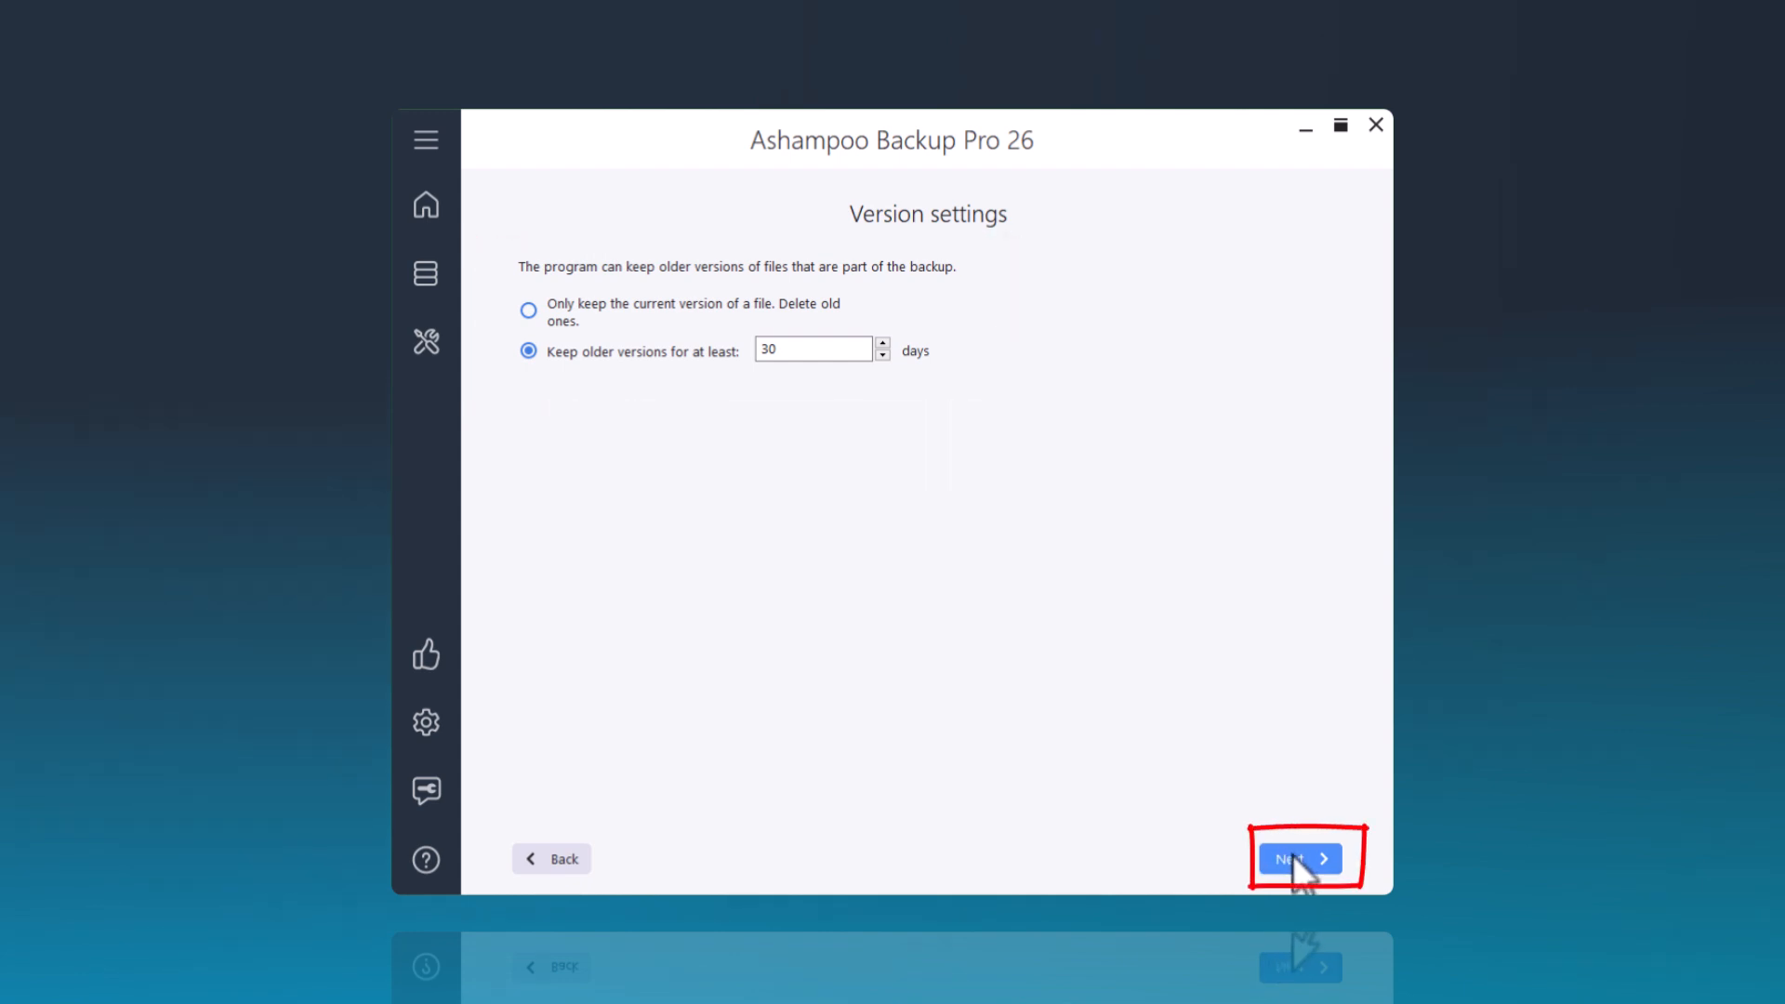
left_click(1297, 858)
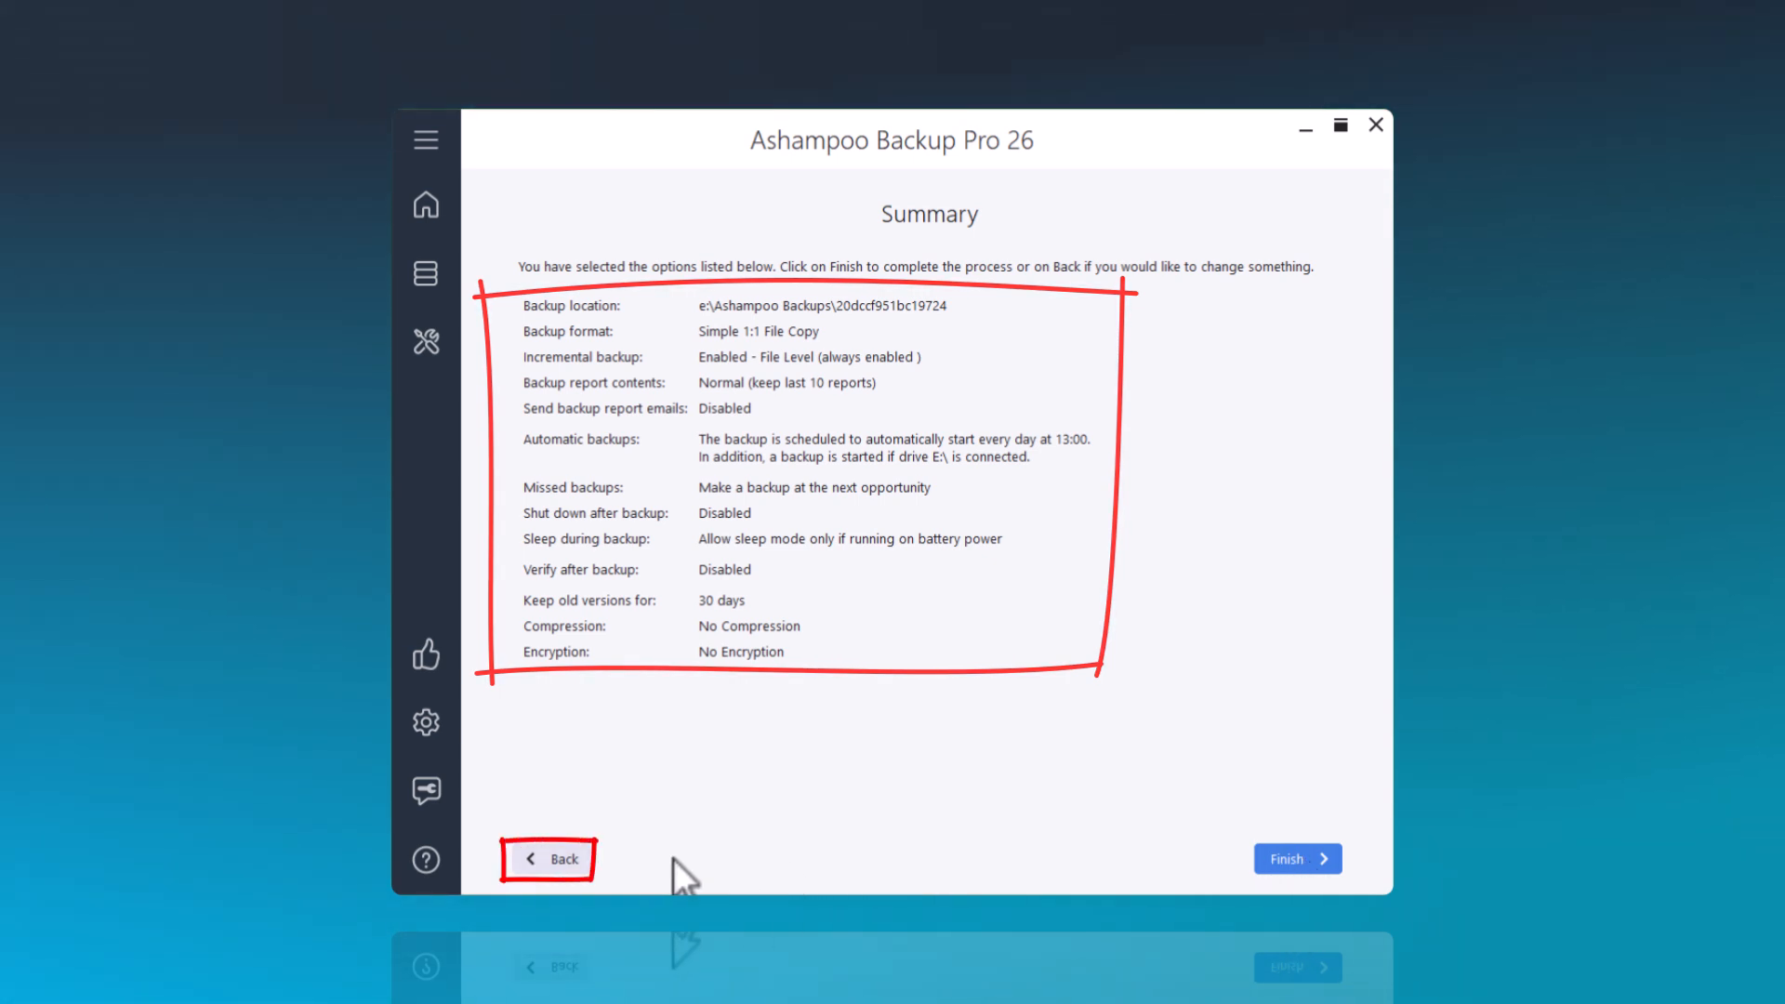
left_click(549, 858)
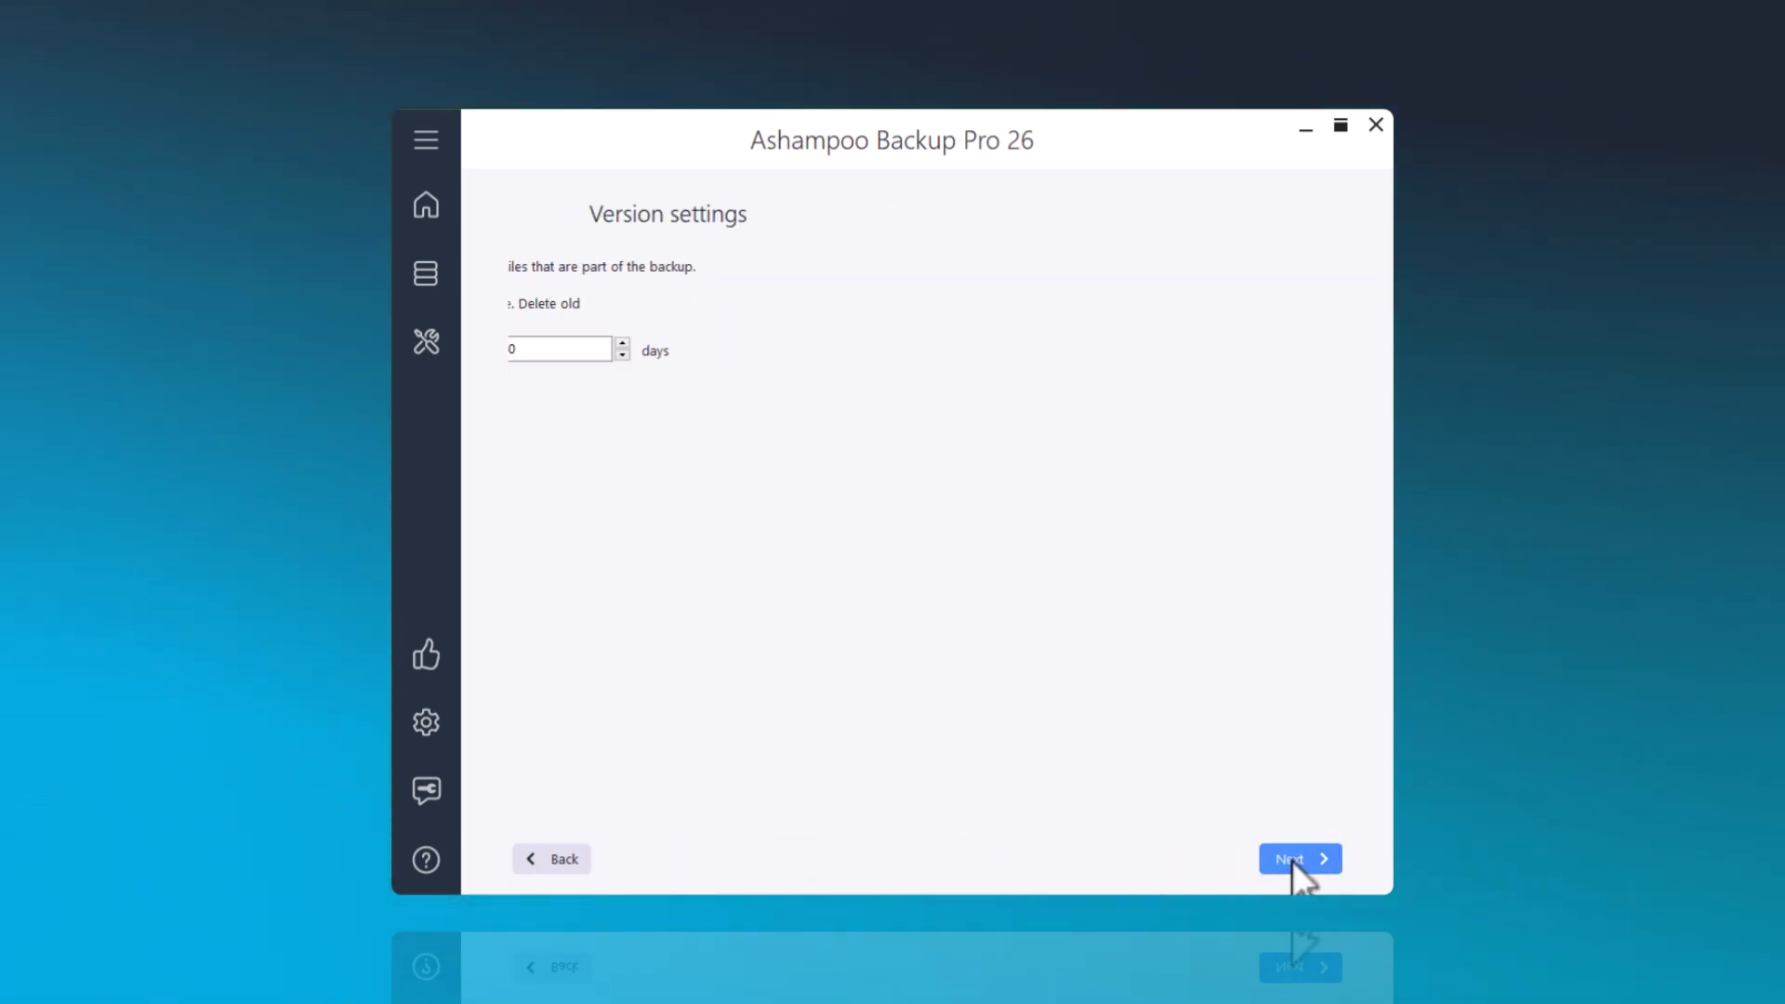
left_click(1298, 858)
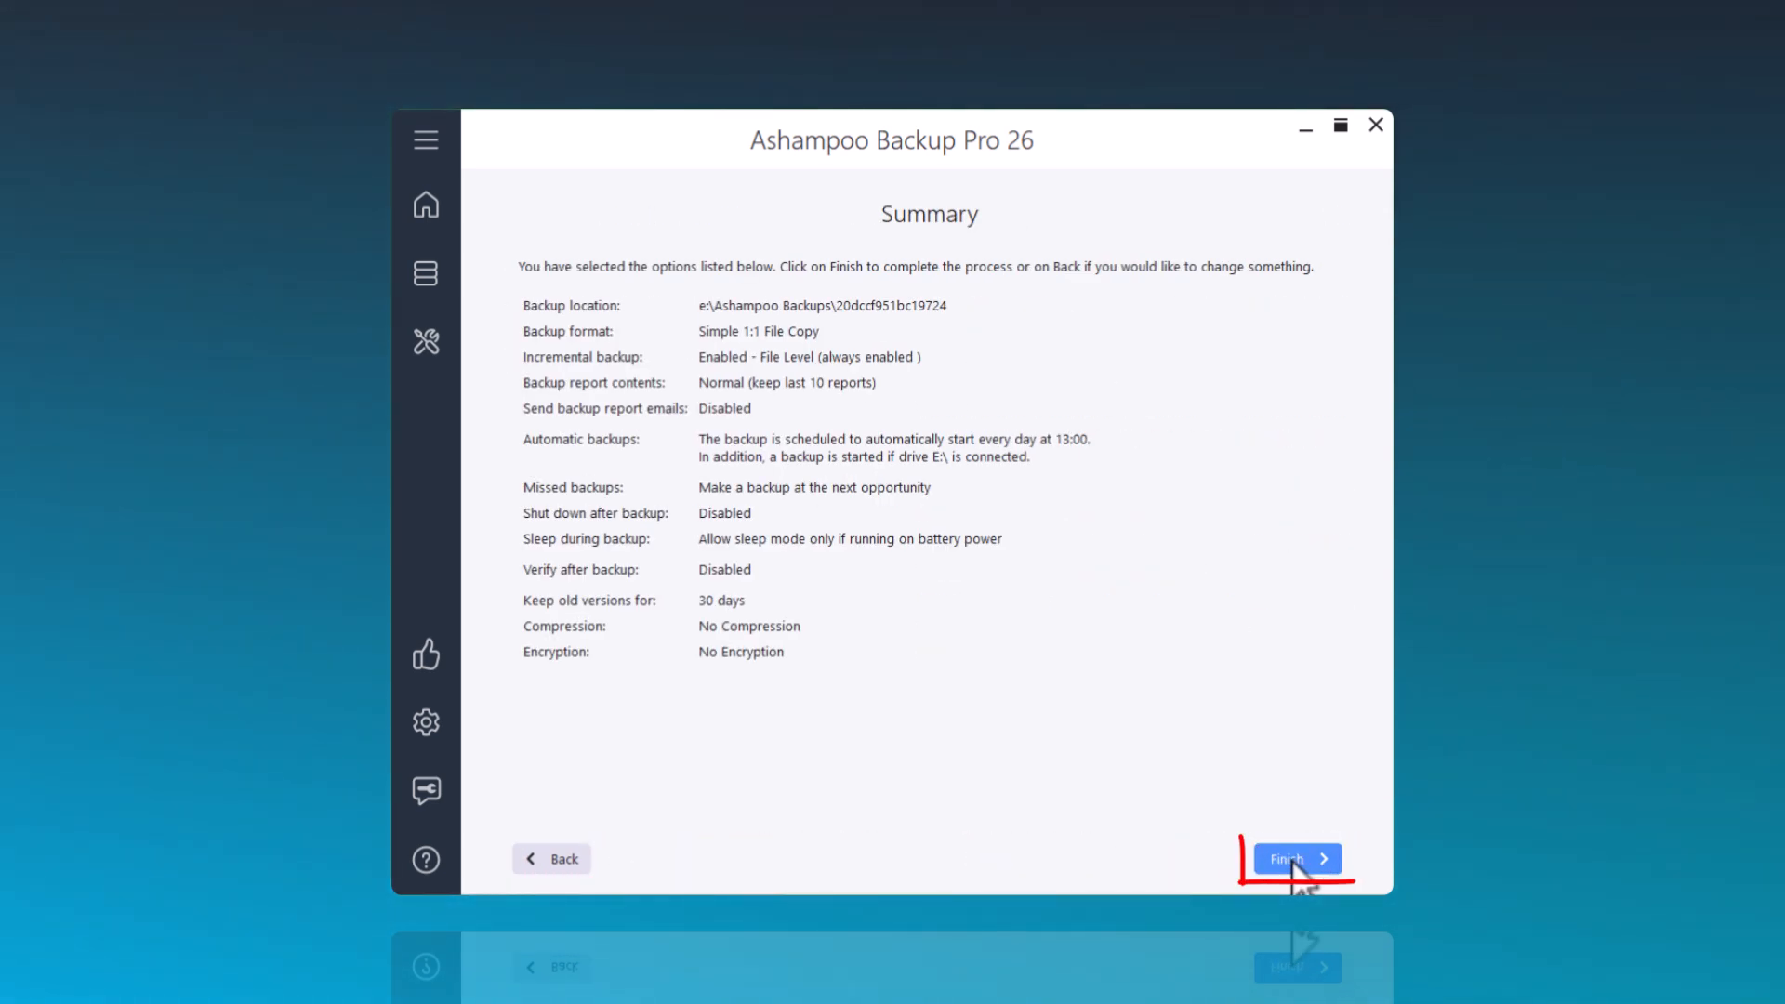
left_click(1294, 858)
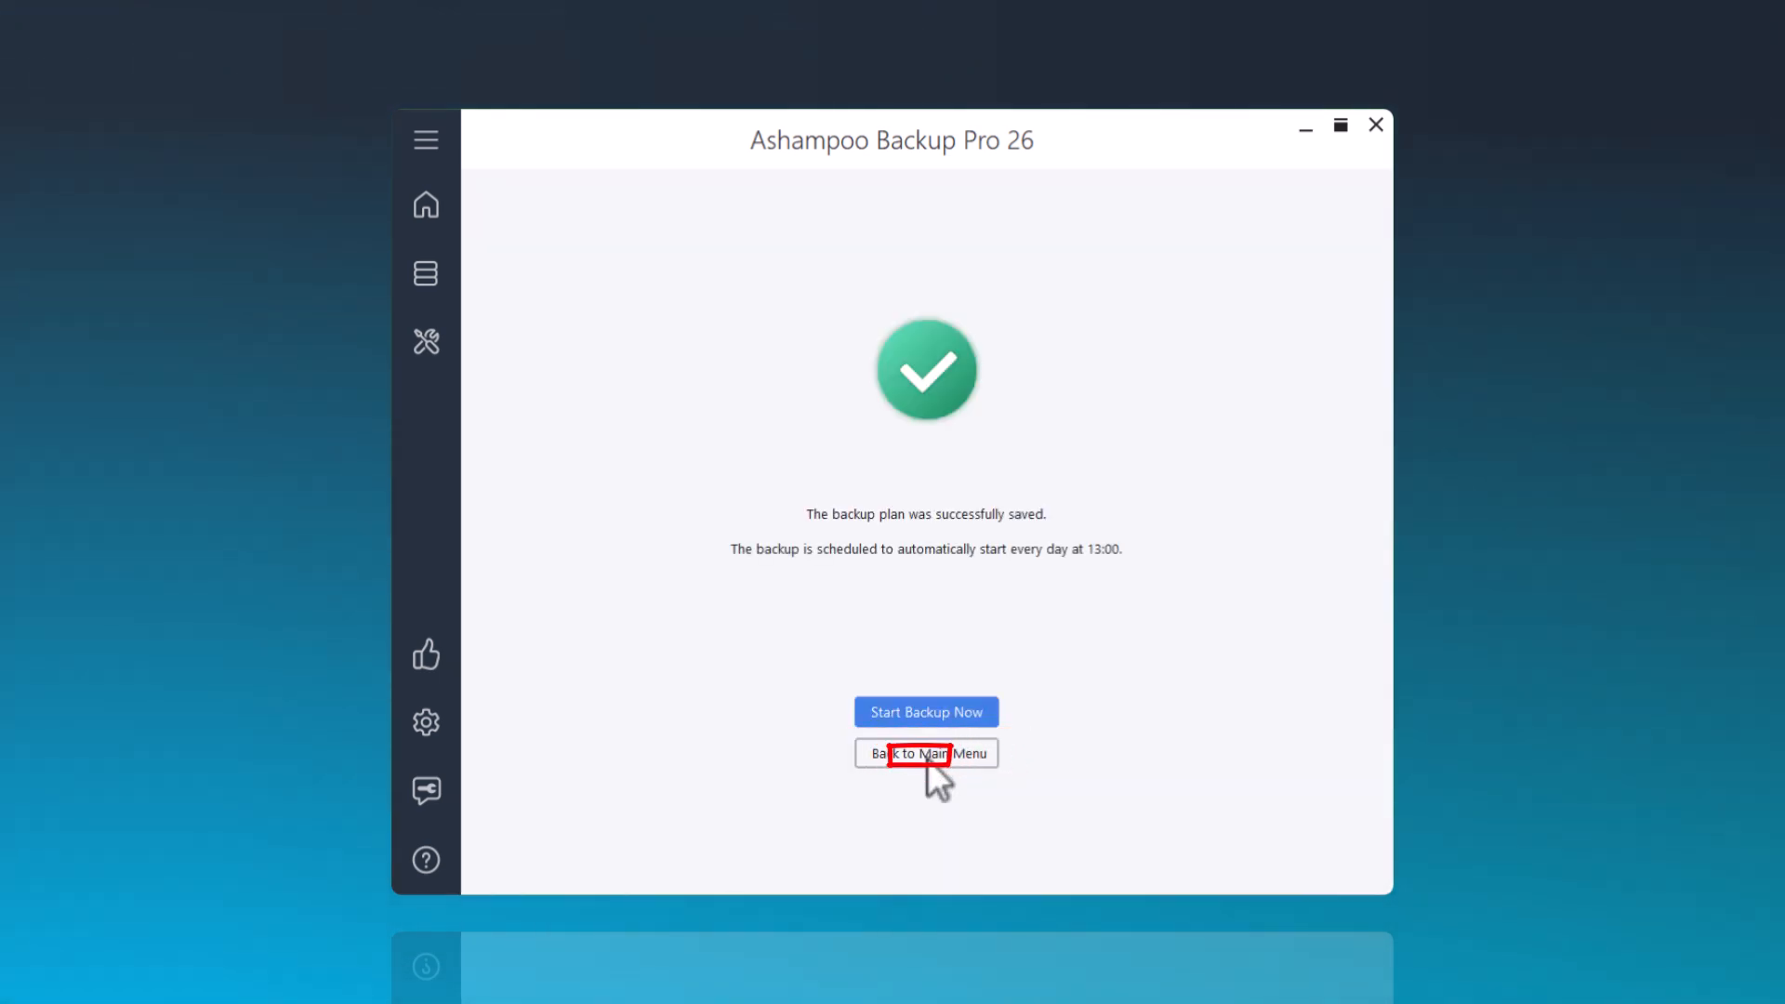
View the two completed reports for the documents + PDF plan, then return to the overview
left_click(926, 752)
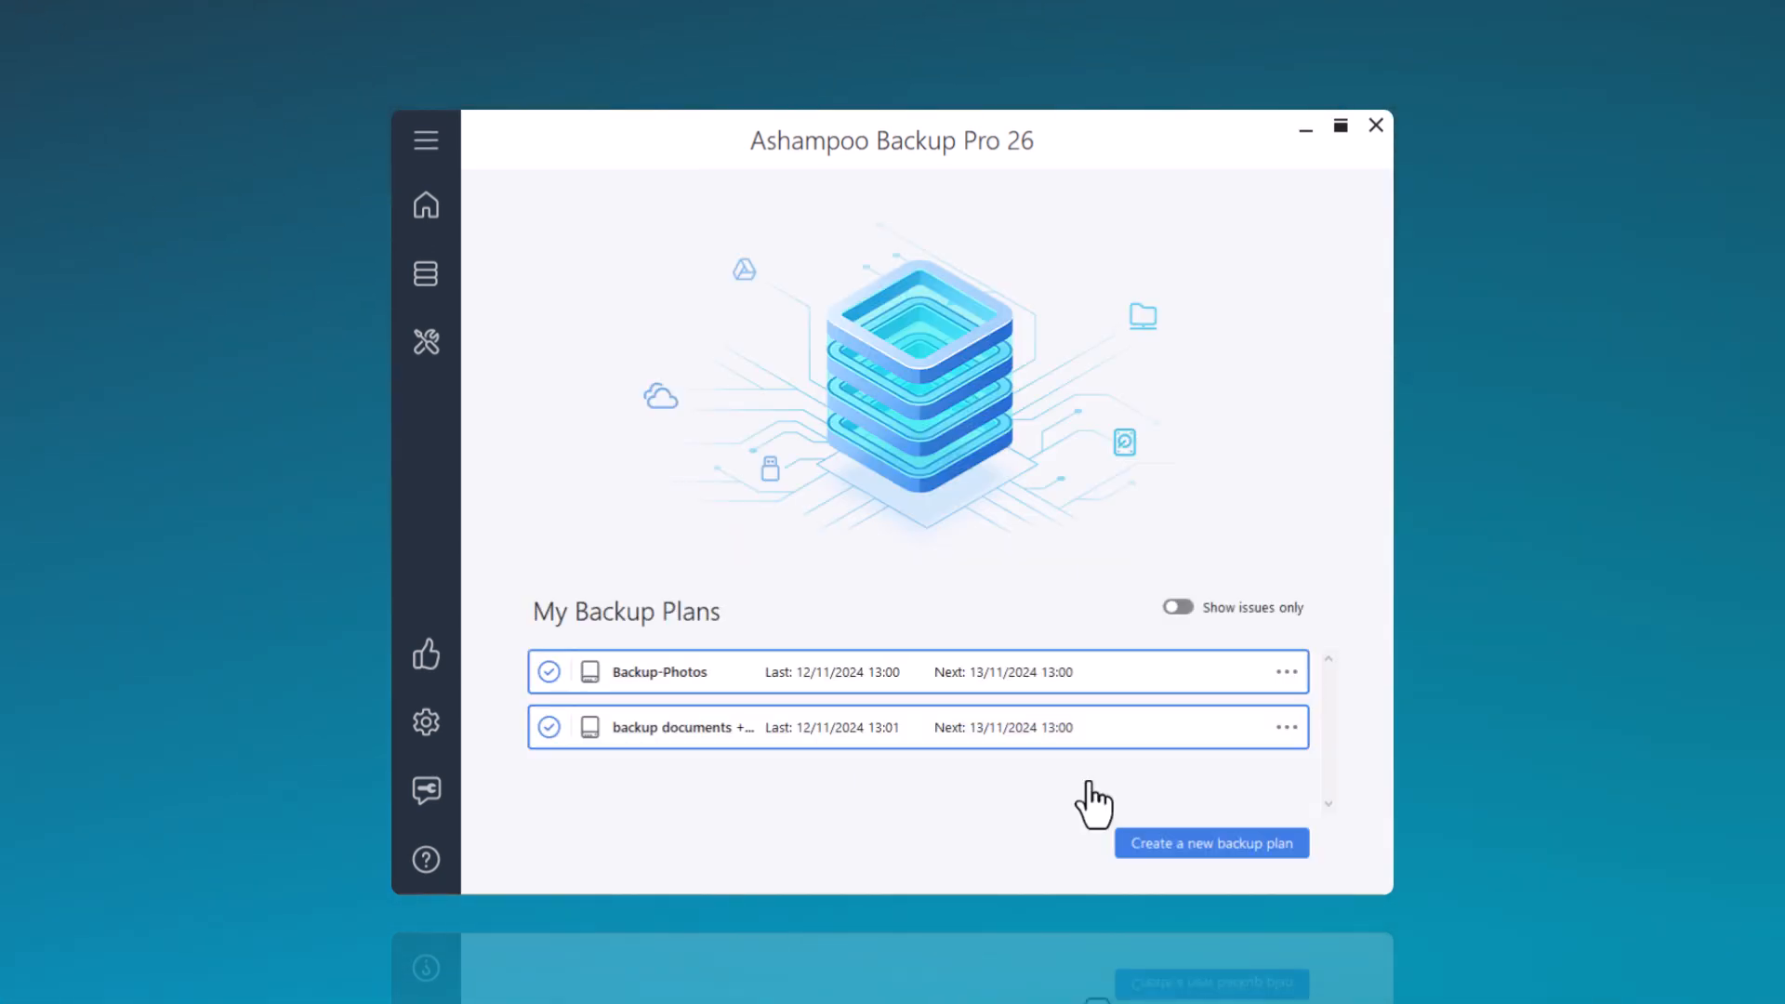
mouse_move(1290, 741)
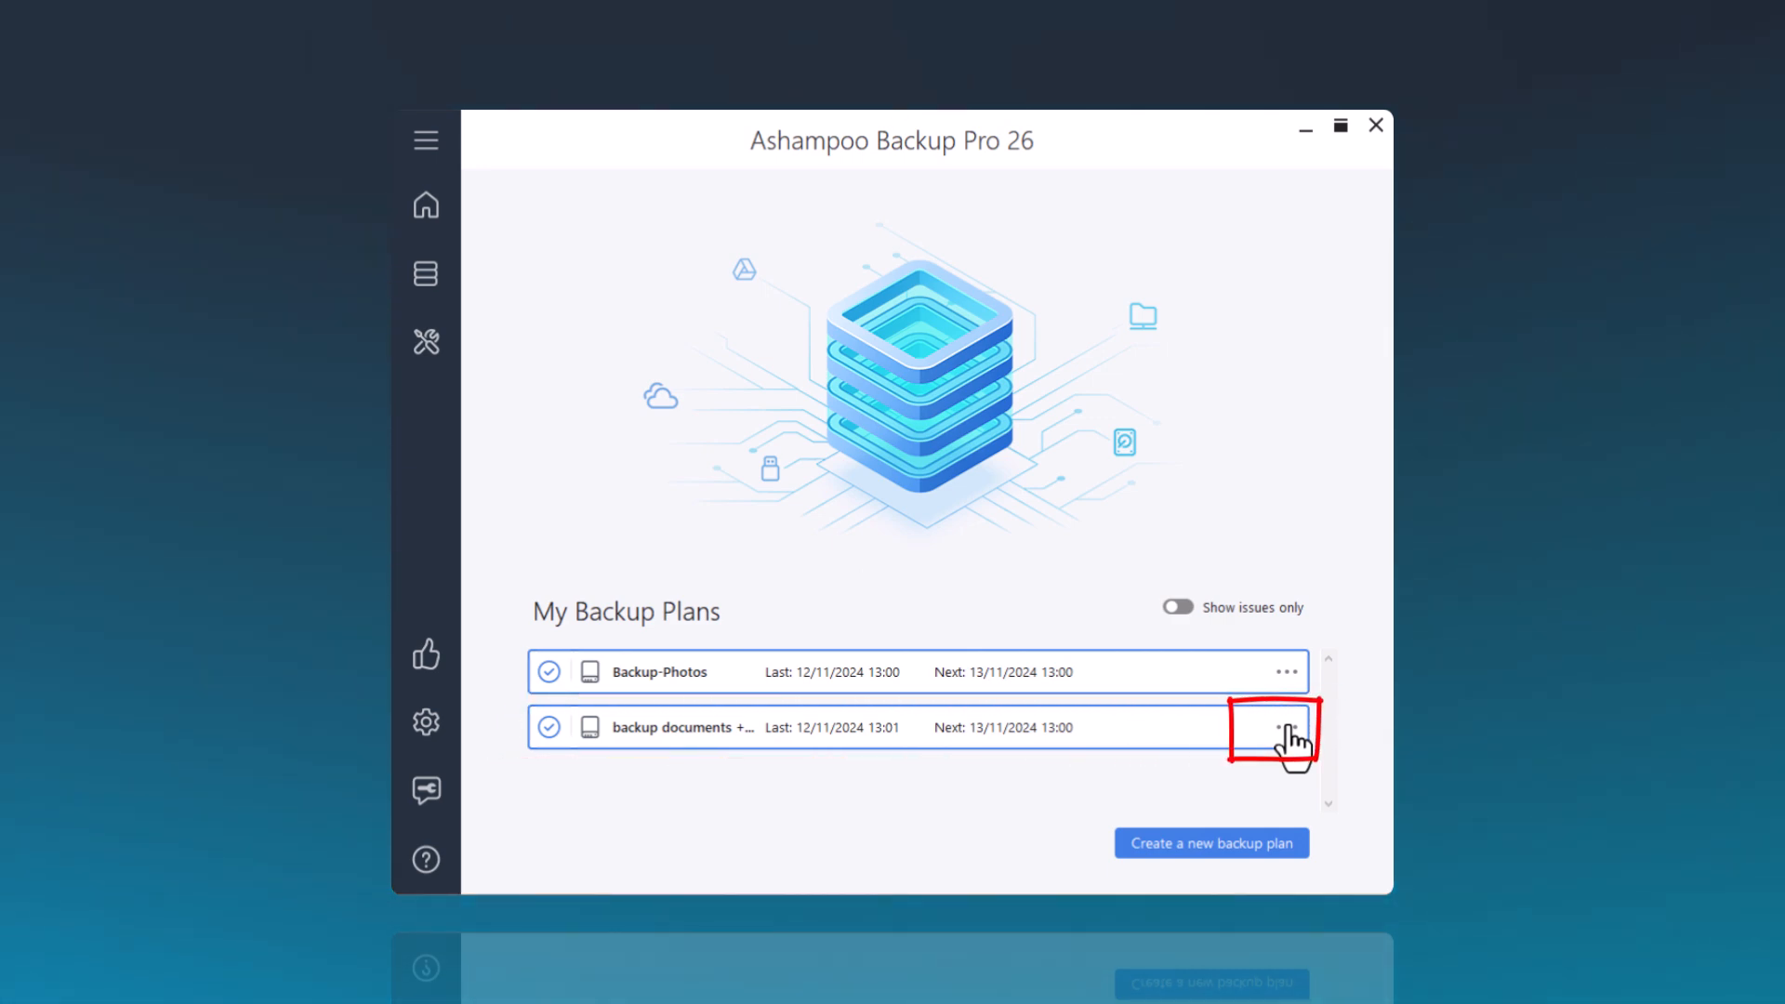
left_click(1284, 726)
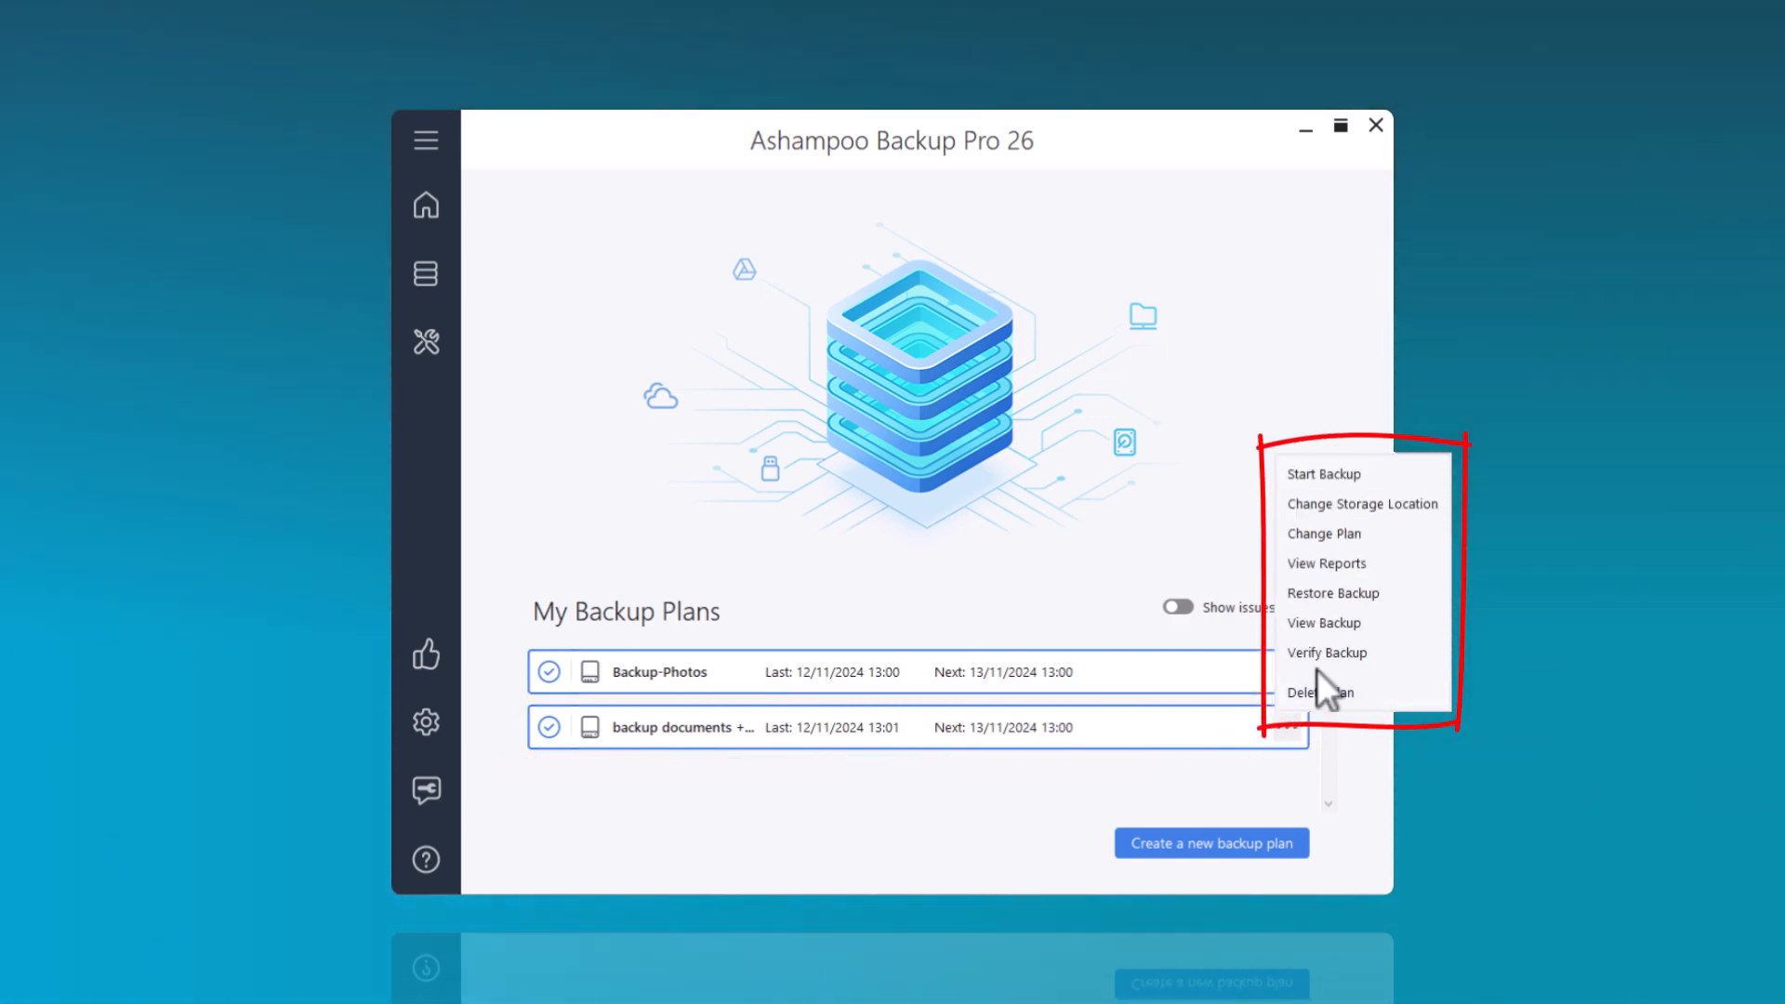
mouse_move(1326, 562)
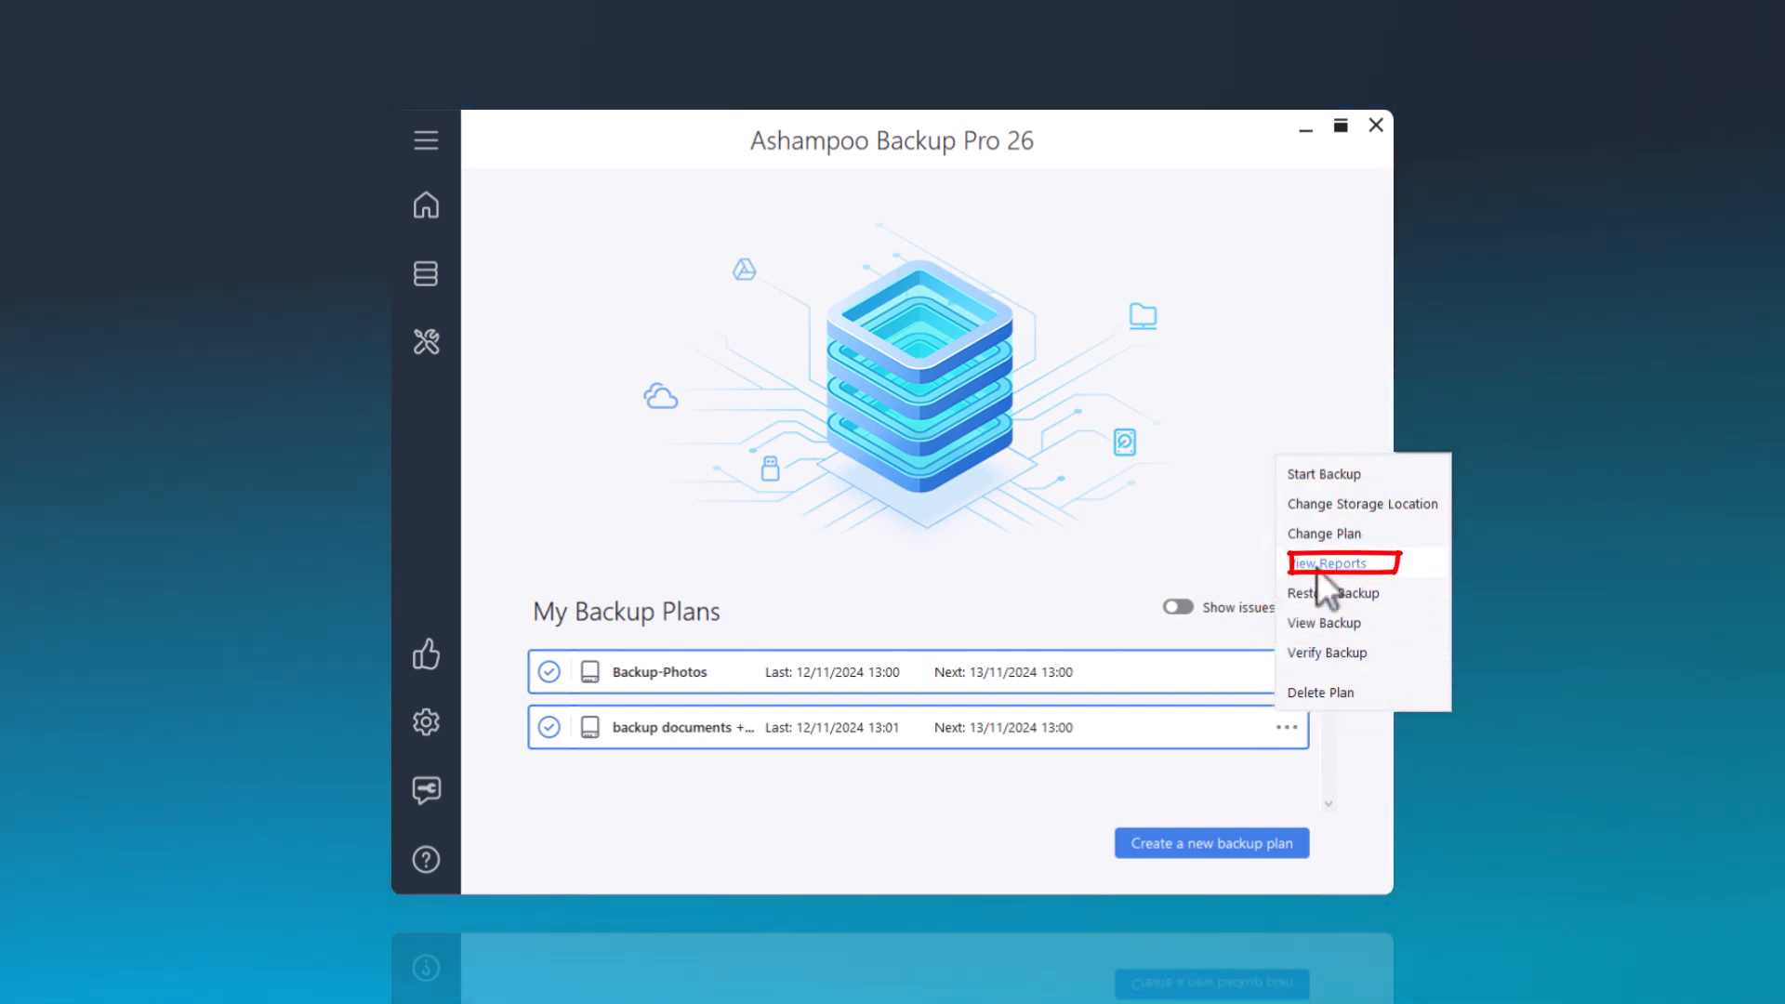
left_click(1332, 563)
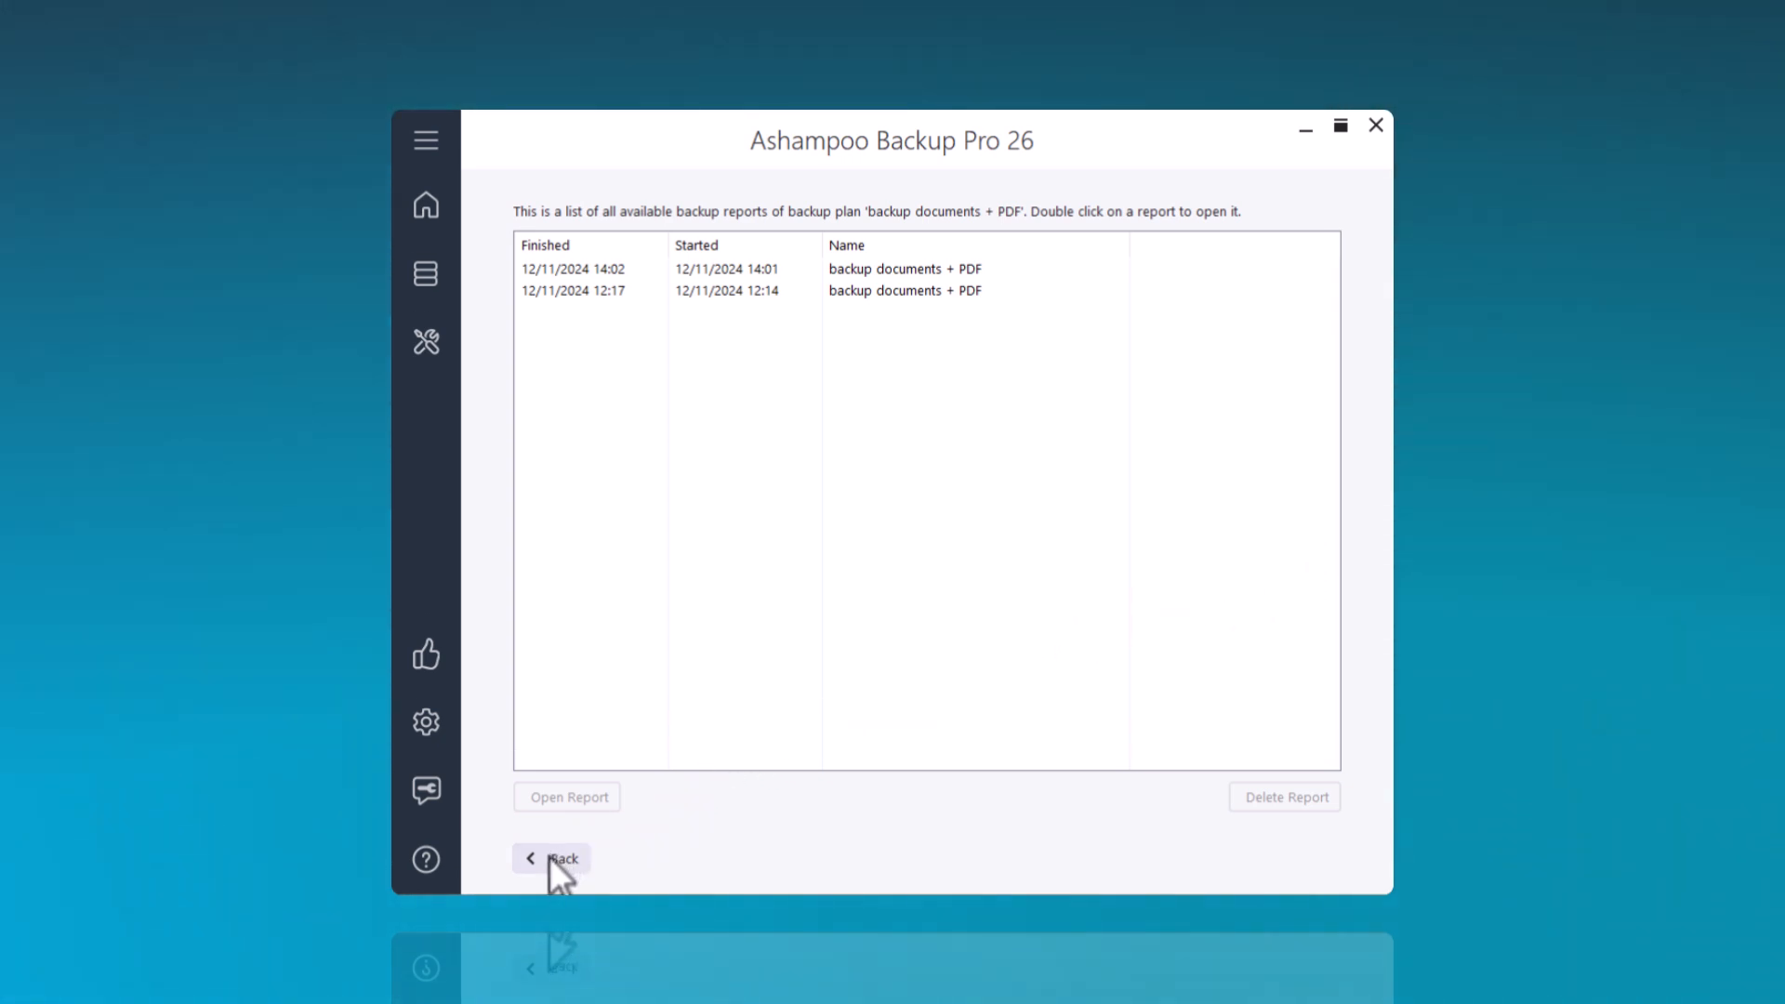
left_click(555, 858)
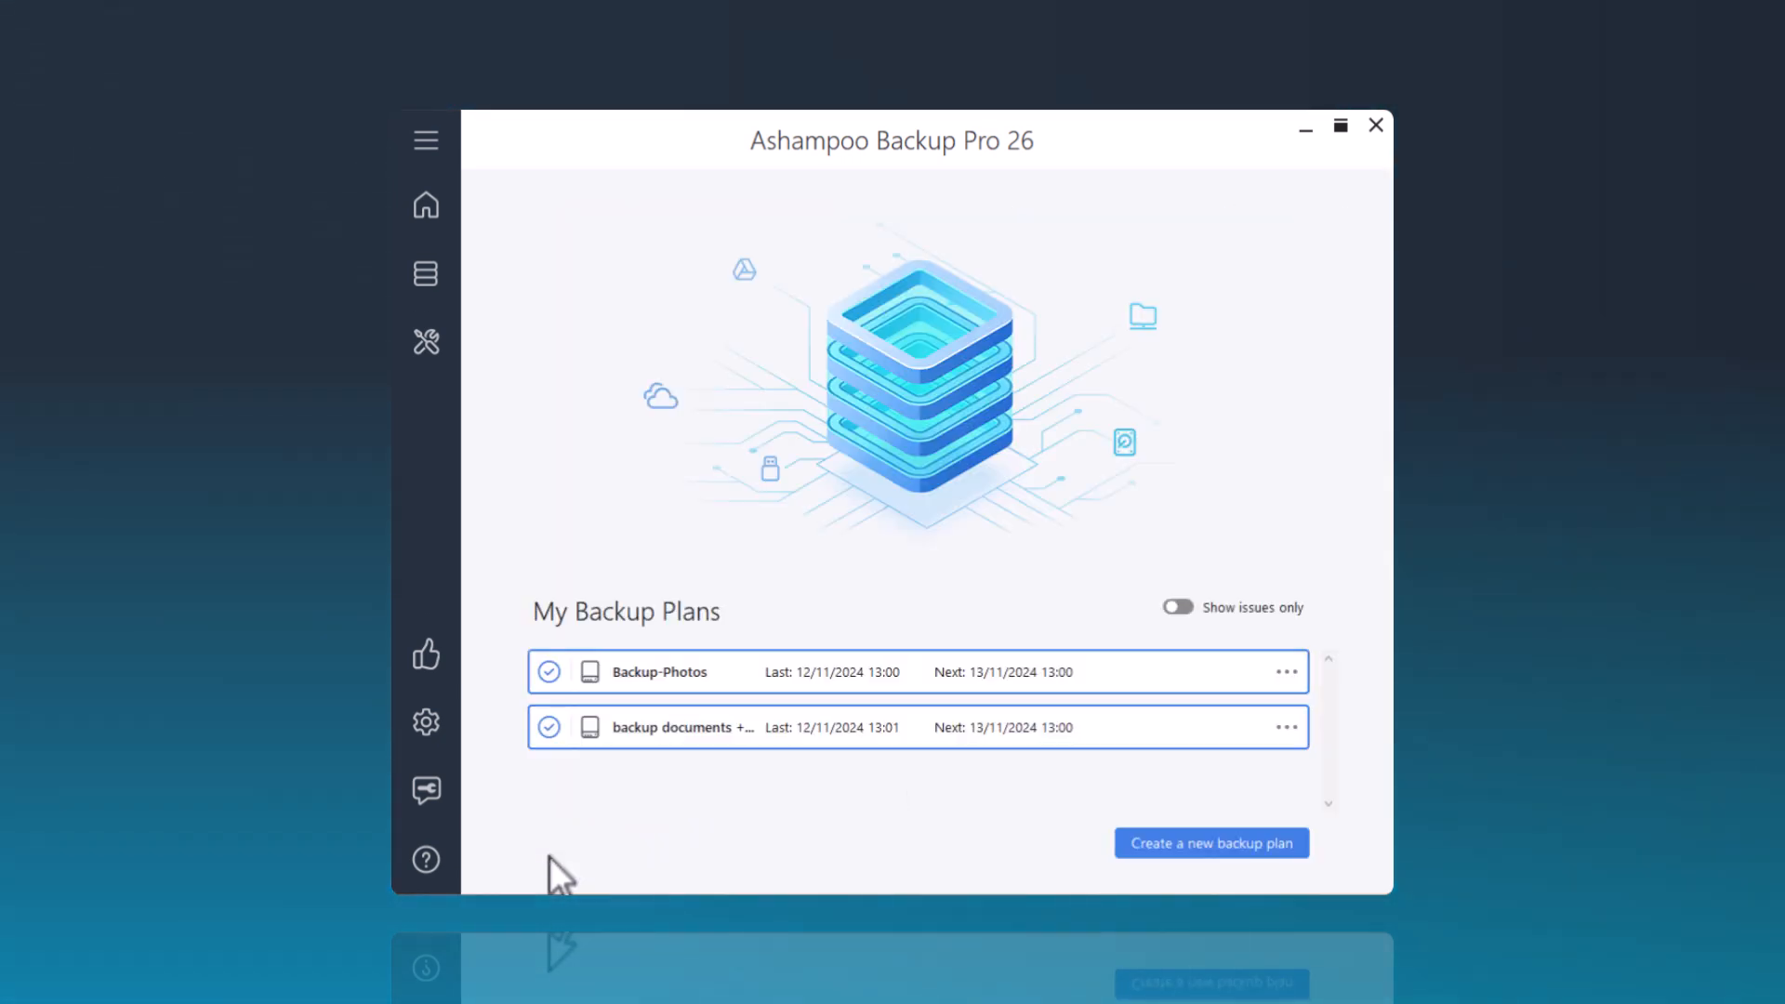
mouse_move(903, 814)
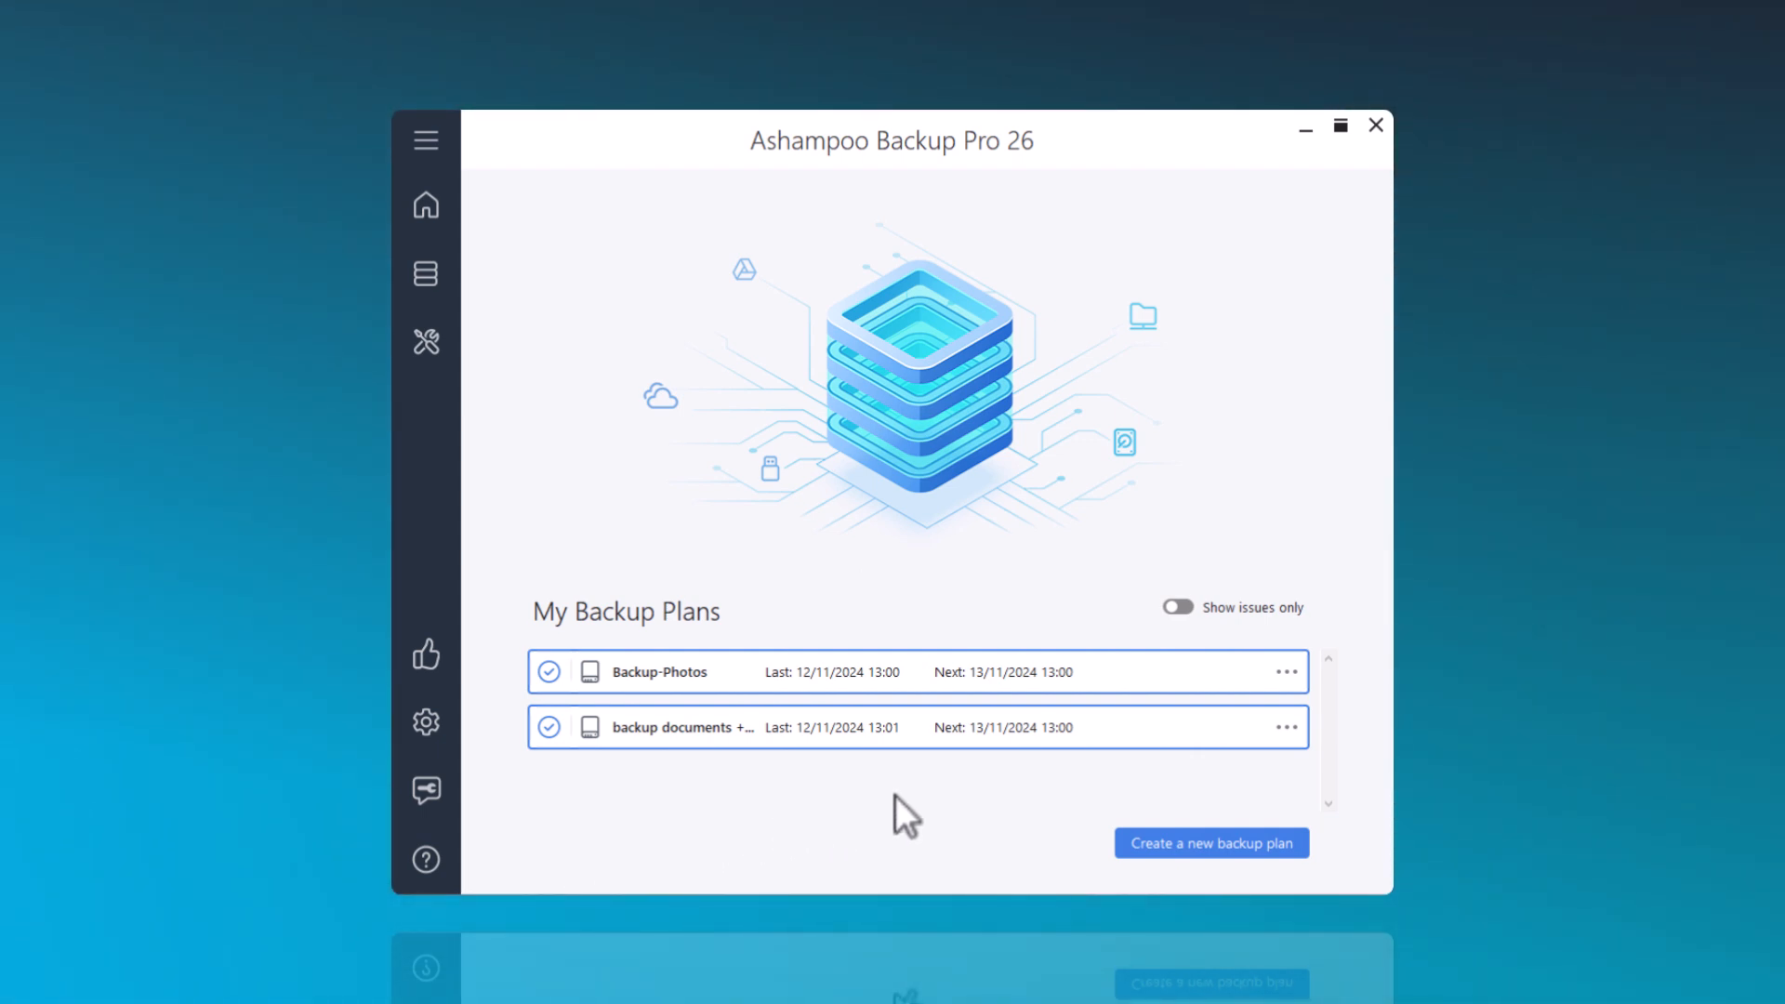
mouse_move(560, 477)
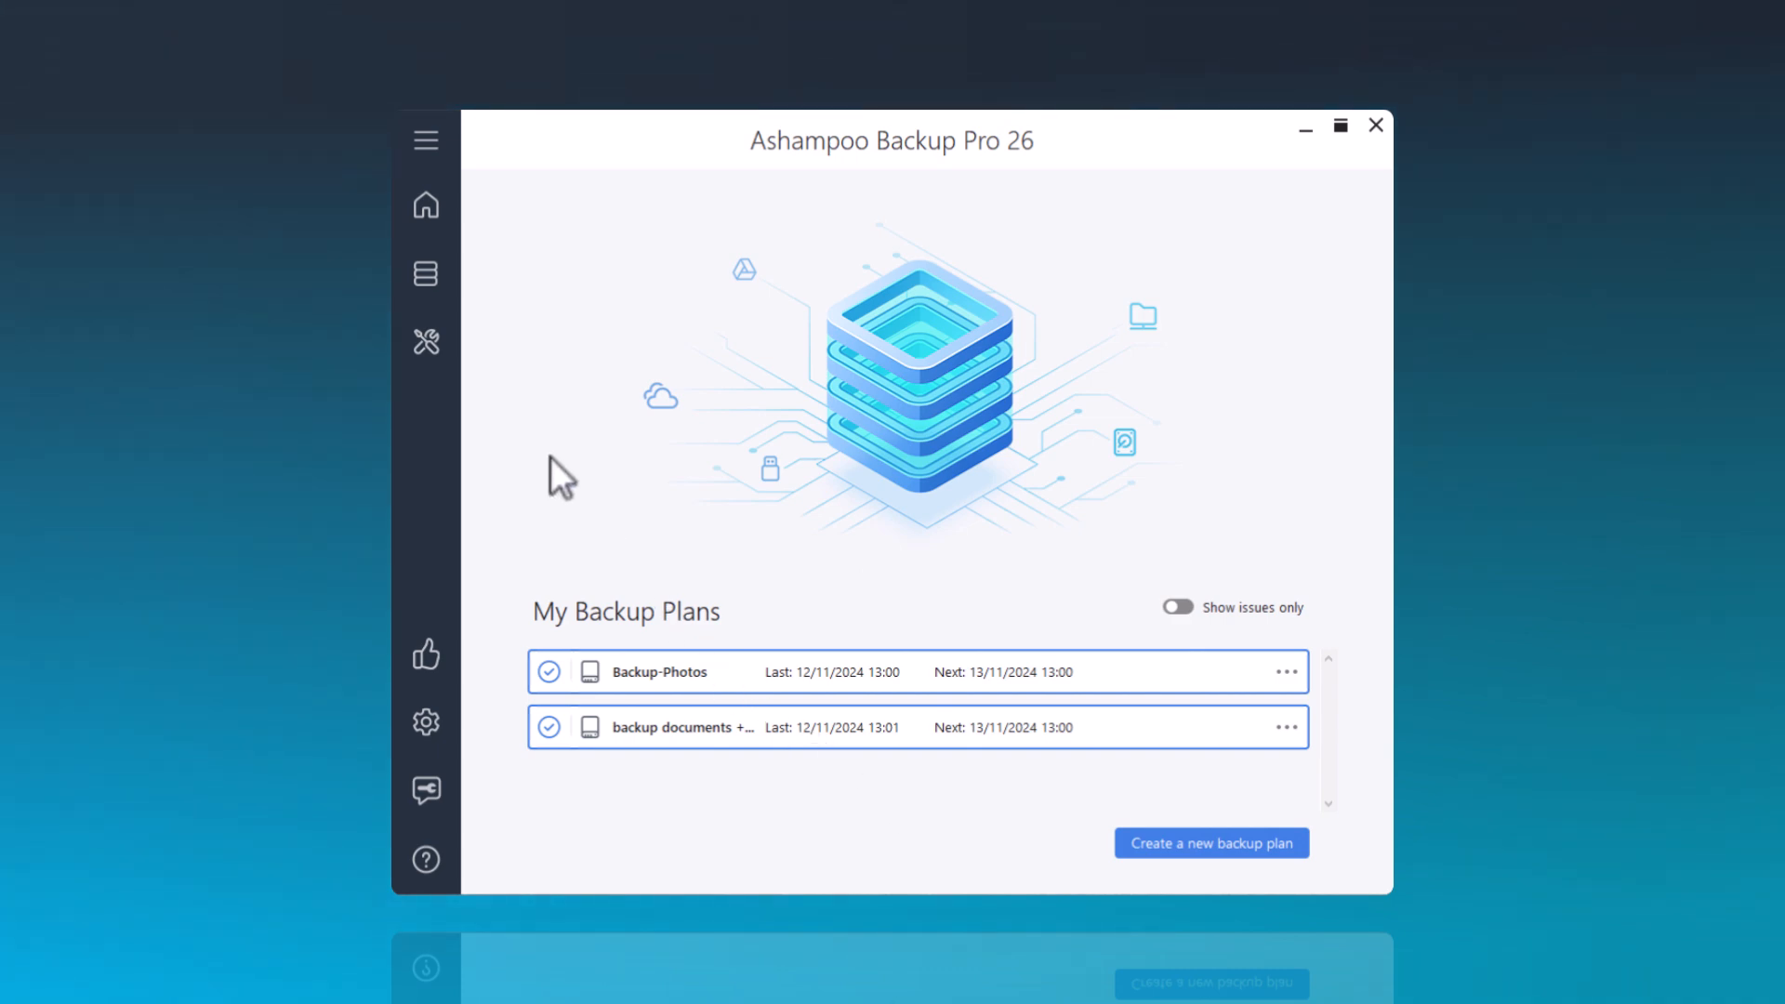
Open the main navigation menu
left_click(426, 273)
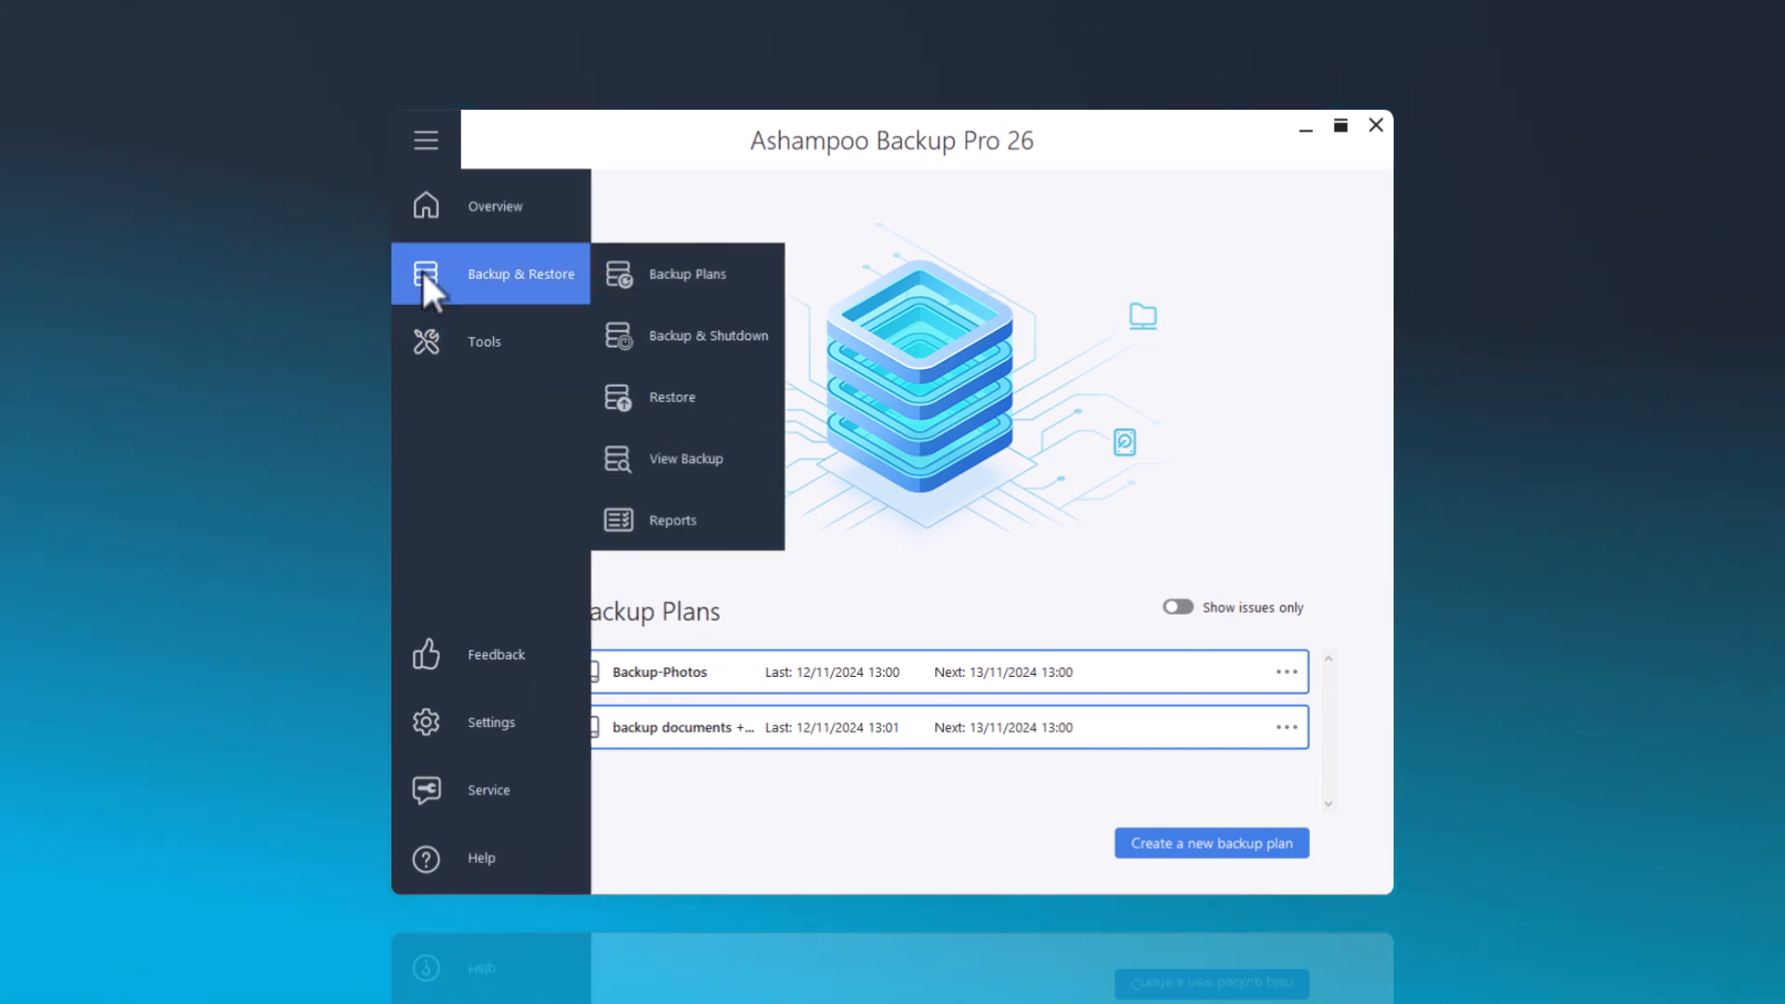
mouse_move(686, 273)
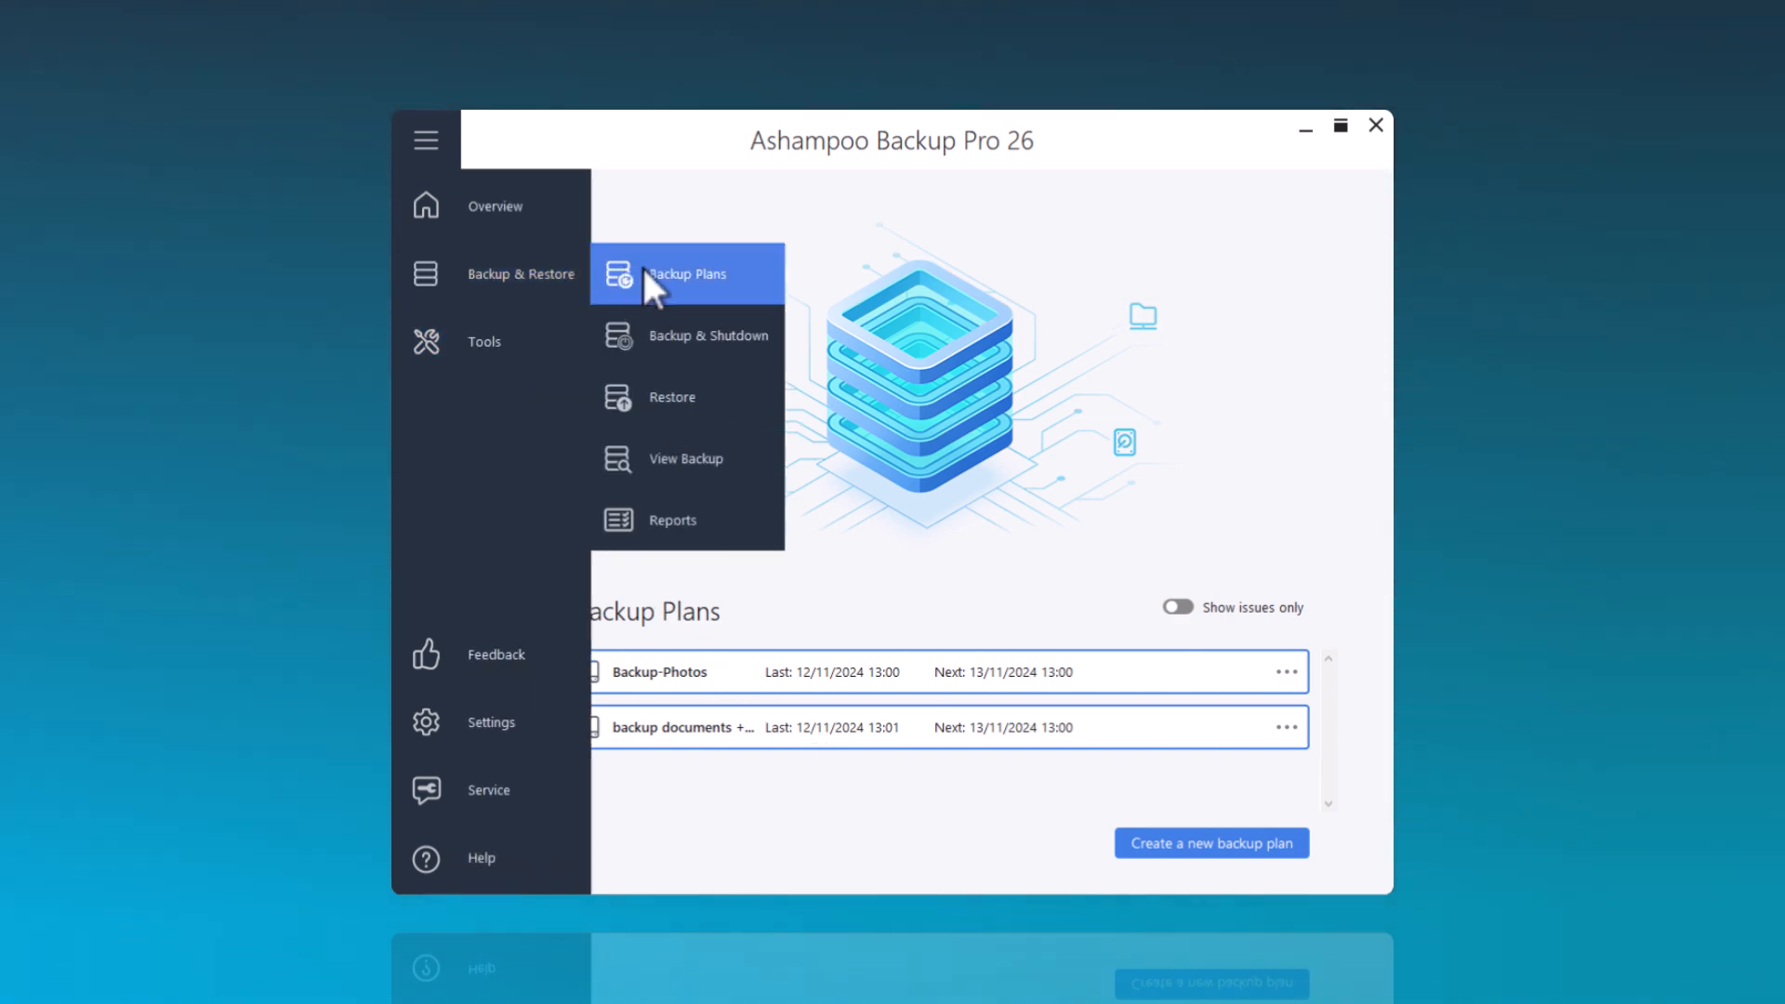
mouse_move(671, 397)
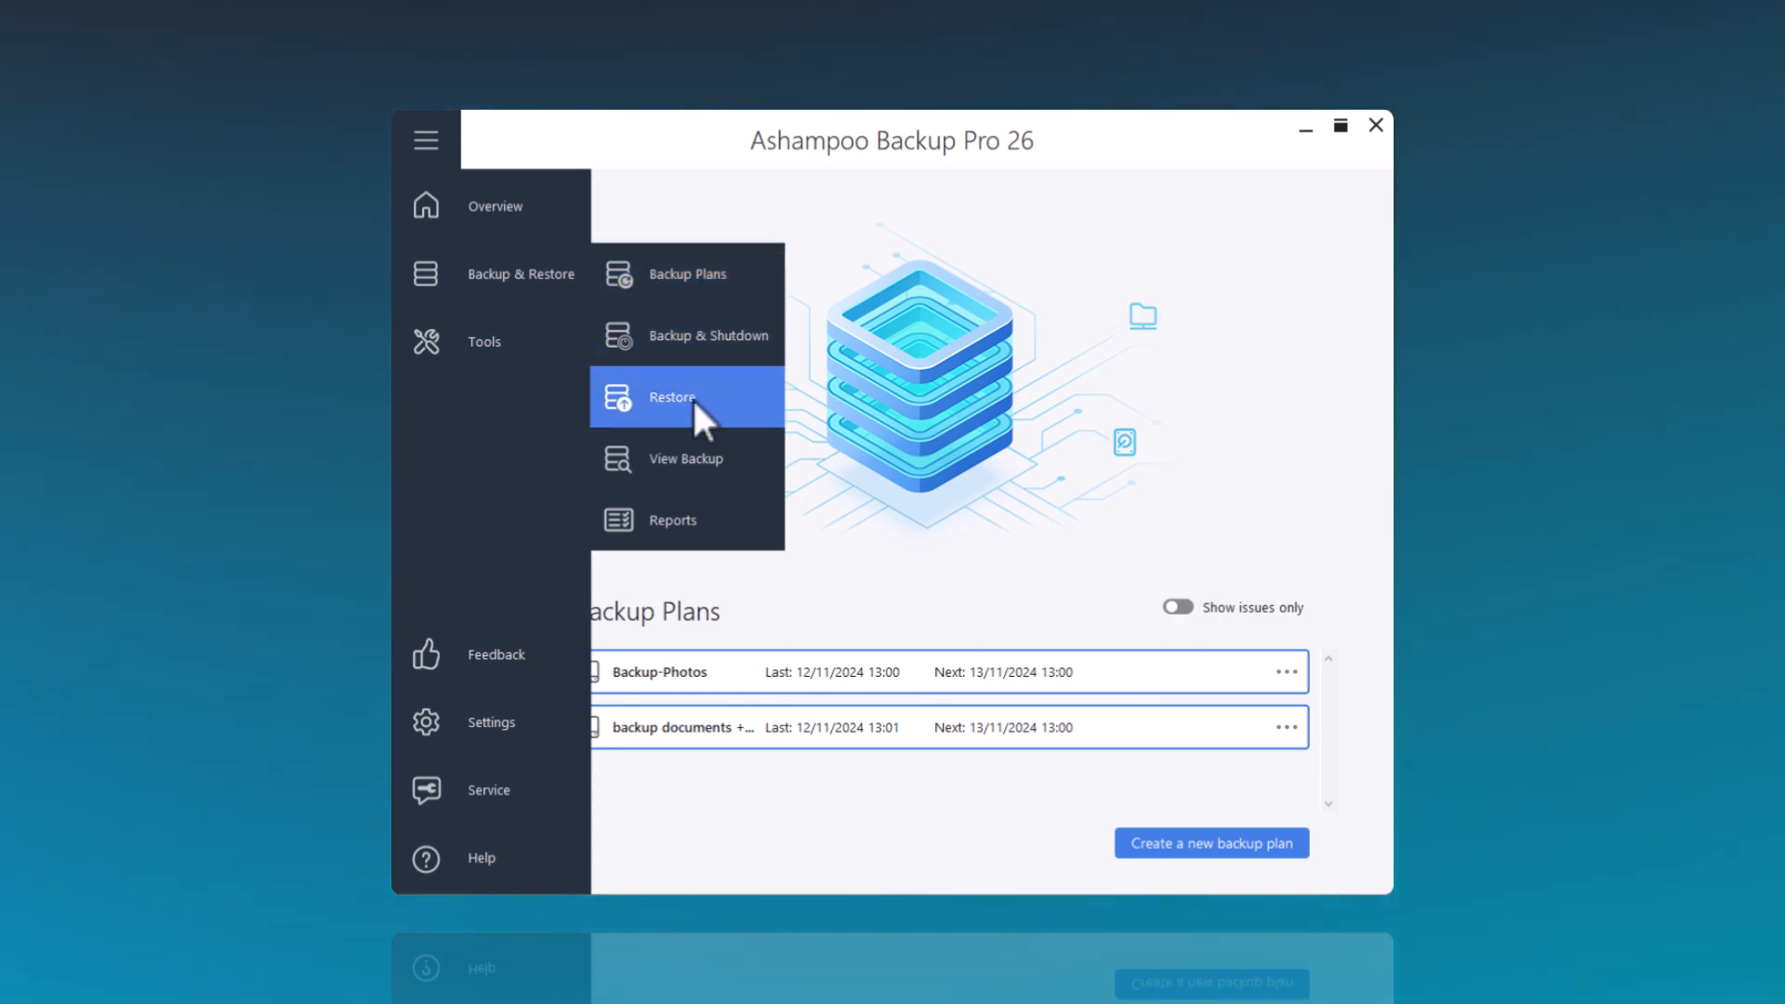
mouse_move(664, 472)
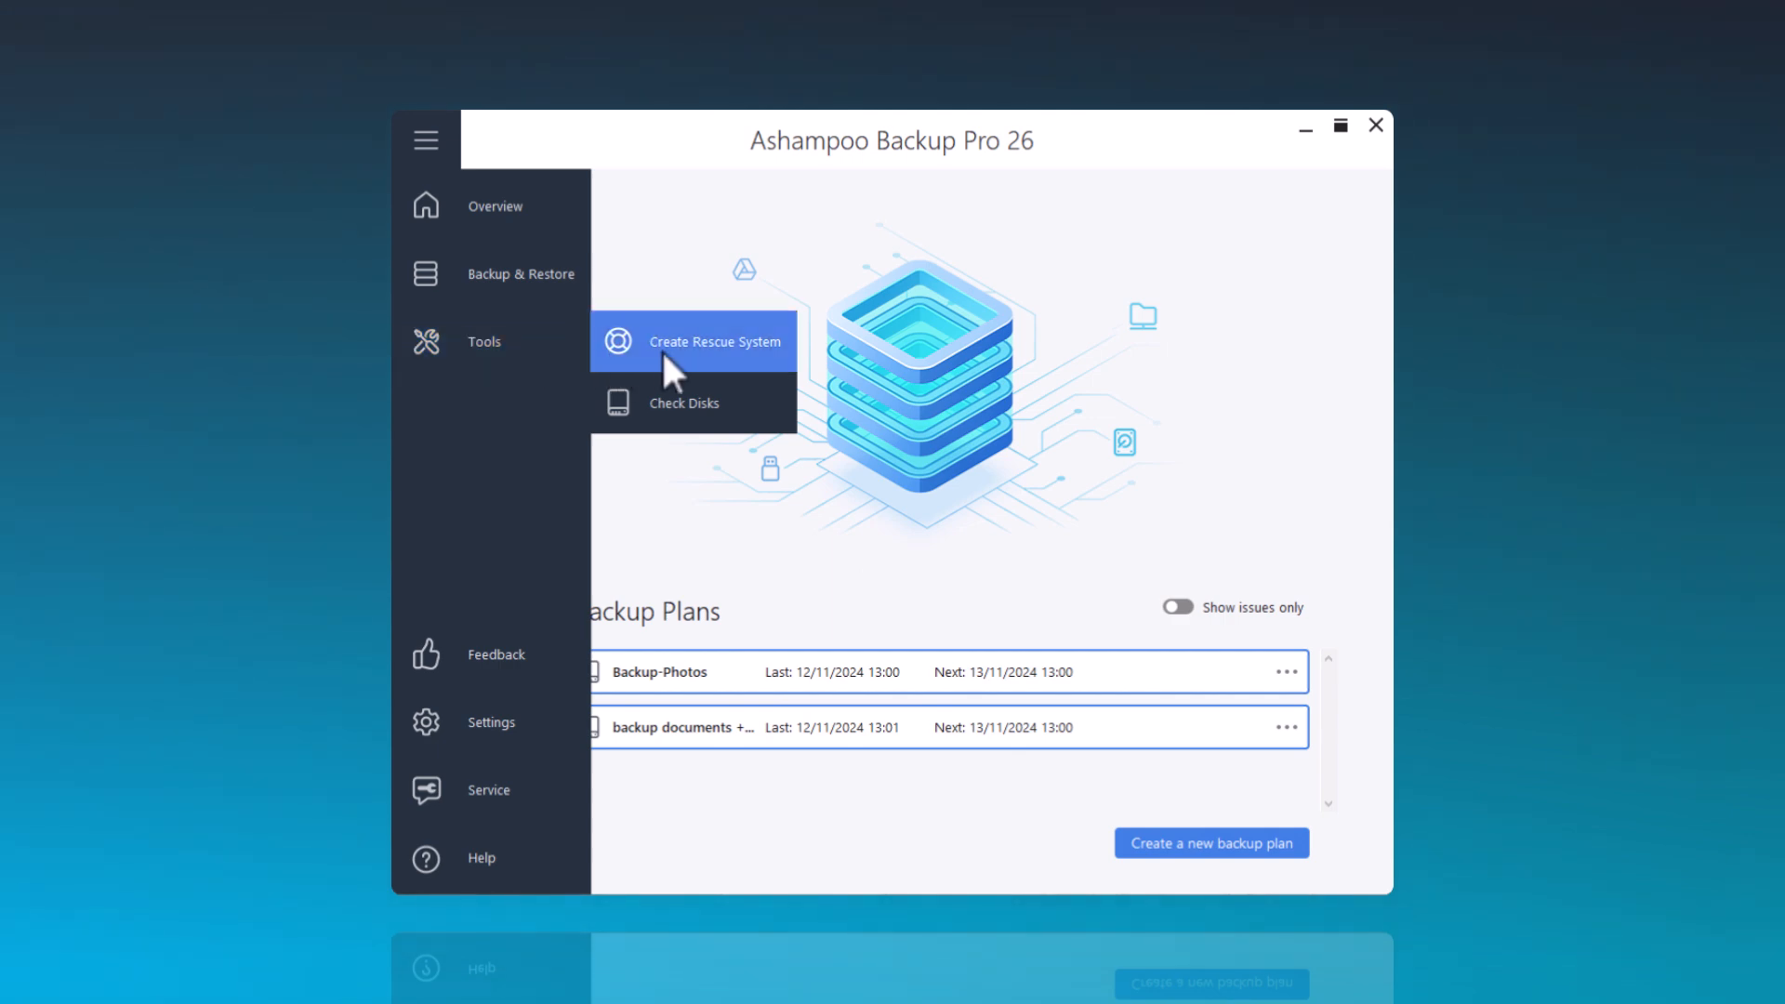
mouse_move(684, 403)
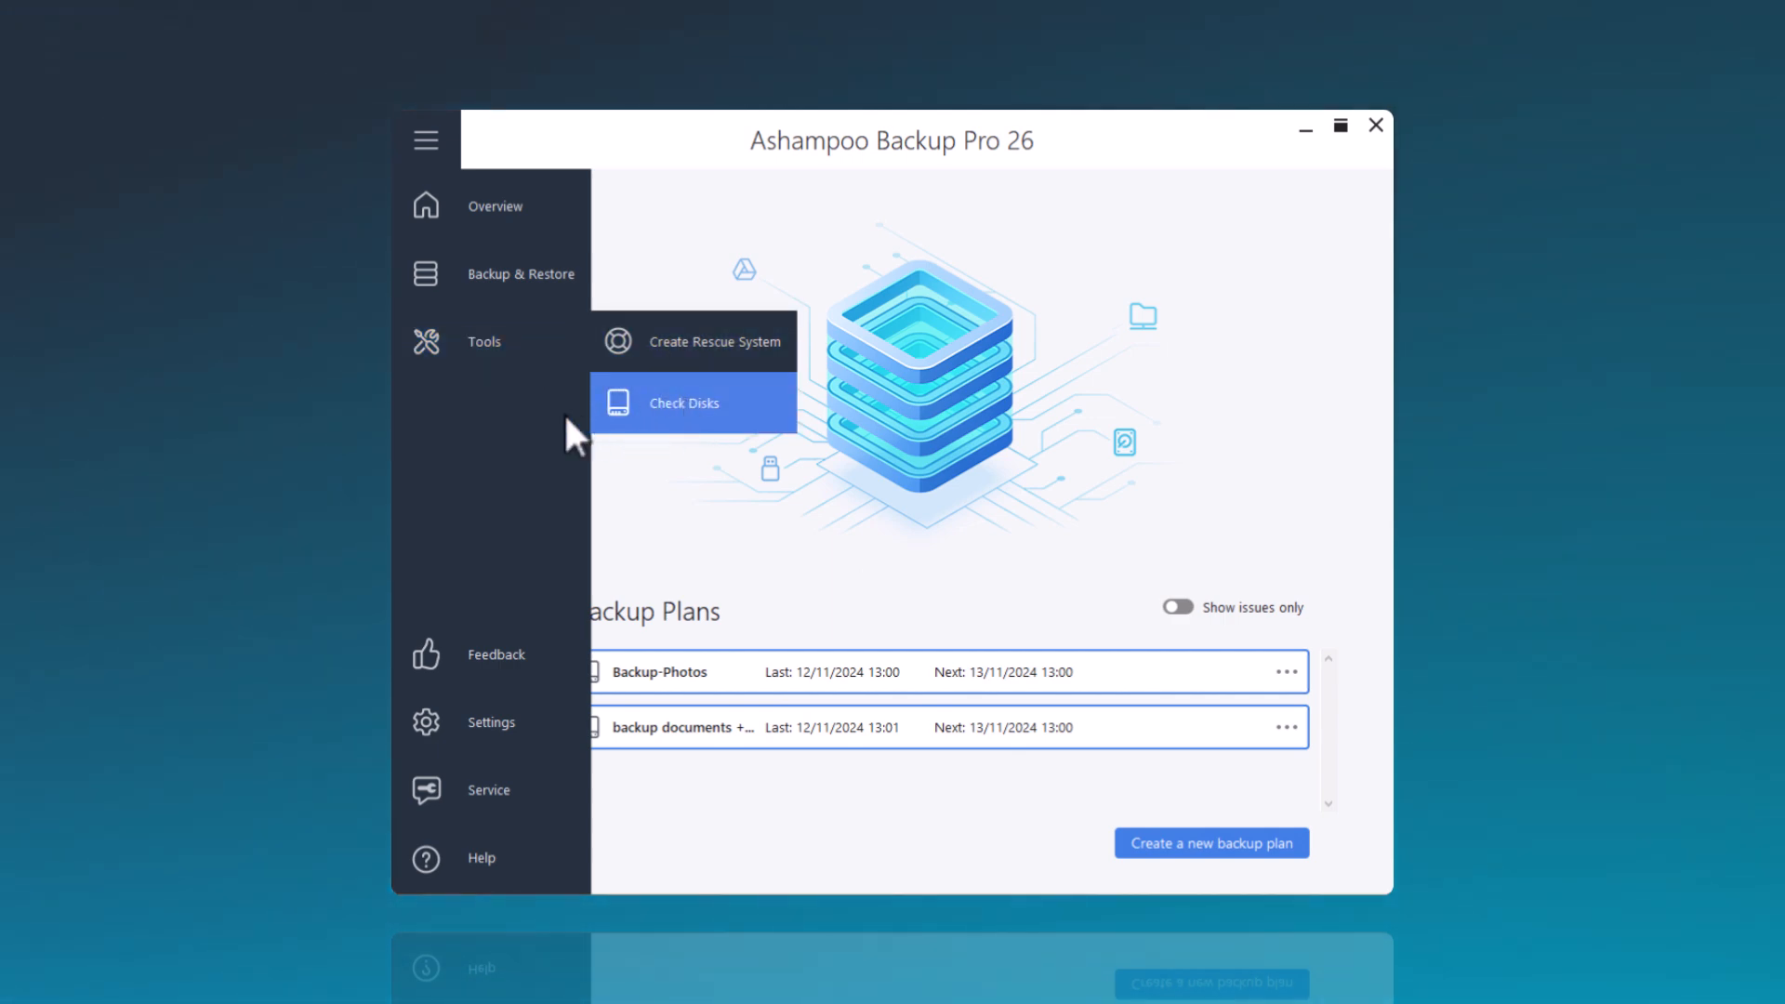